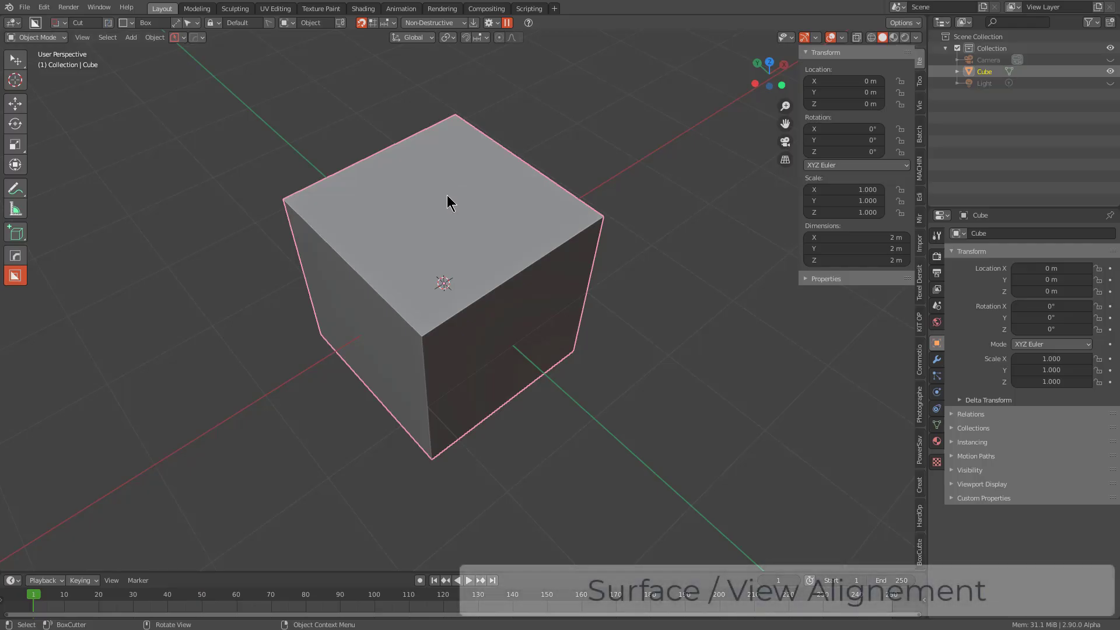
mouse_move(285, 22)
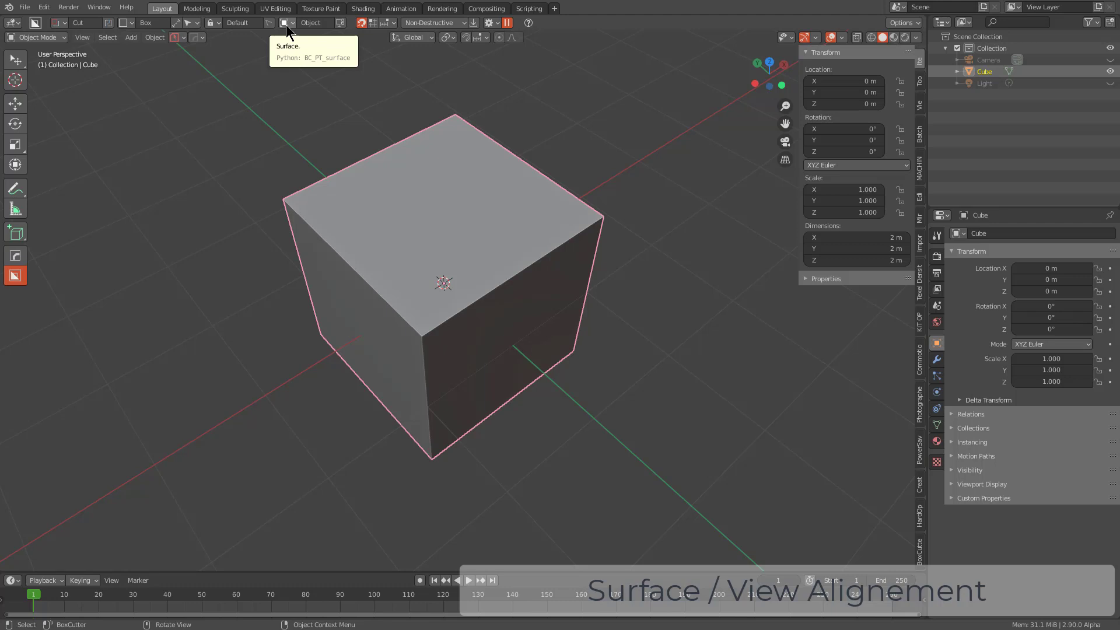
mouse_move(418, 181)
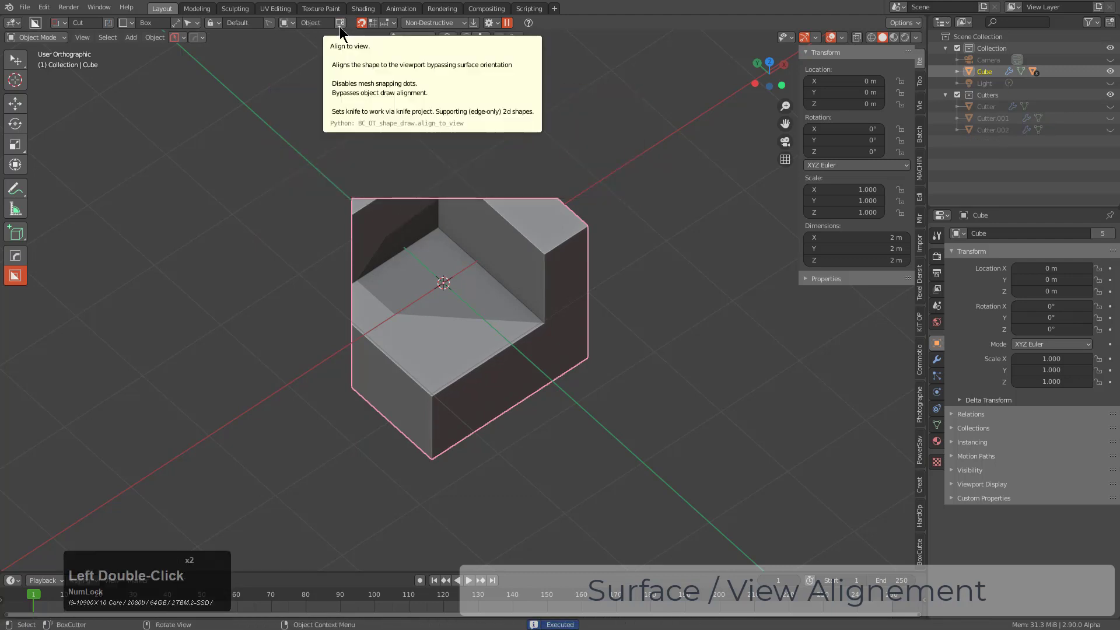
Enable Align to View so new BoxCutter cuts on the cube follow the viewport
click(340, 22)
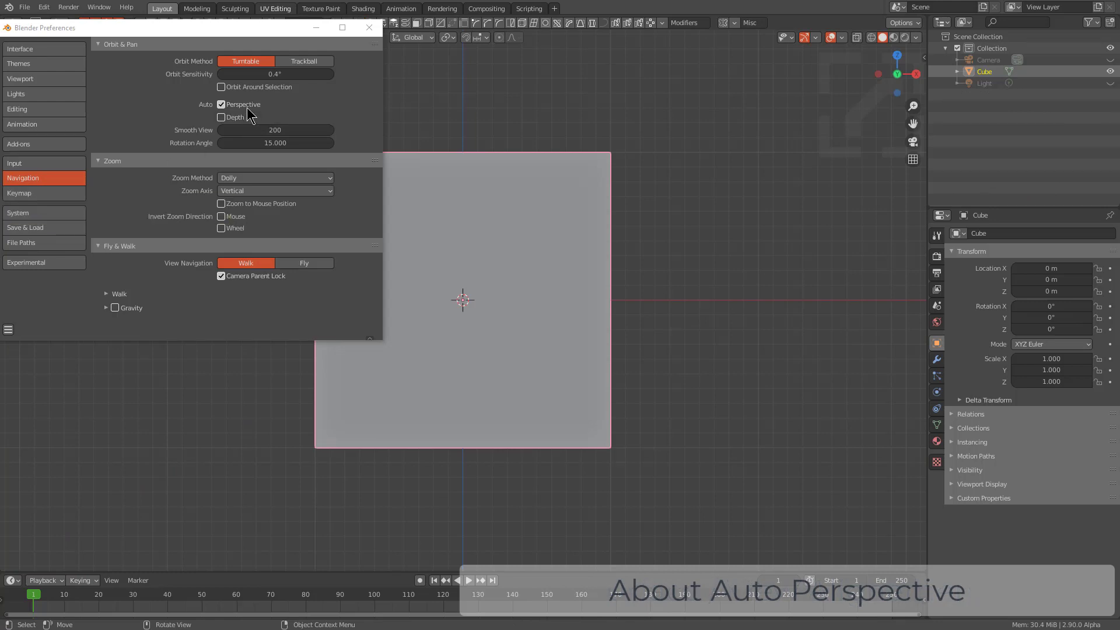
Close the Preferences window, leaving Auto Perspective enabled
click(368, 28)
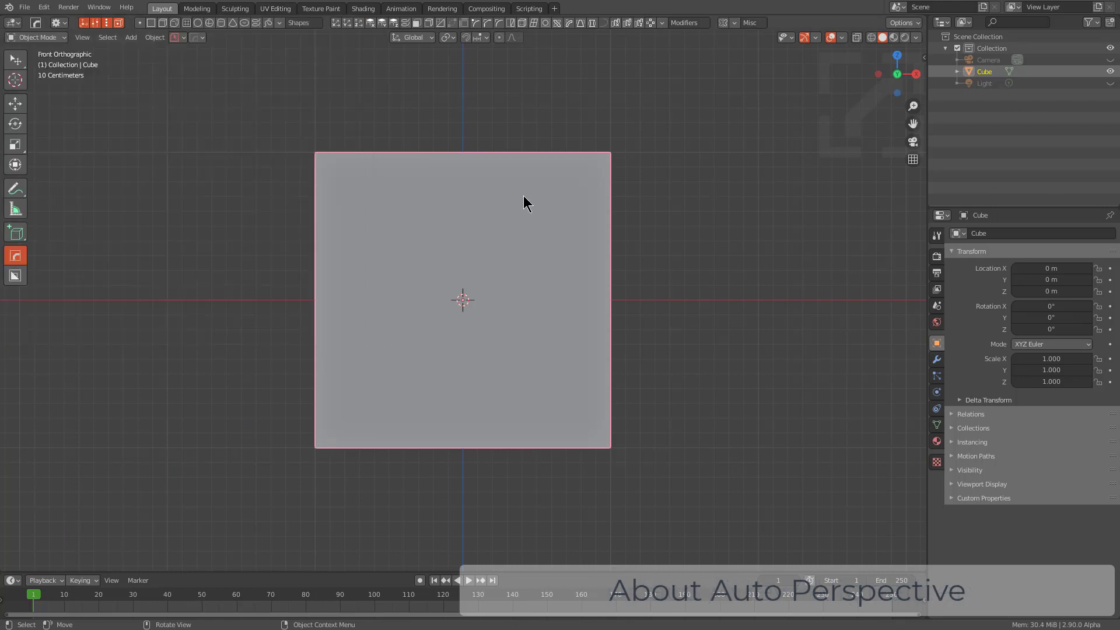
mouse_move(304, 317)
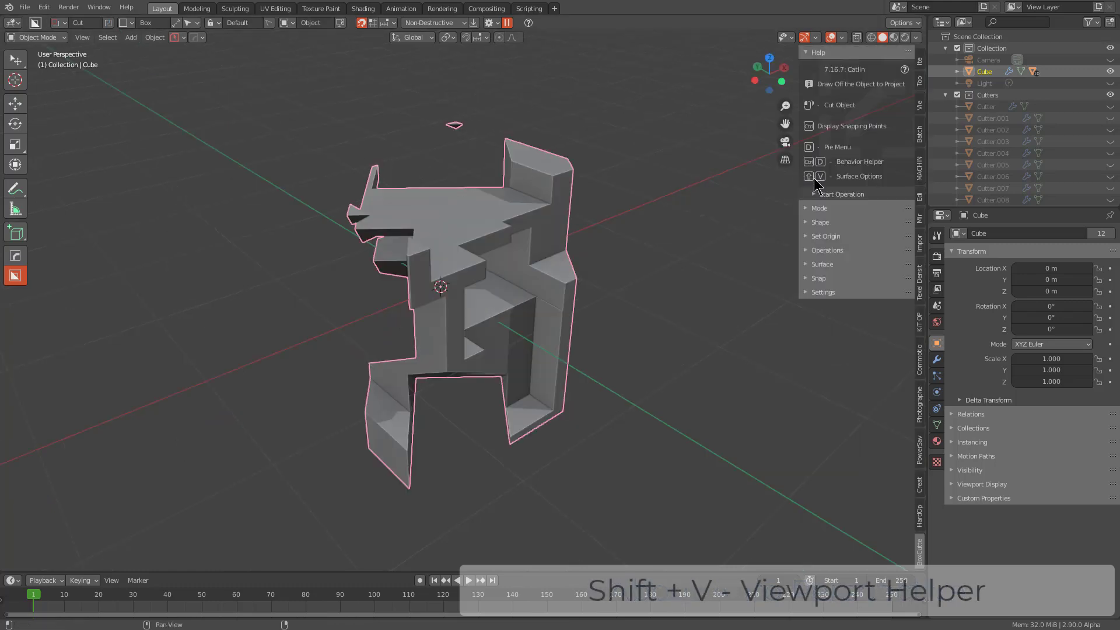
mouse_move(397, 251)
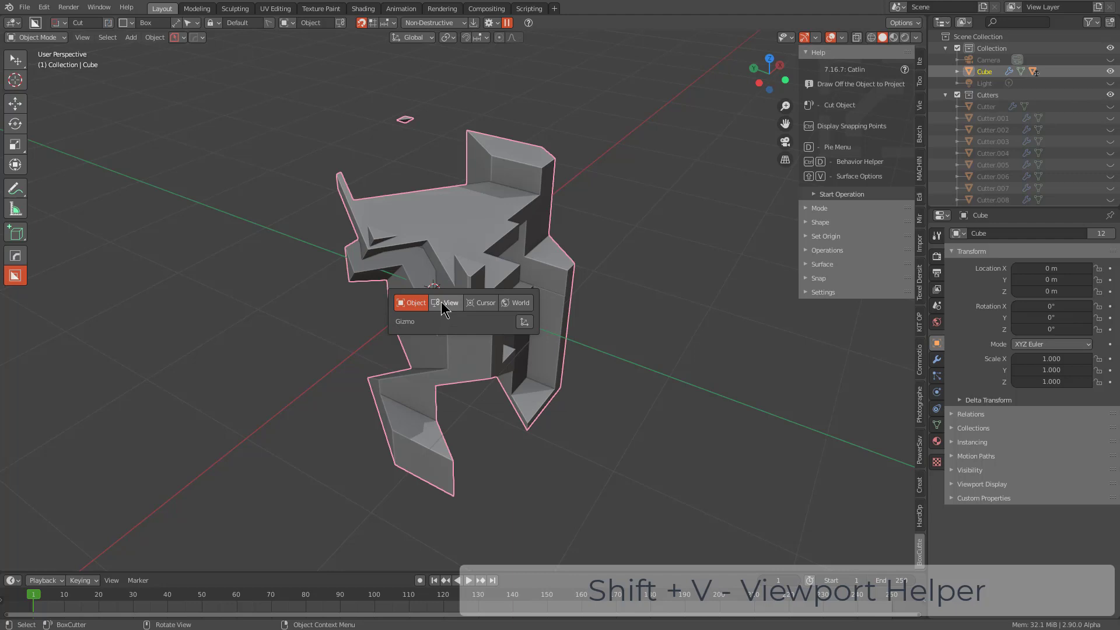
Switch cut alignment to View and uncheck Auto Ortho in the Surface popup
click(445, 303)
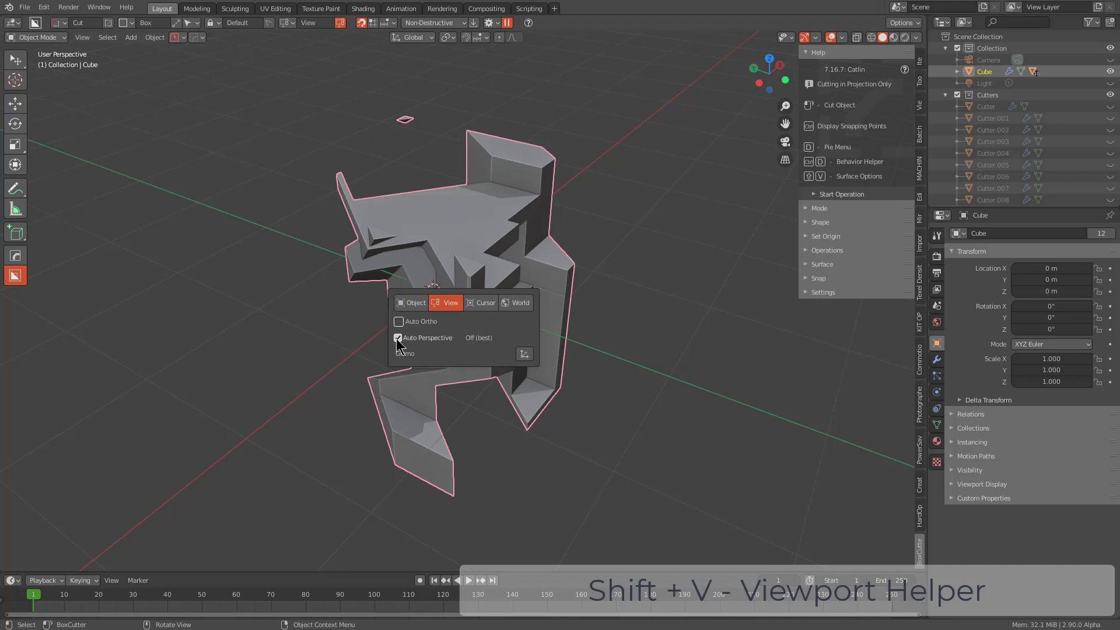
click(398, 337)
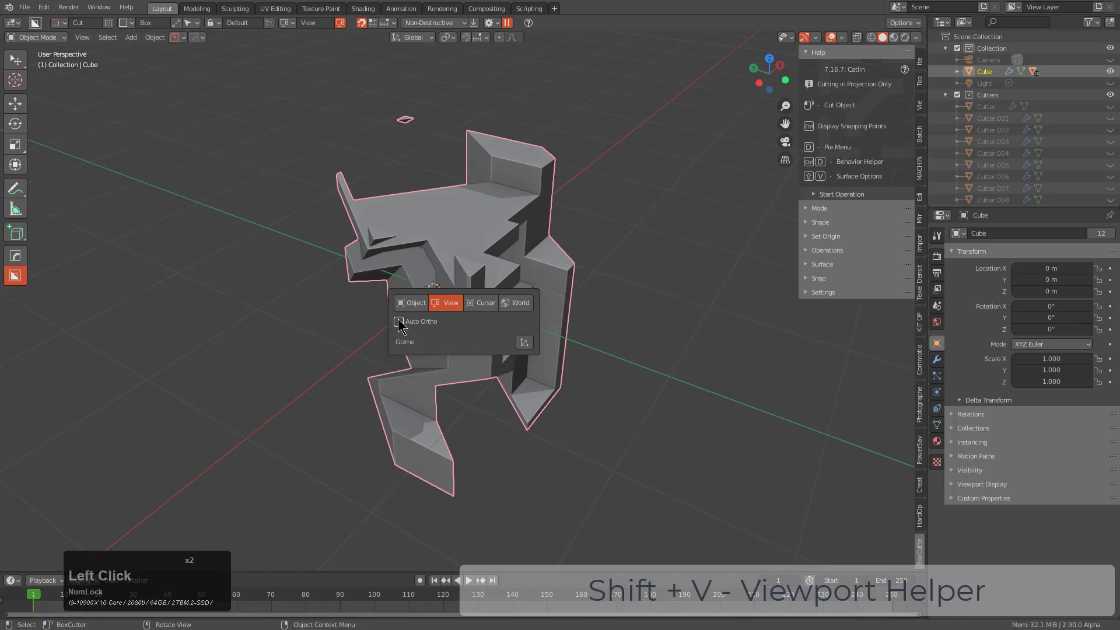
mouse_move(420, 321)
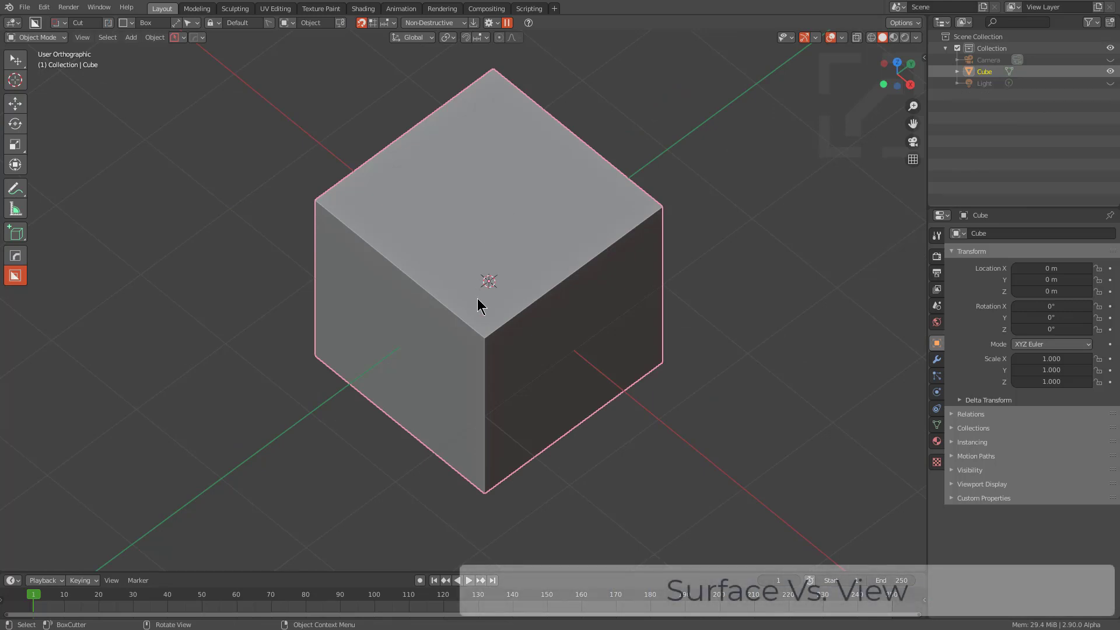
scroll(down, 3)
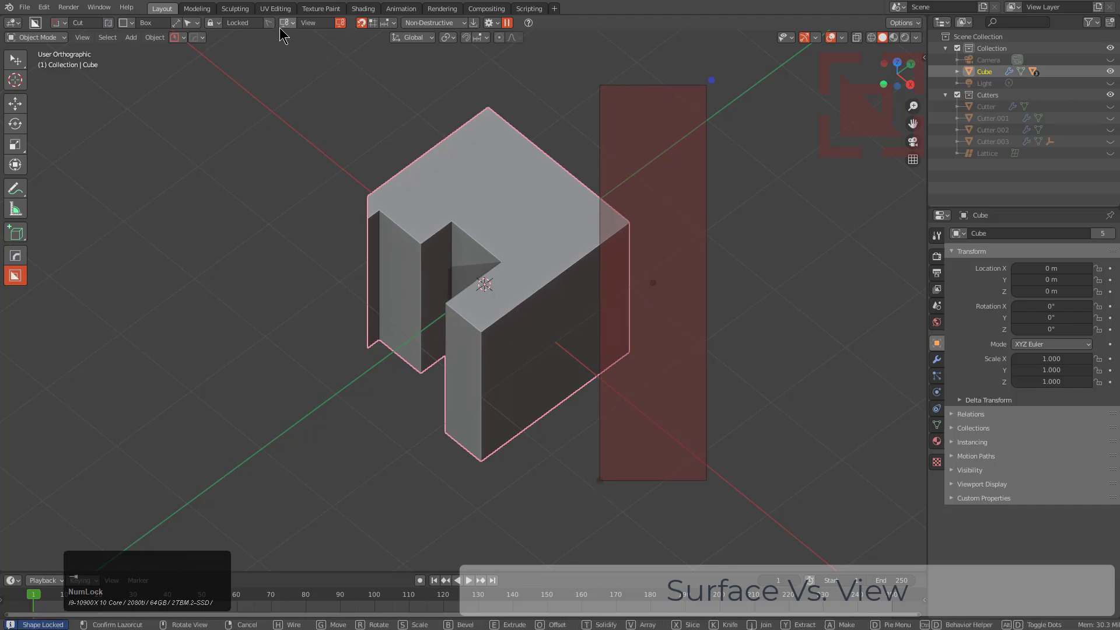
mouse_move(490, 100)
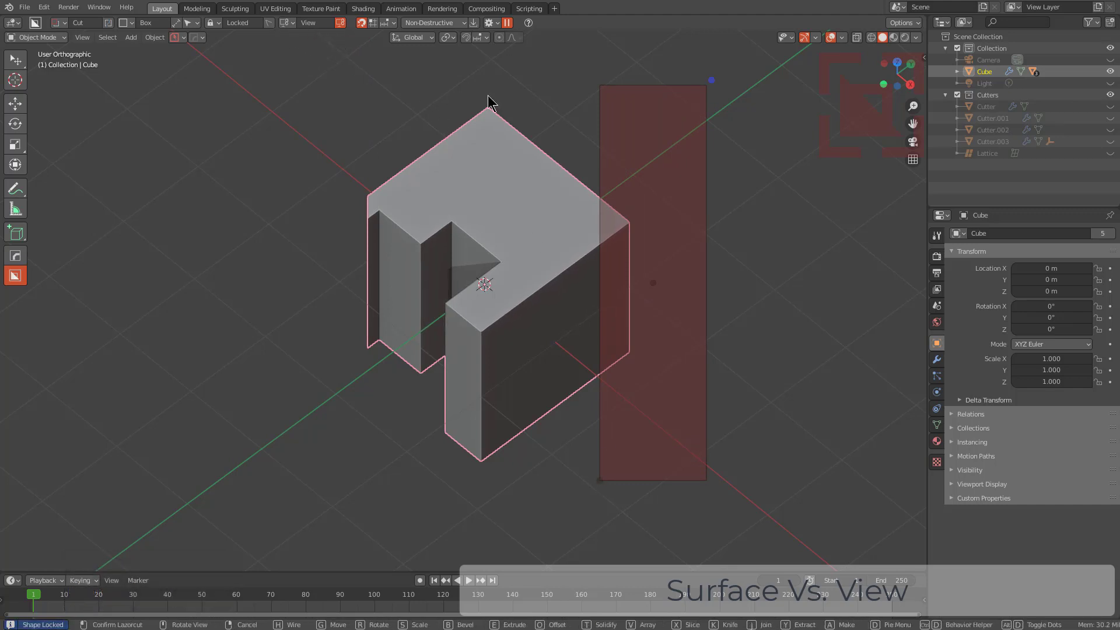
click(623, 187)
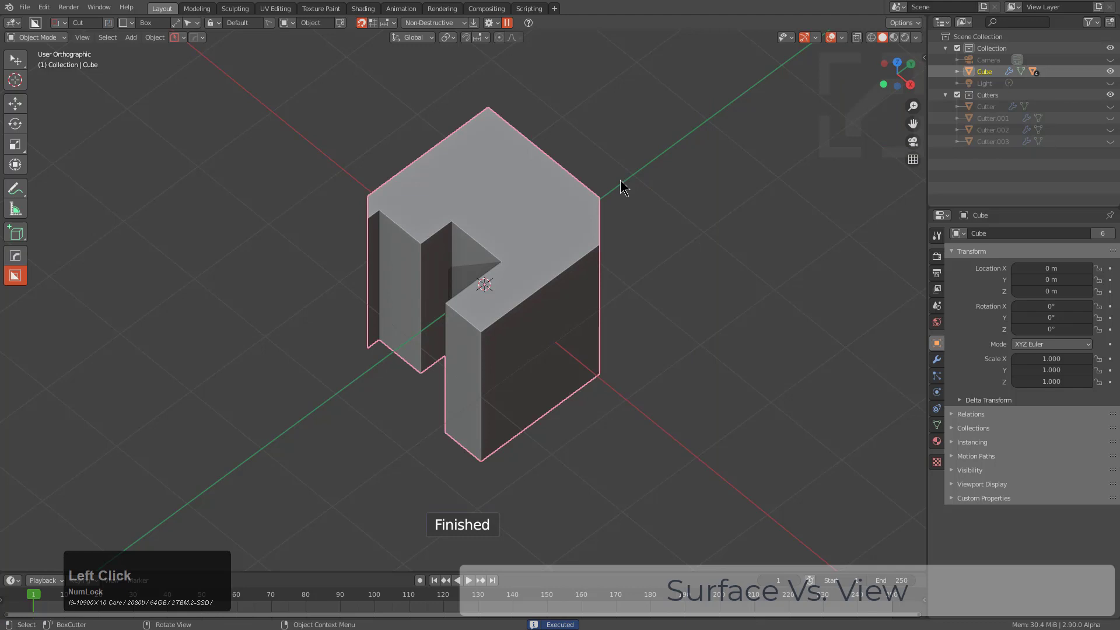
click(506, 173)
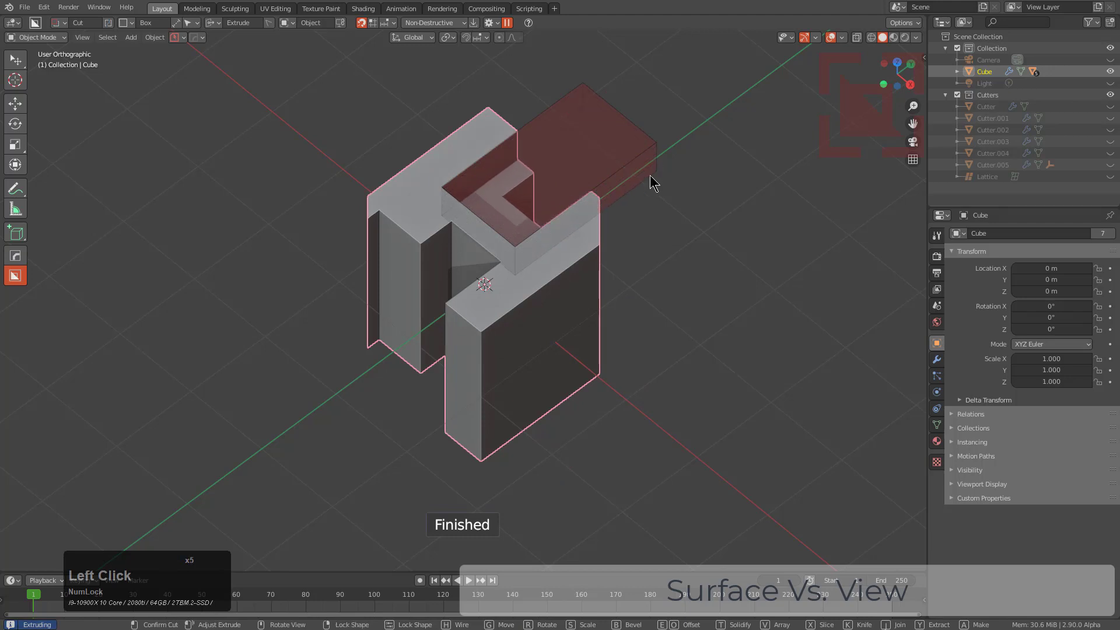
click(464, 209)
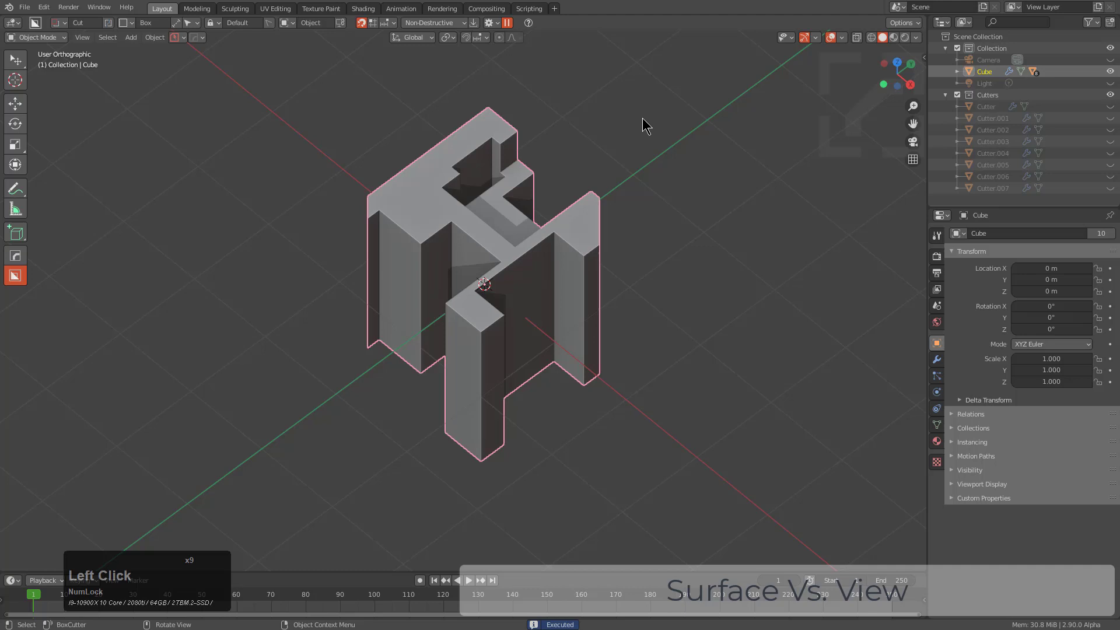
mouse_move(655, 203)
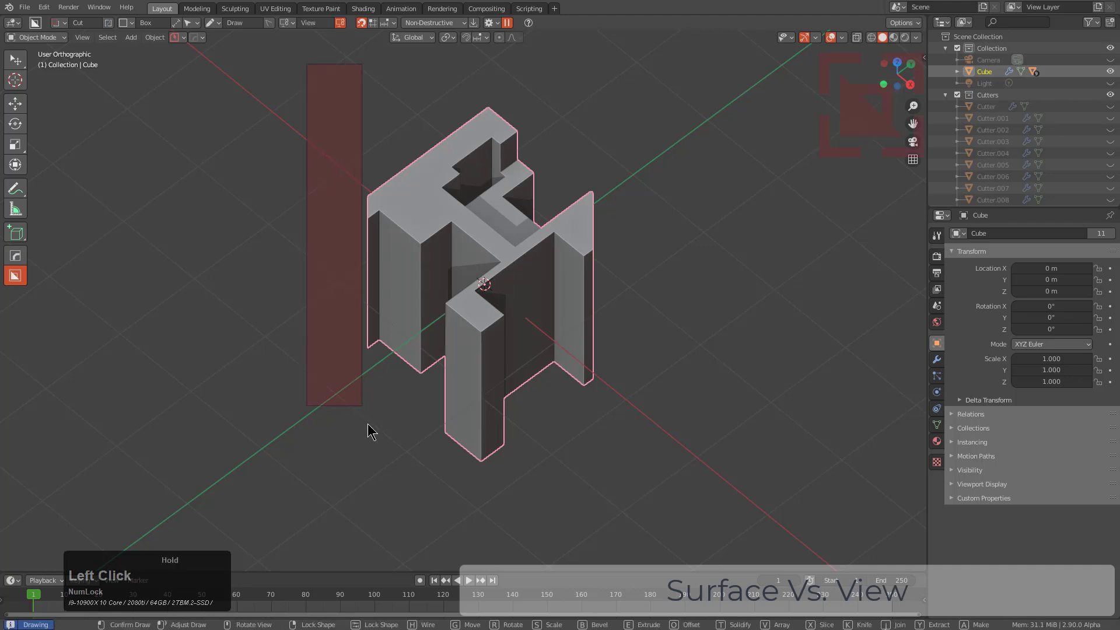
double_click(529, 327)
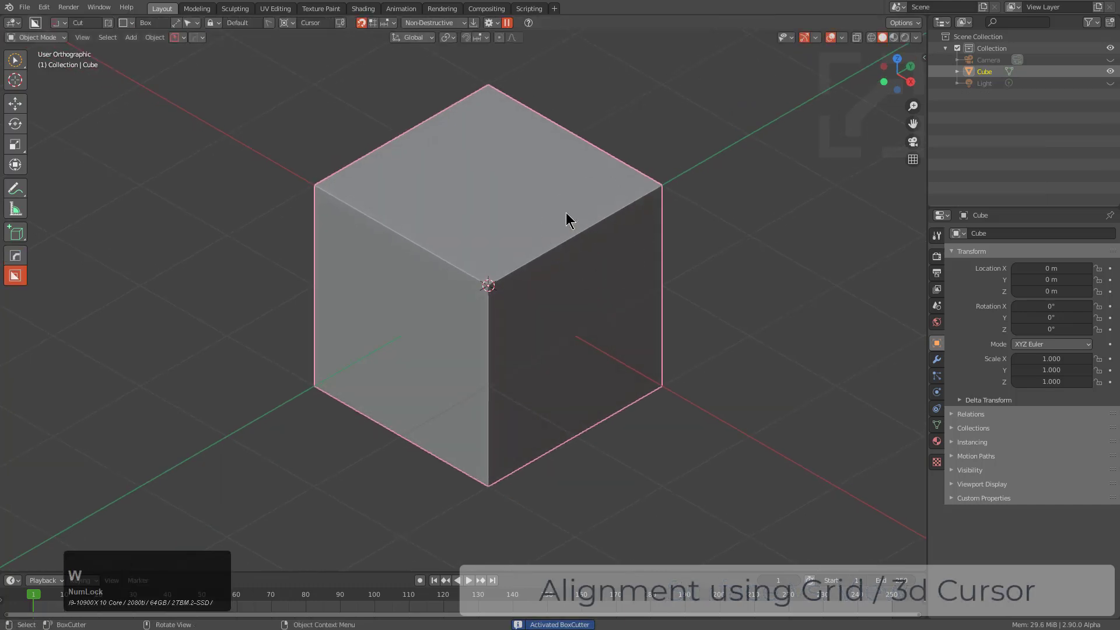
Cycle the Surface alignment through Object and View, settling on Cursor
click(284, 22)
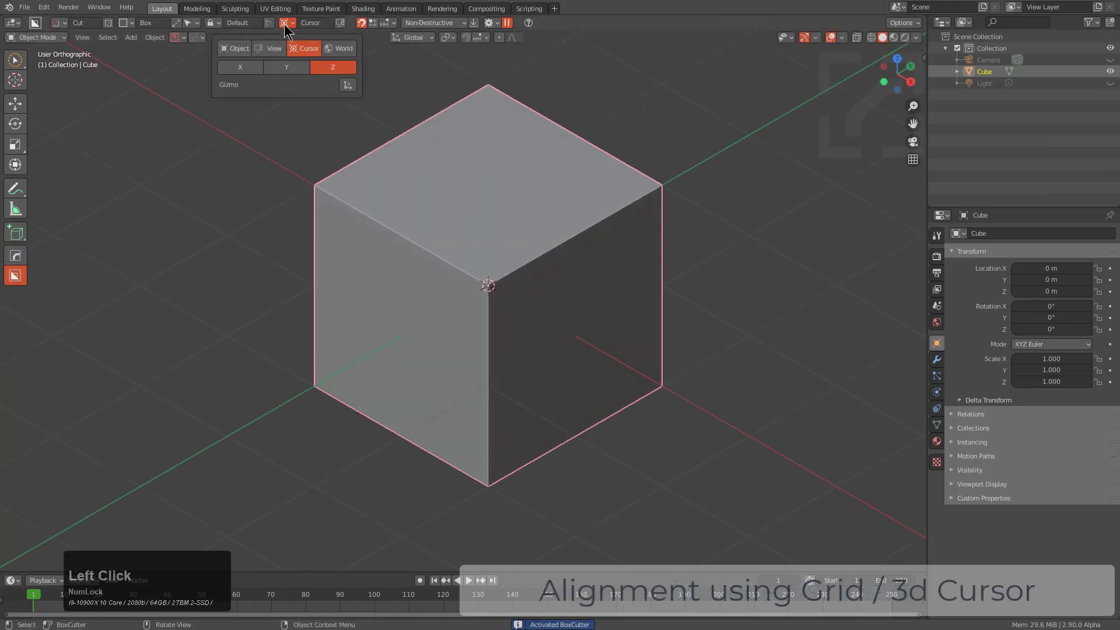
click(238, 47)
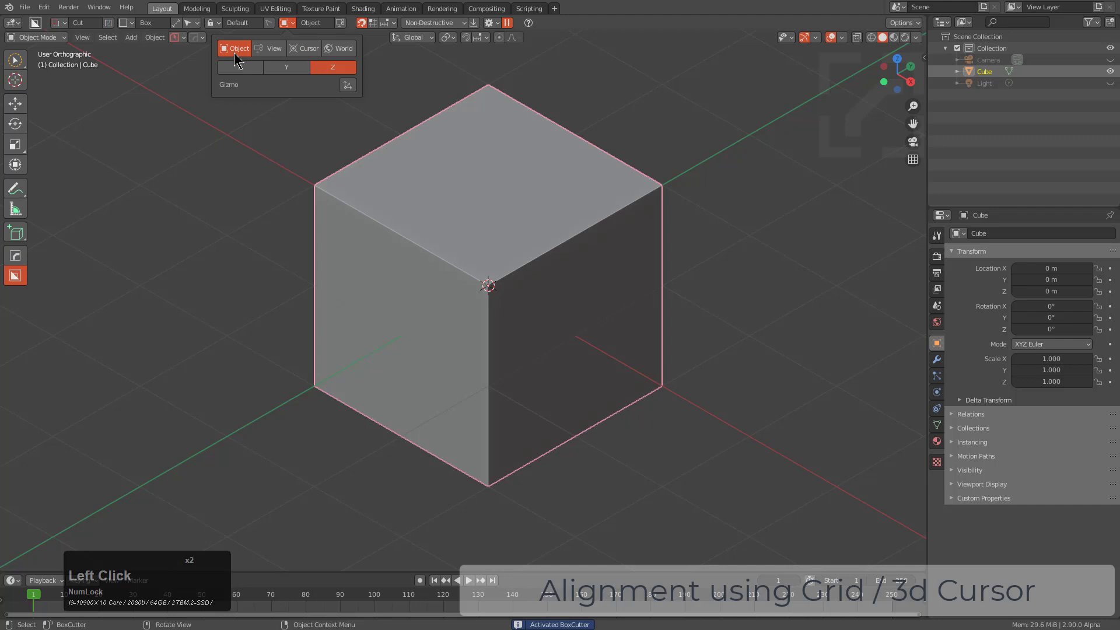
click(274, 48)
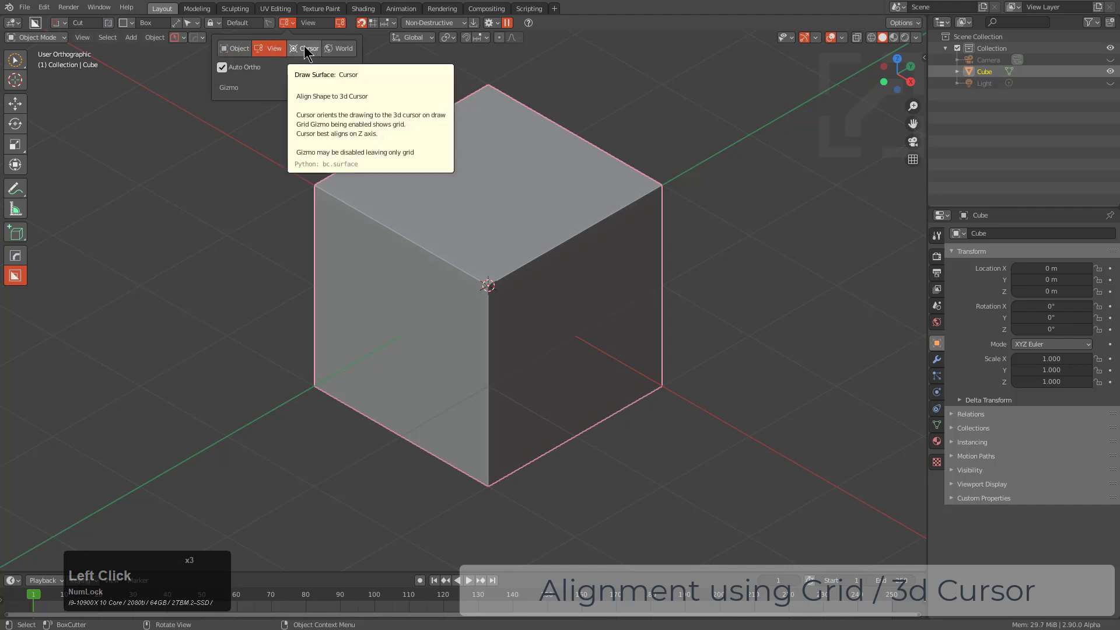
click(306, 48)
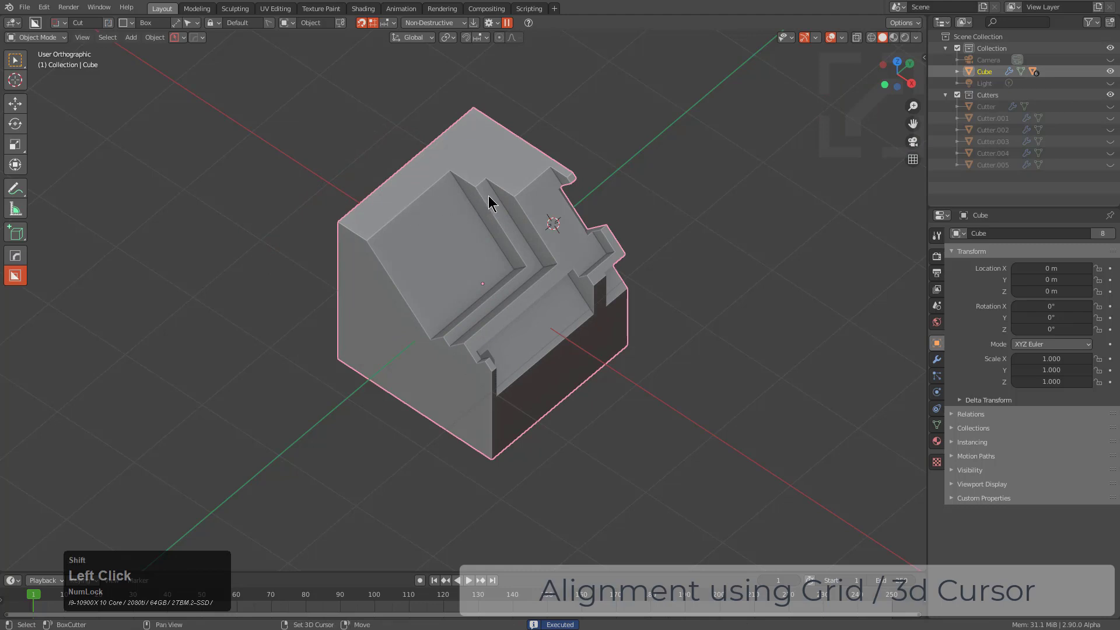
Place the 3D cursor on the stepped face and draw cursor-aligned Ngon cuts
click(285, 22)
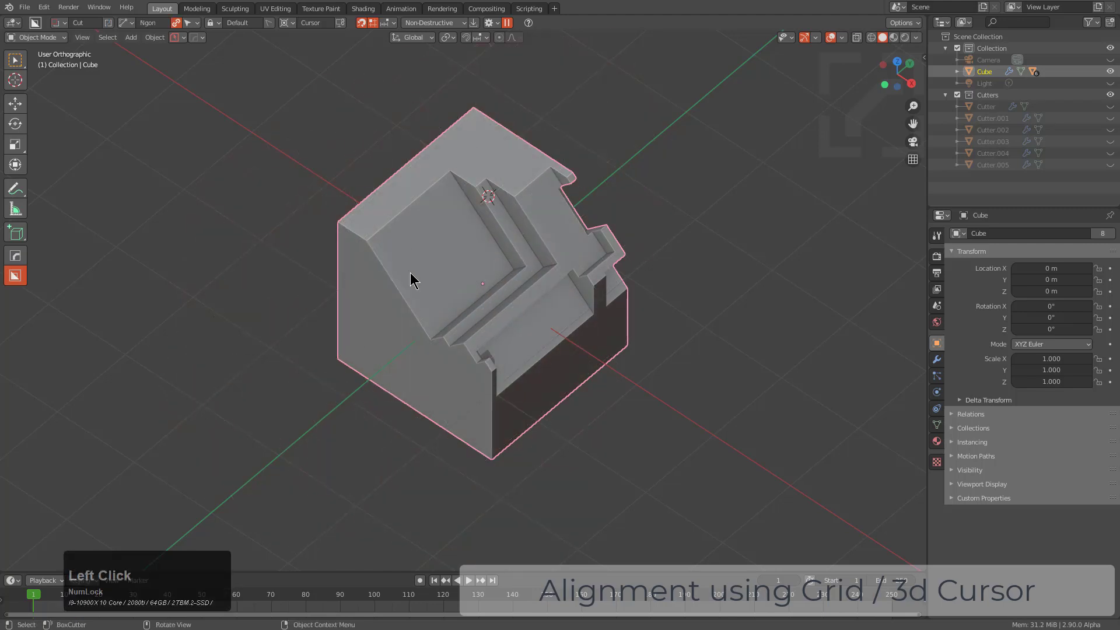
scroll(up, 3)
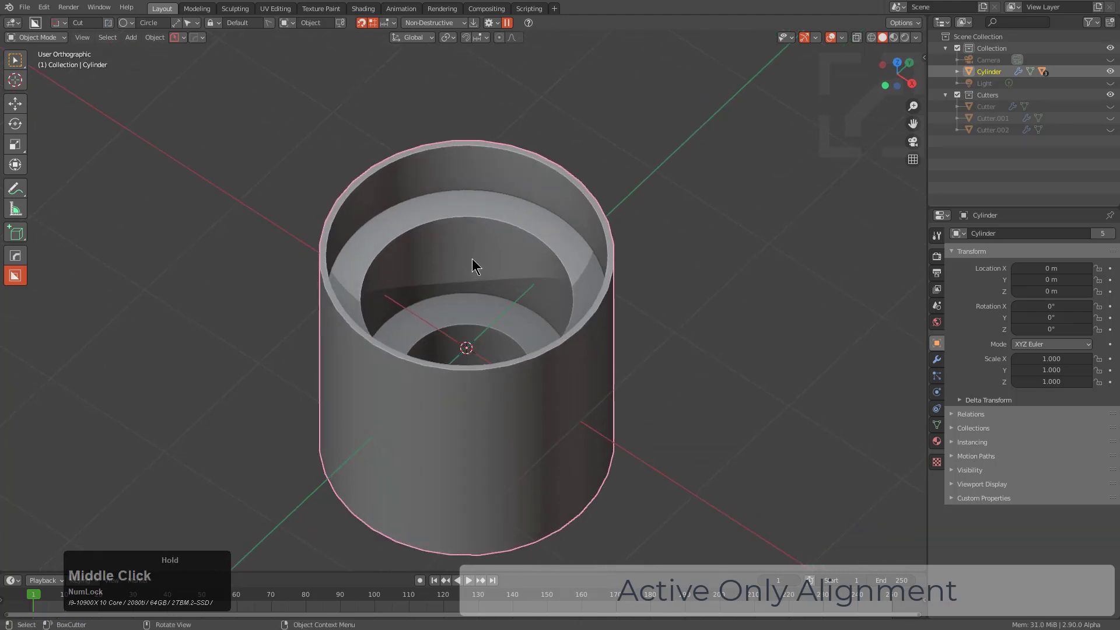
Enable Active Only in the BoxCutter behavior settings
scroll(down, 3)
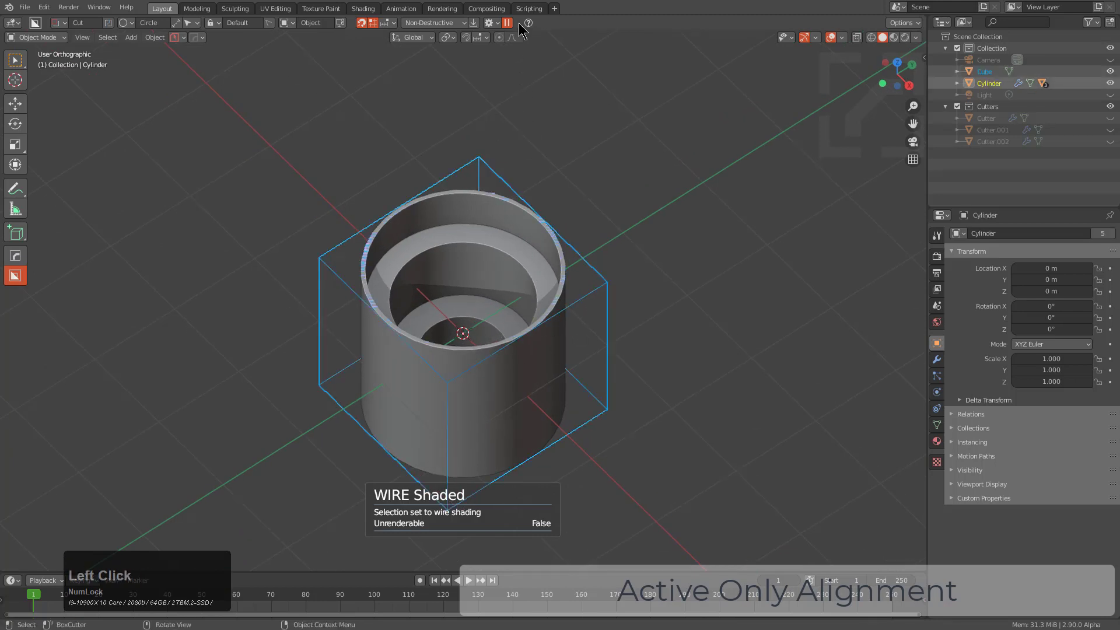
click(489, 22)
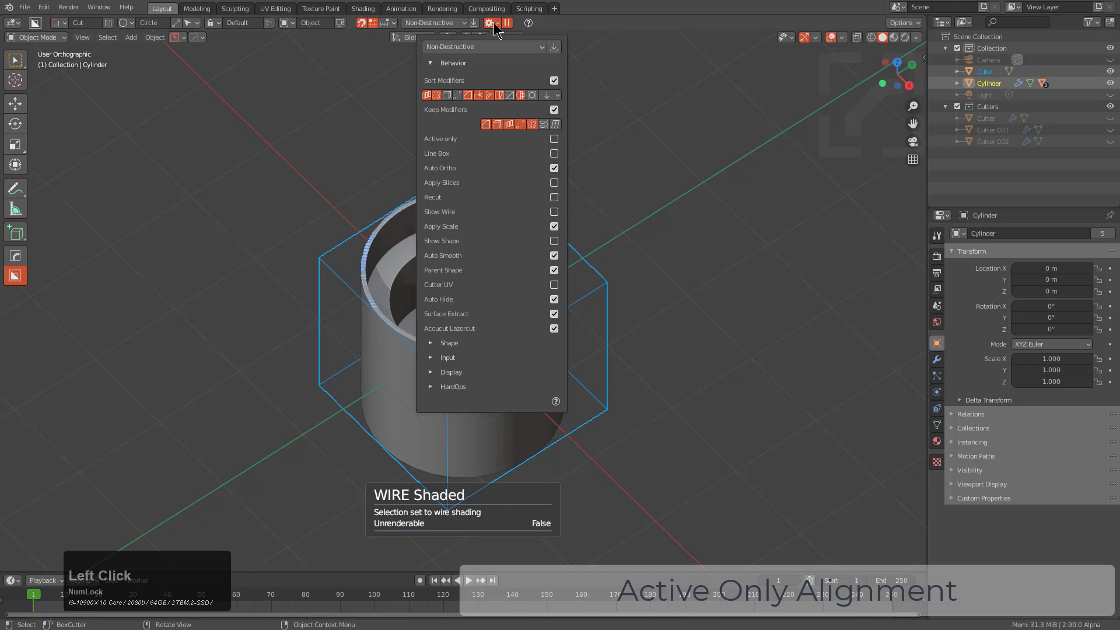
click(553, 139)
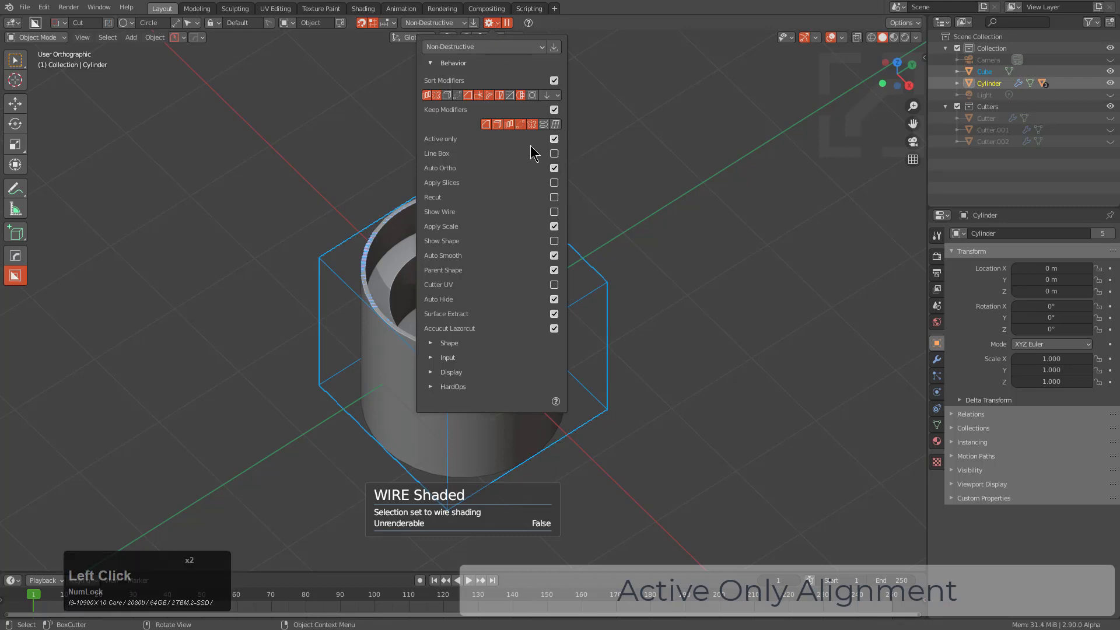
scroll(up, 3)
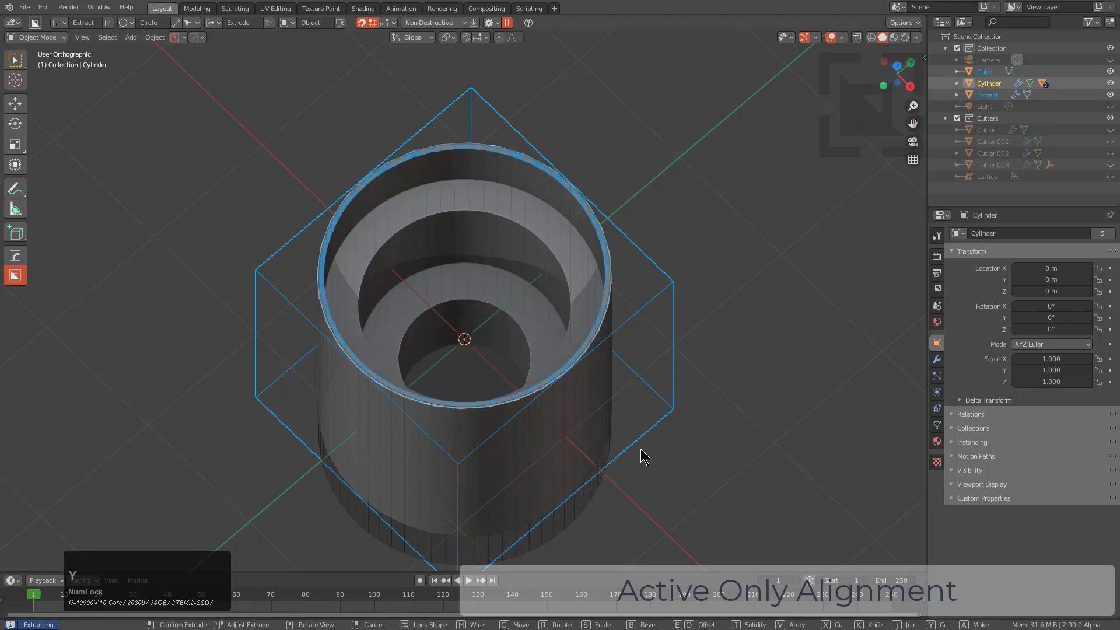
Extract a ring from the cylinder and move it along the X axis
click(616, 425)
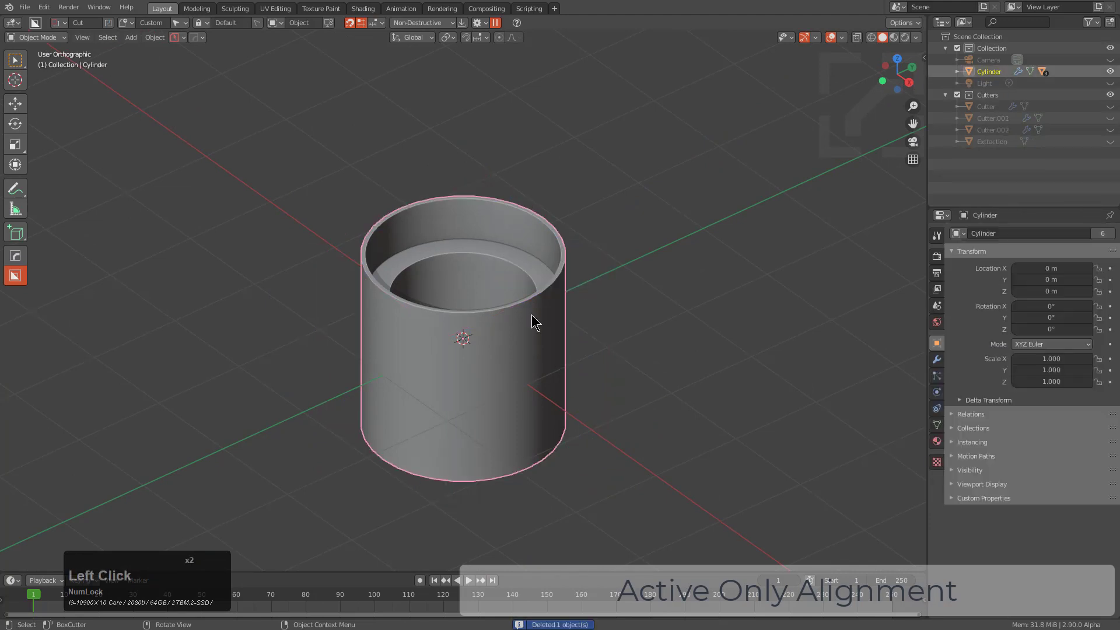
key(g)
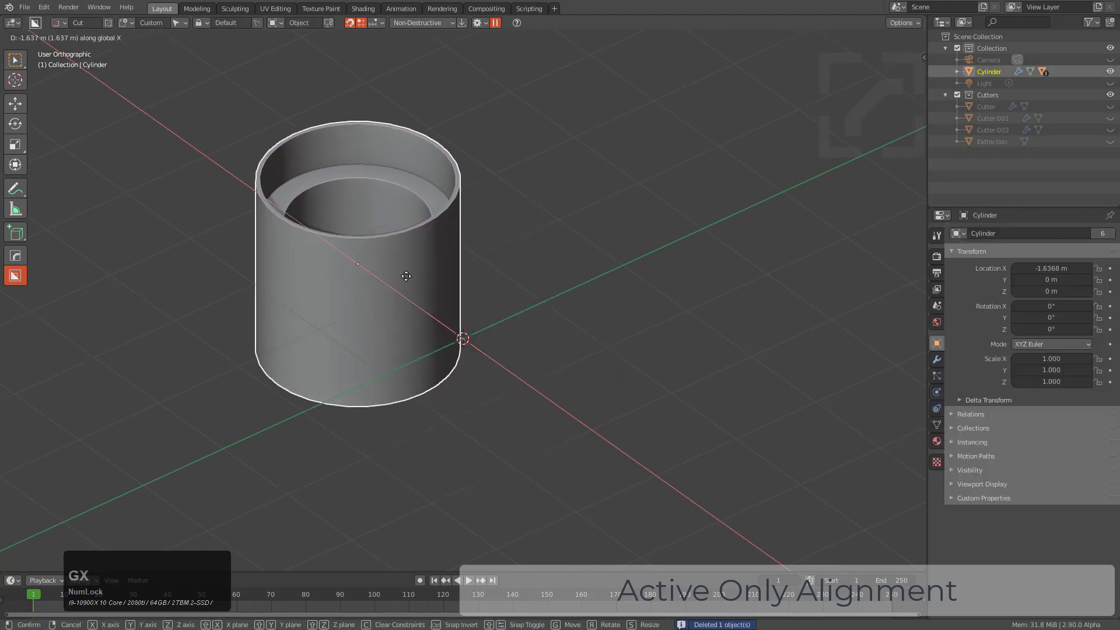
click(464, 328)
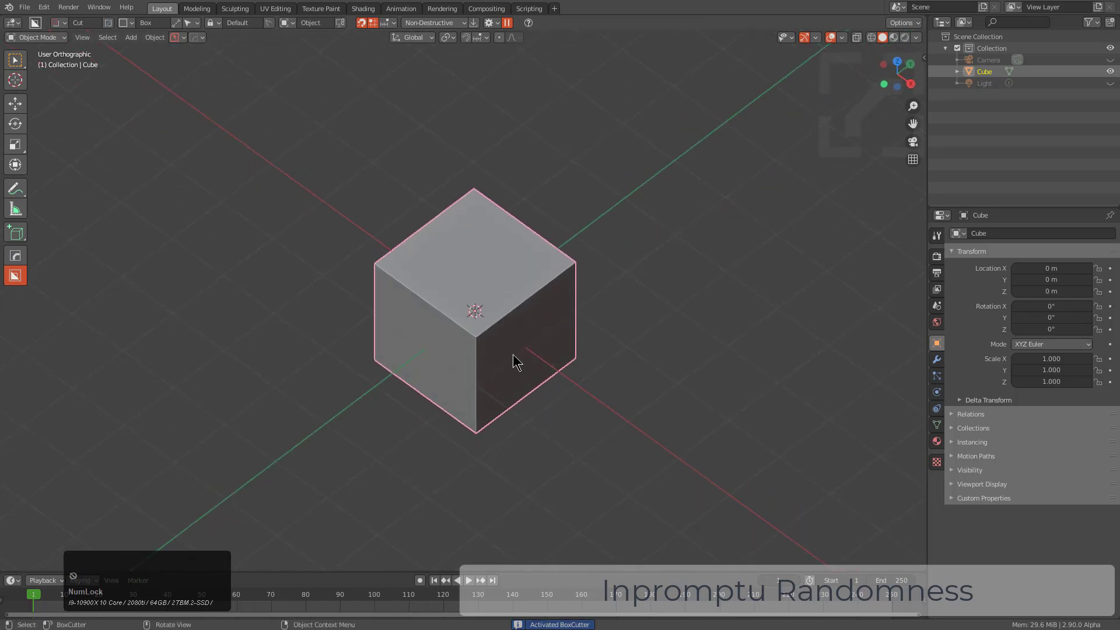
Delete the default cube from the scene
key(x)
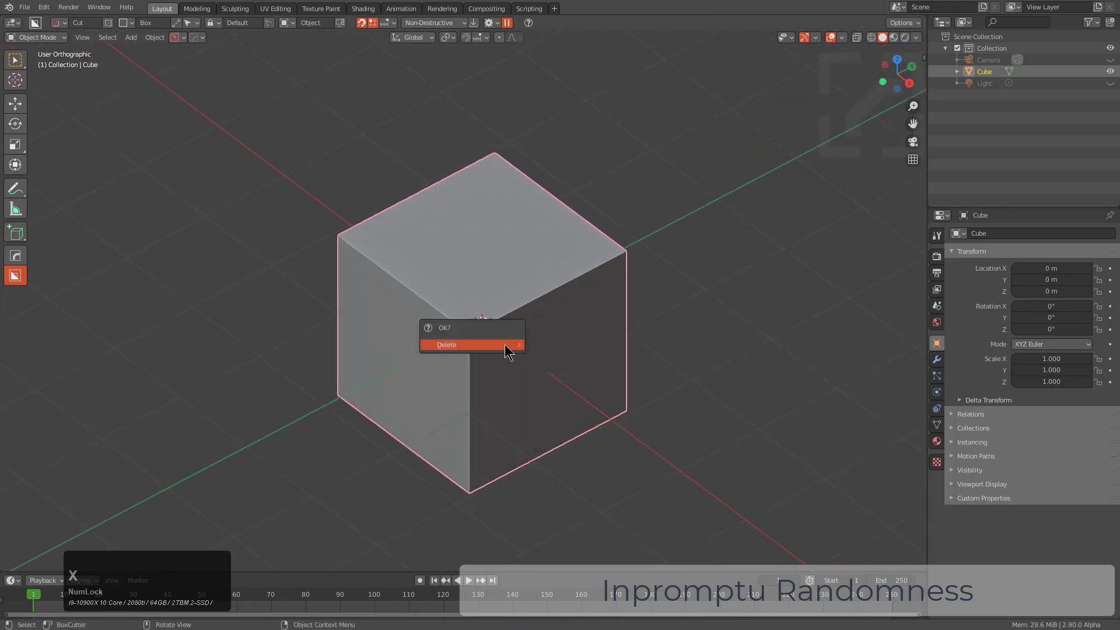
click(446, 344)
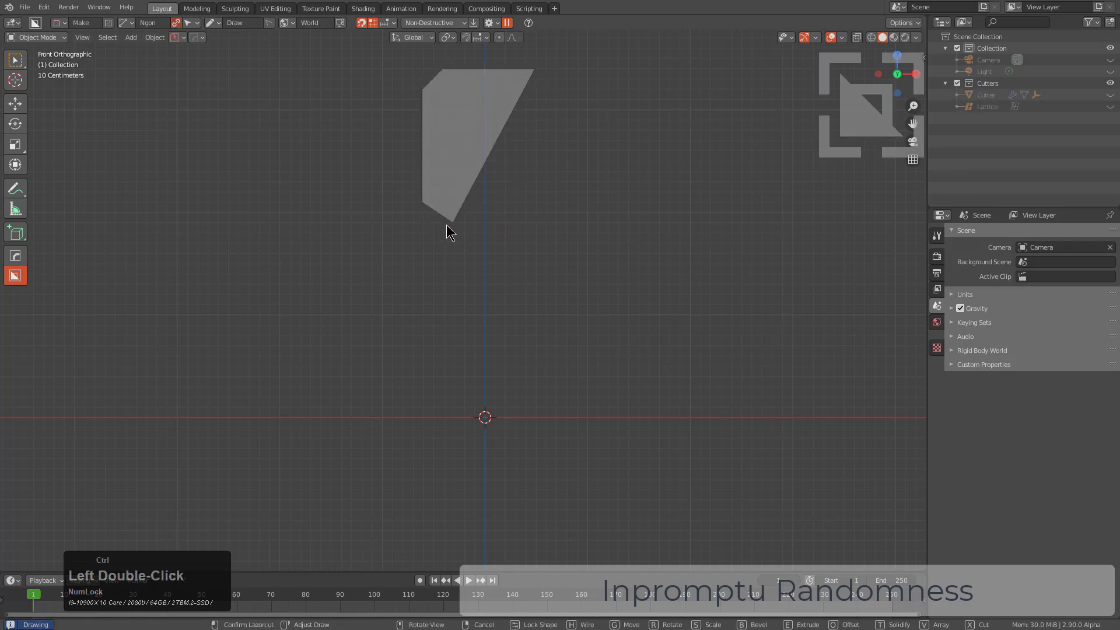
Ctrl-click a stepped pillar profile in front view, extrude it solid, and set its origin
click(432, 420)
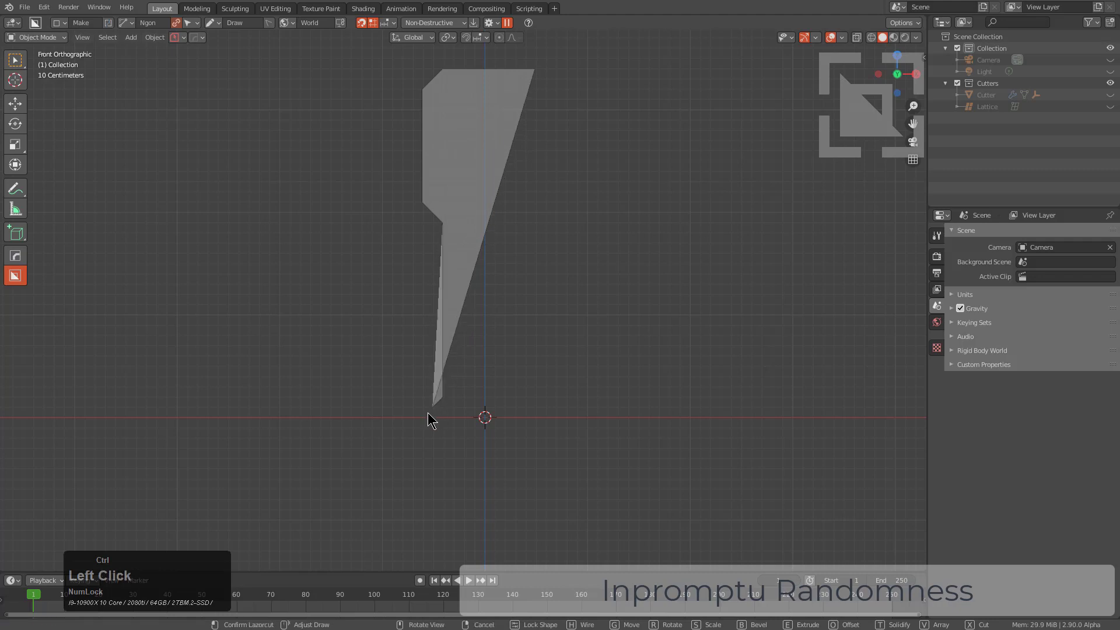
triple_click(404, 479)
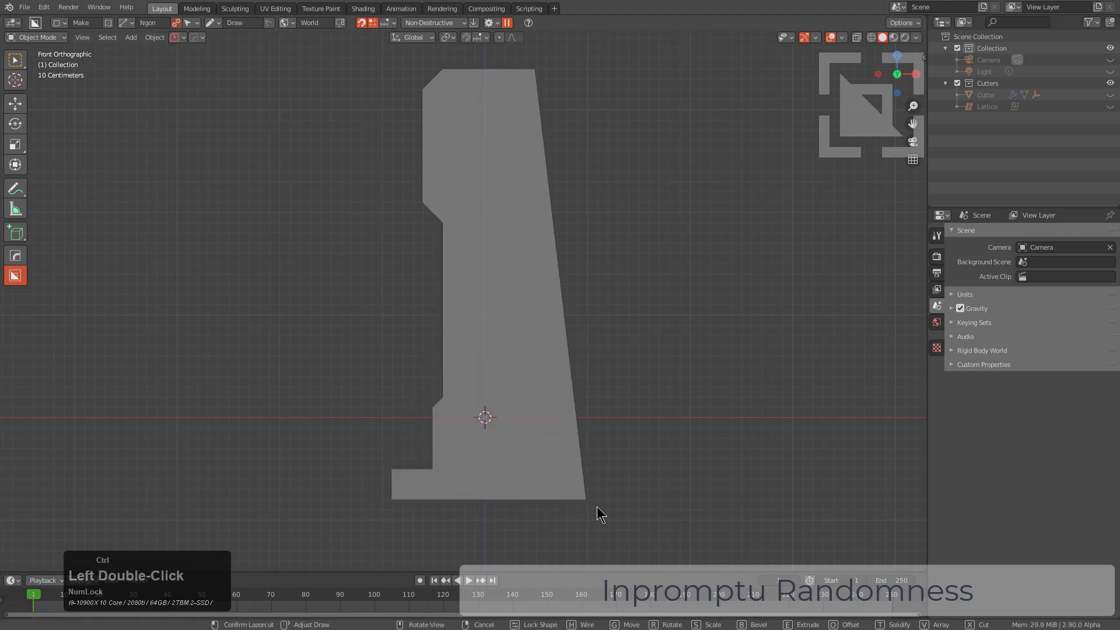
double_click(601, 513)
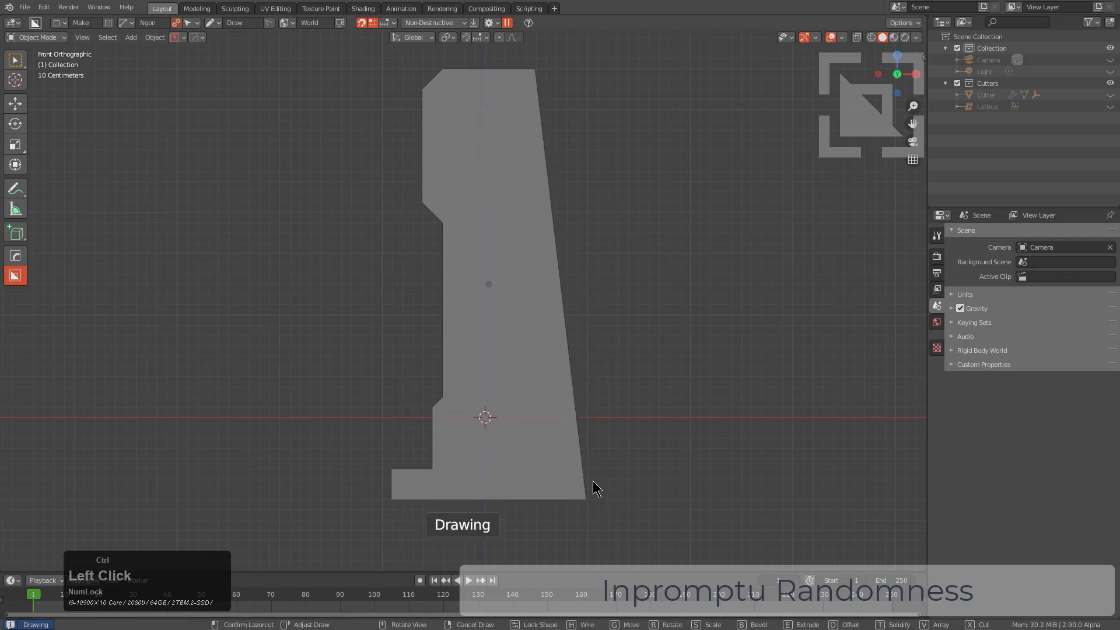
triple_click(536, 242)
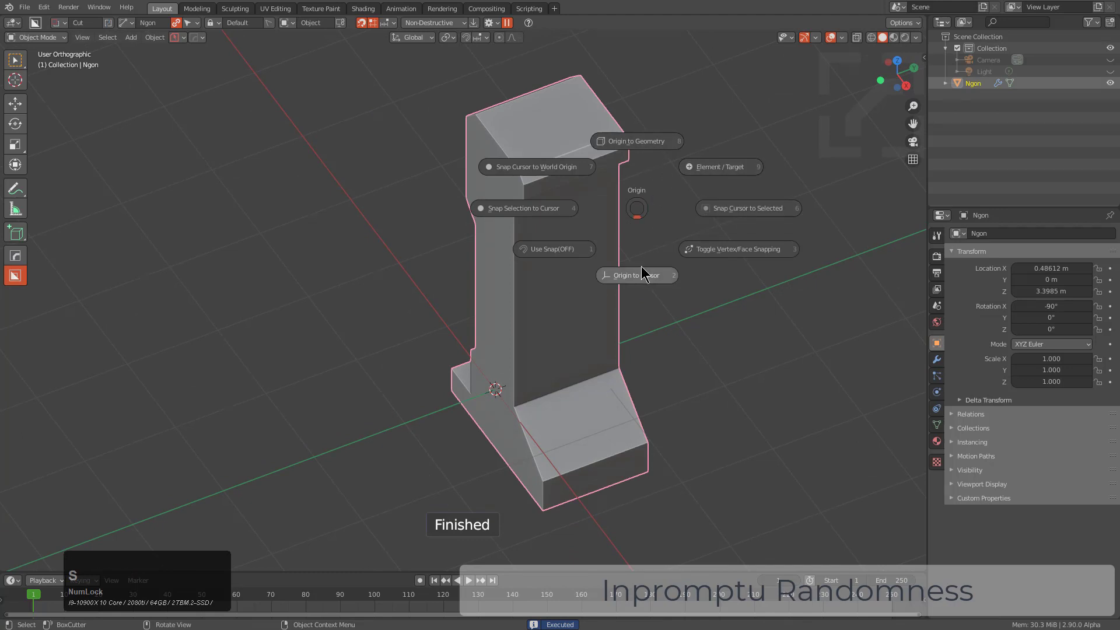
click(635, 275)
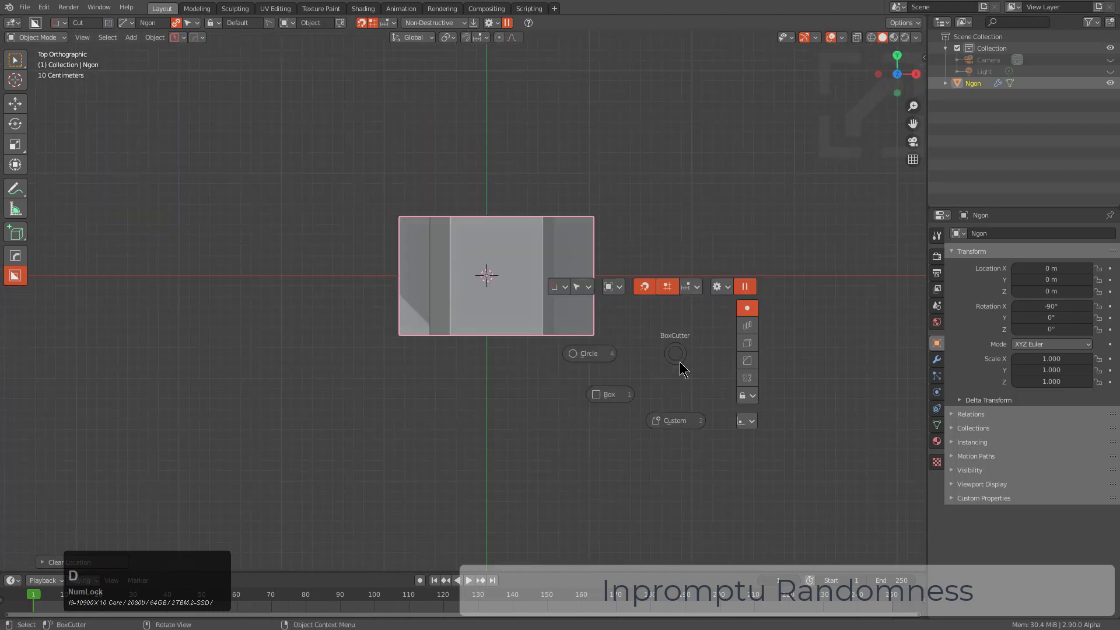
Pick the cutting shape from the BoxCutter pie to start carving the pillar's grooves
click(674, 354)
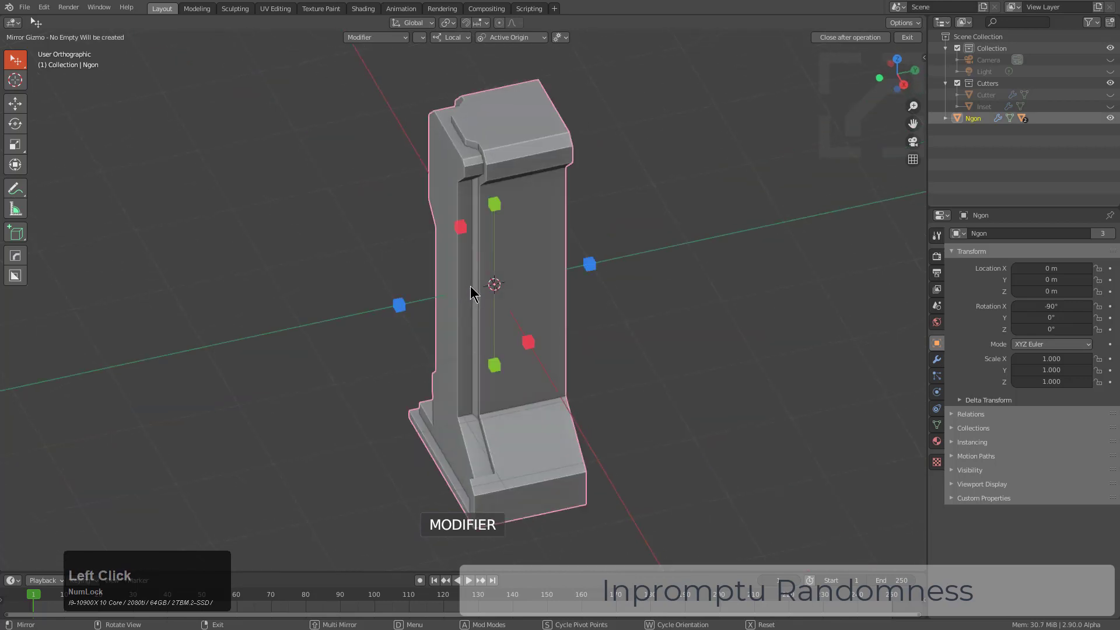
Add a Mirror modifier via the HardOps gizmo so both pillar sides match
scroll(up, 3)
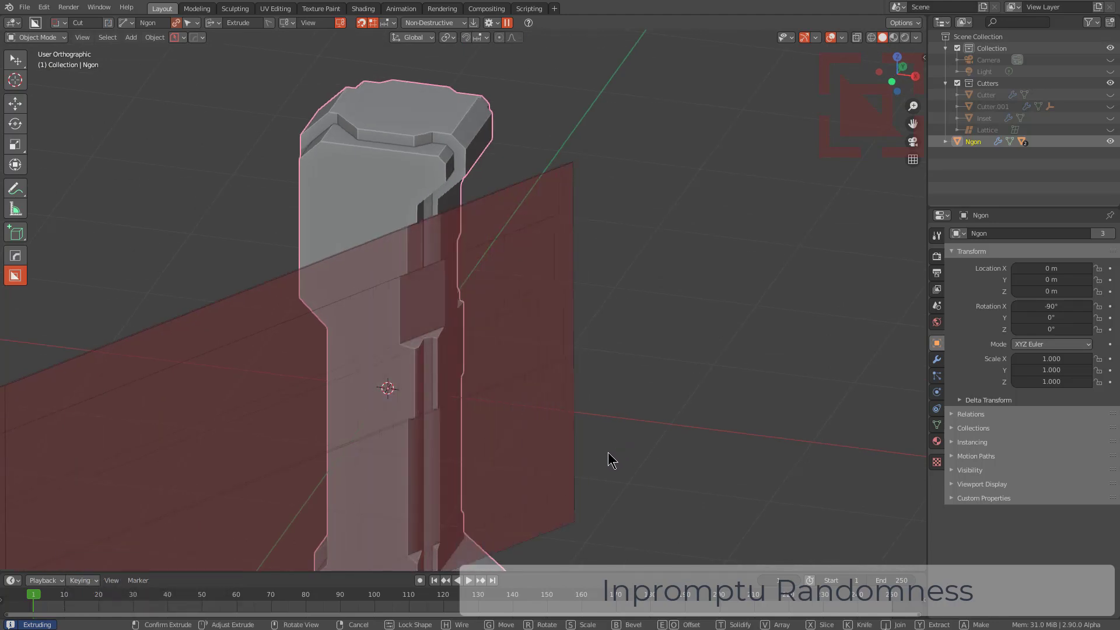
Extrude the notched side cut through the pillar and apply HardOps Sharpen autosmooth
click(477, 331)
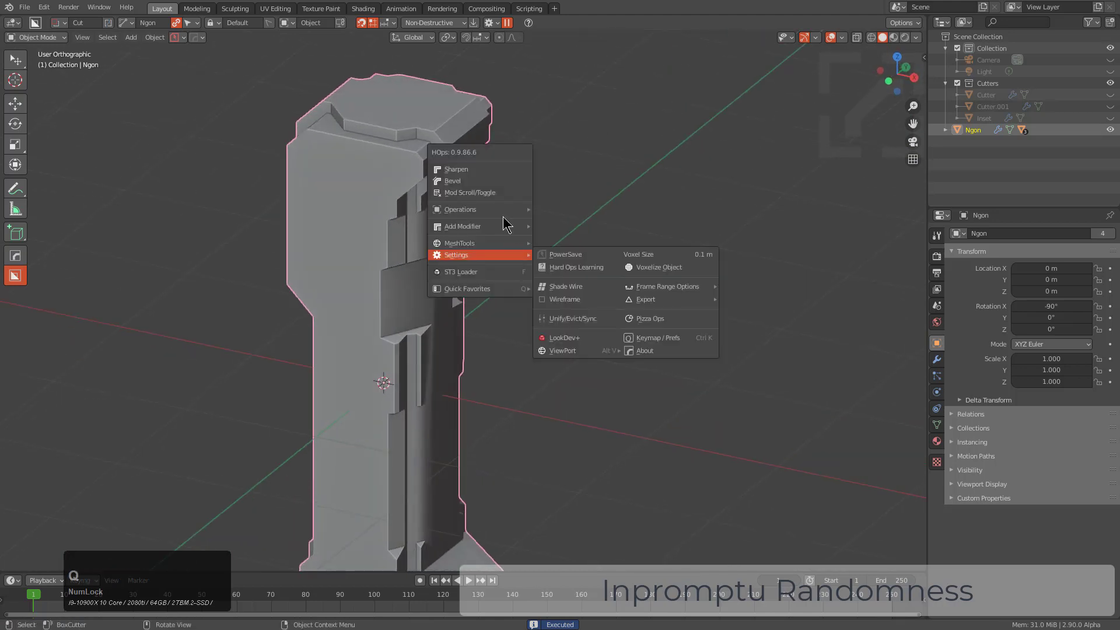
click(455, 169)
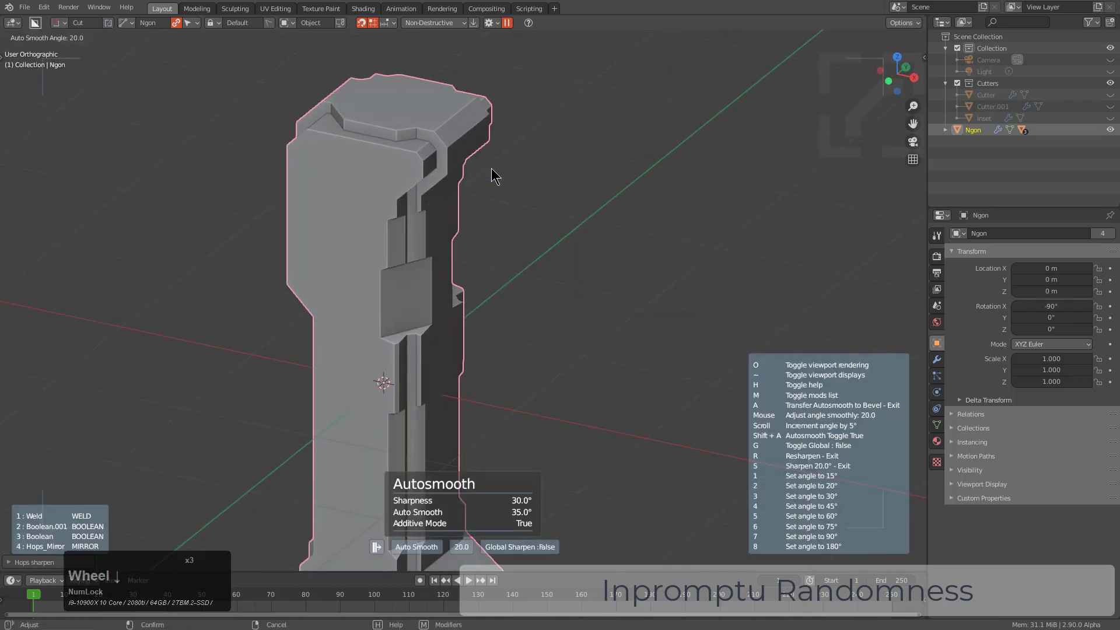
mouse_move(527, 274)
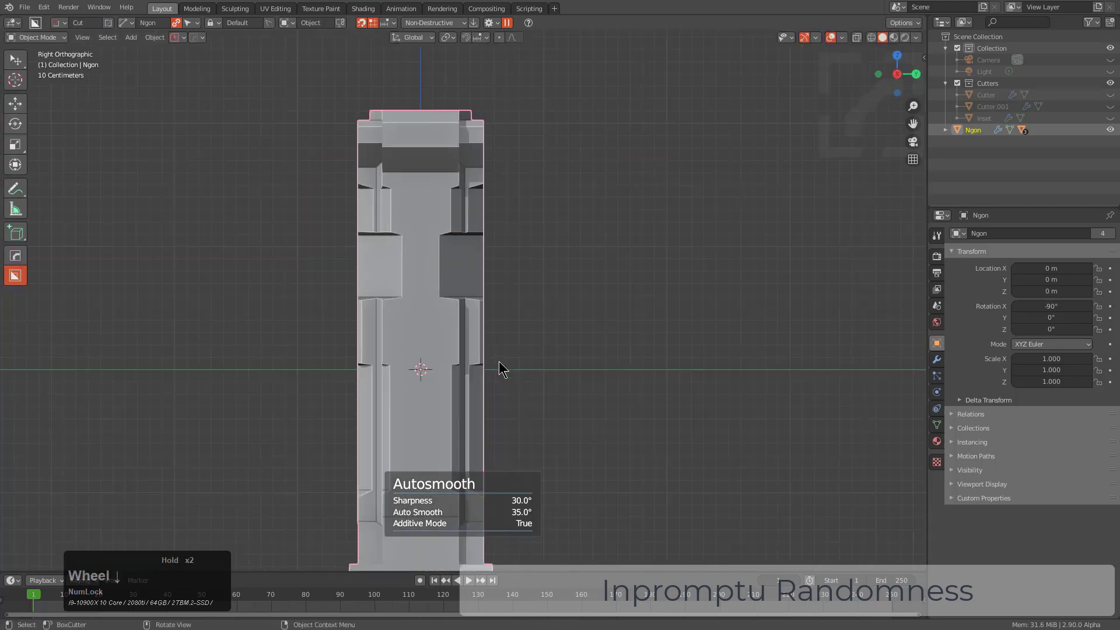
Cut small slots into the side panels in right ortho view, then select the Box shape
scroll(up, 3)
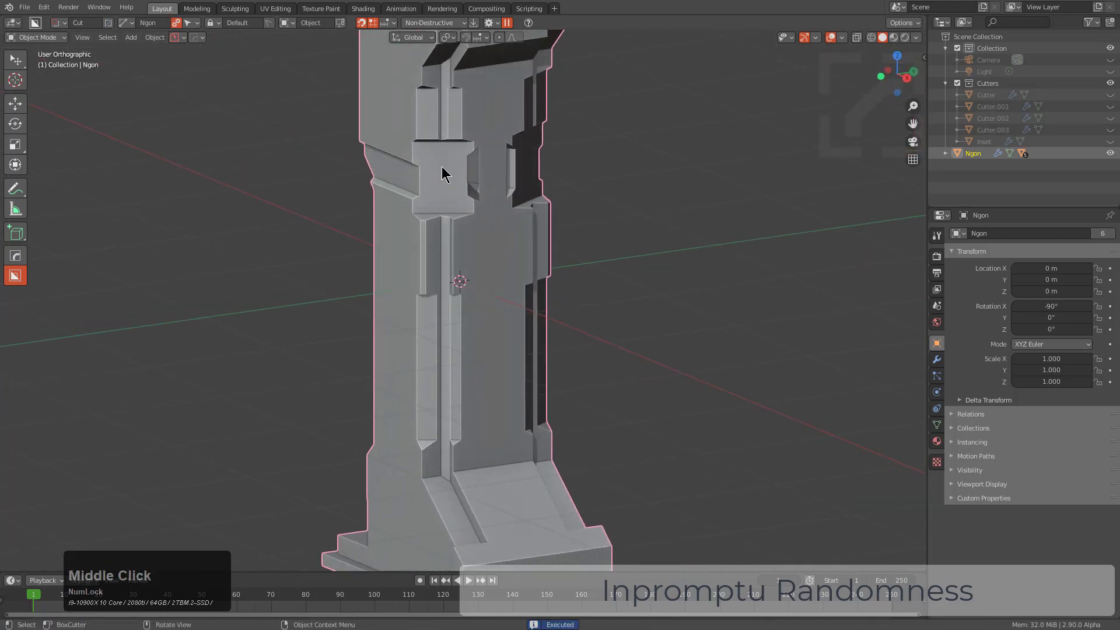
scroll(up, 3)
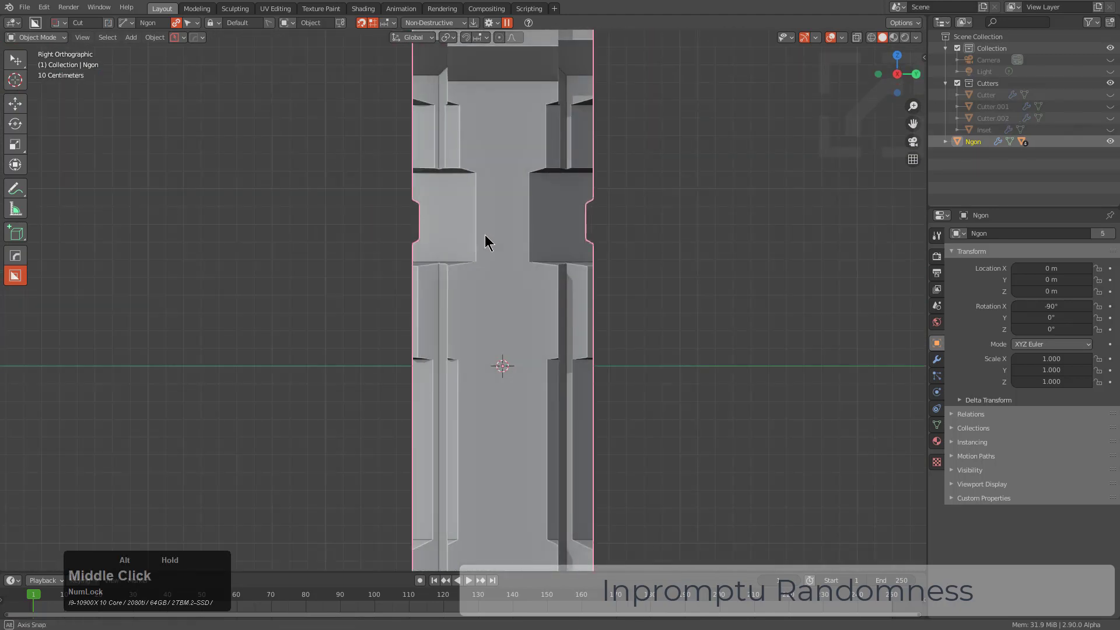
scroll(up, 3)
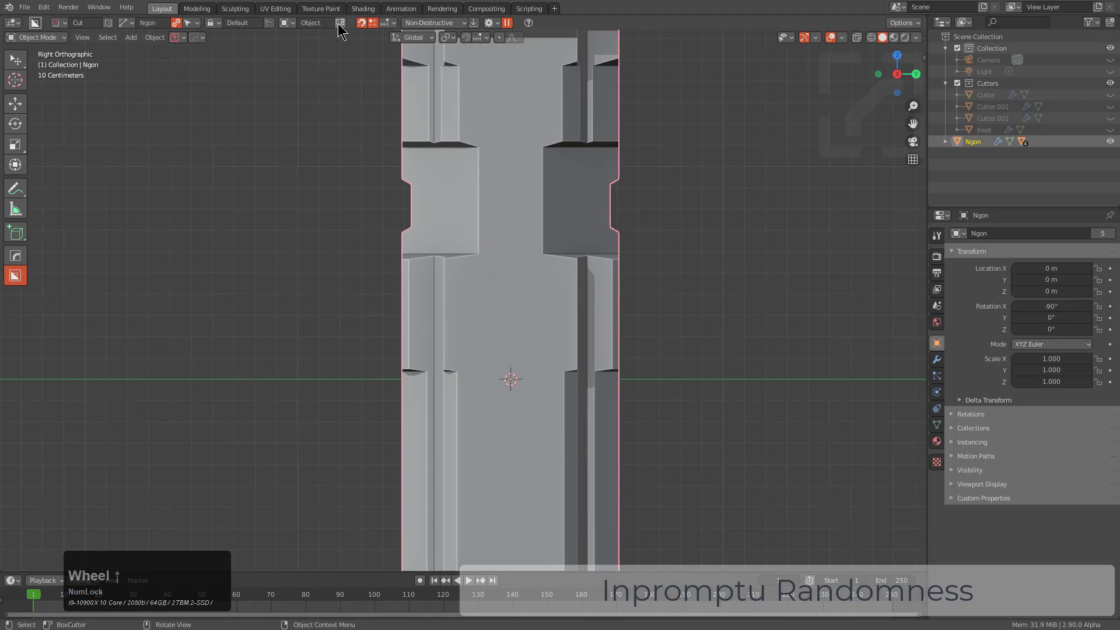
click(341, 22)
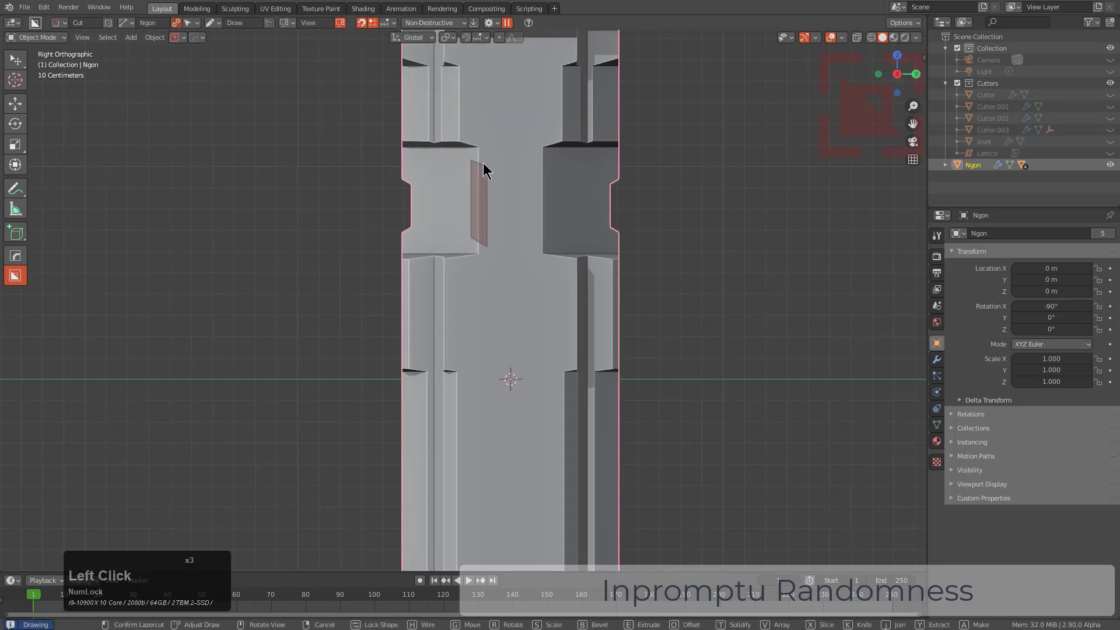
scroll(down, 3)
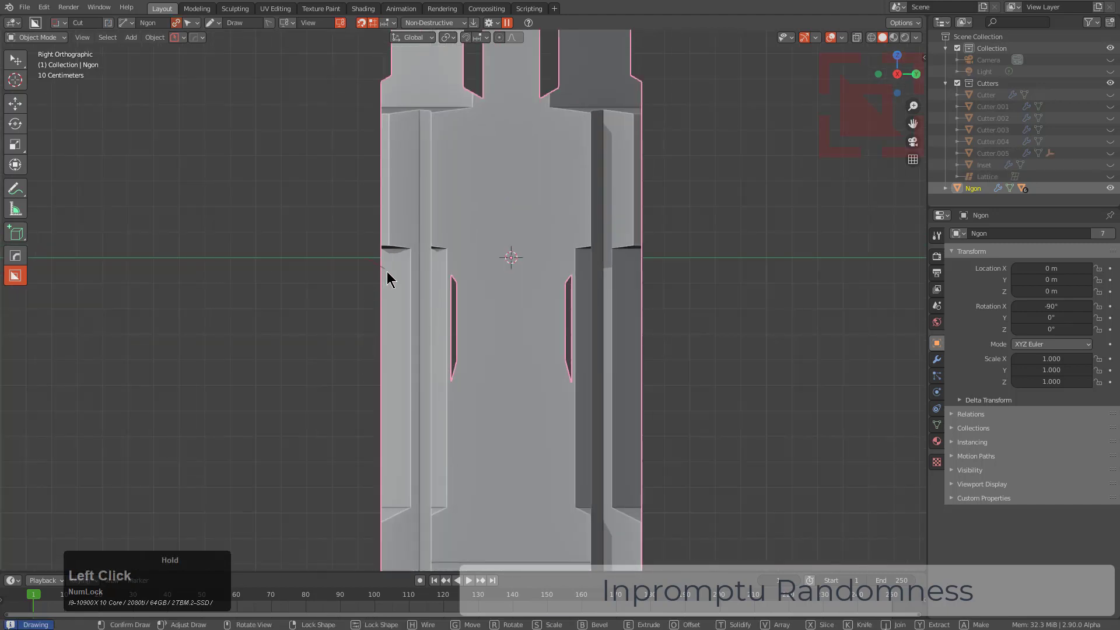
scroll(down, 3)
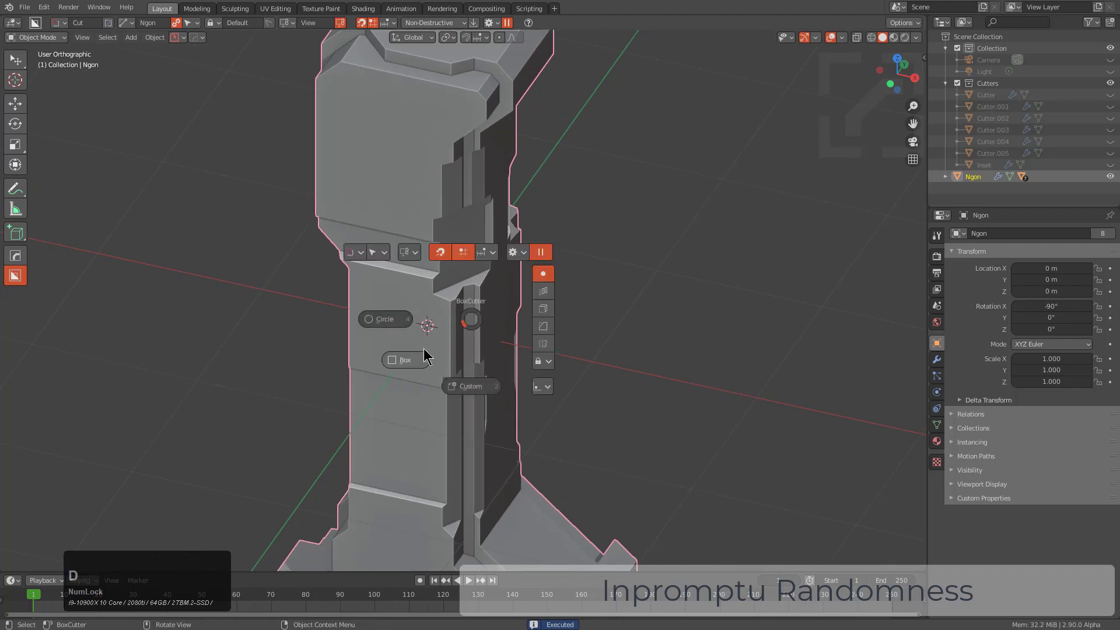
click(404, 359)
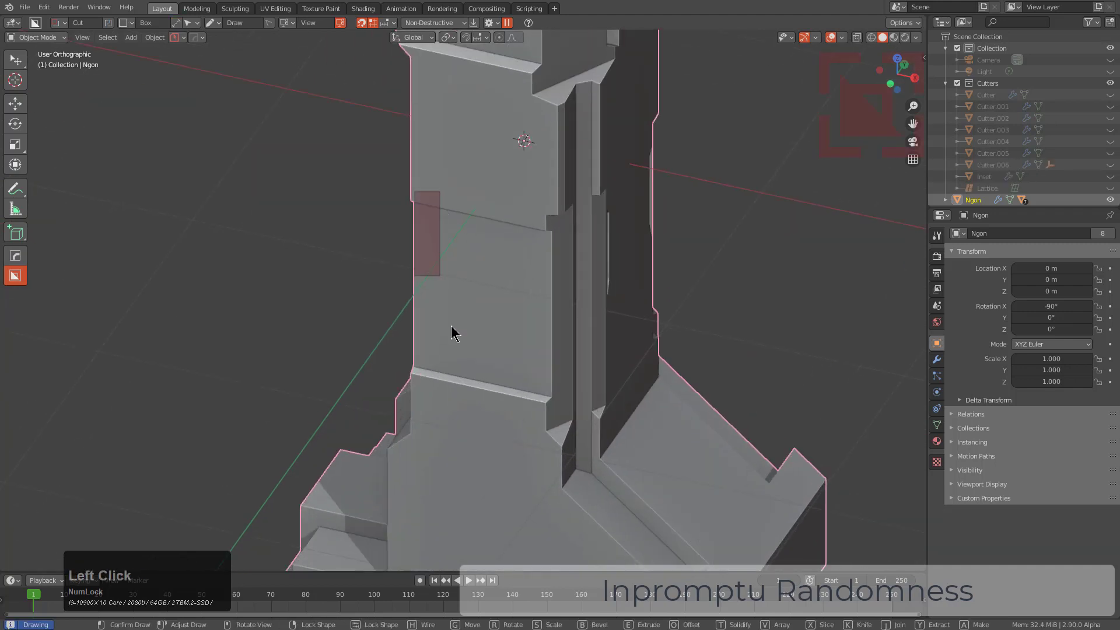
Cut a box inset into the pillar's lower front and bevel its corners
right_click(518, 382)
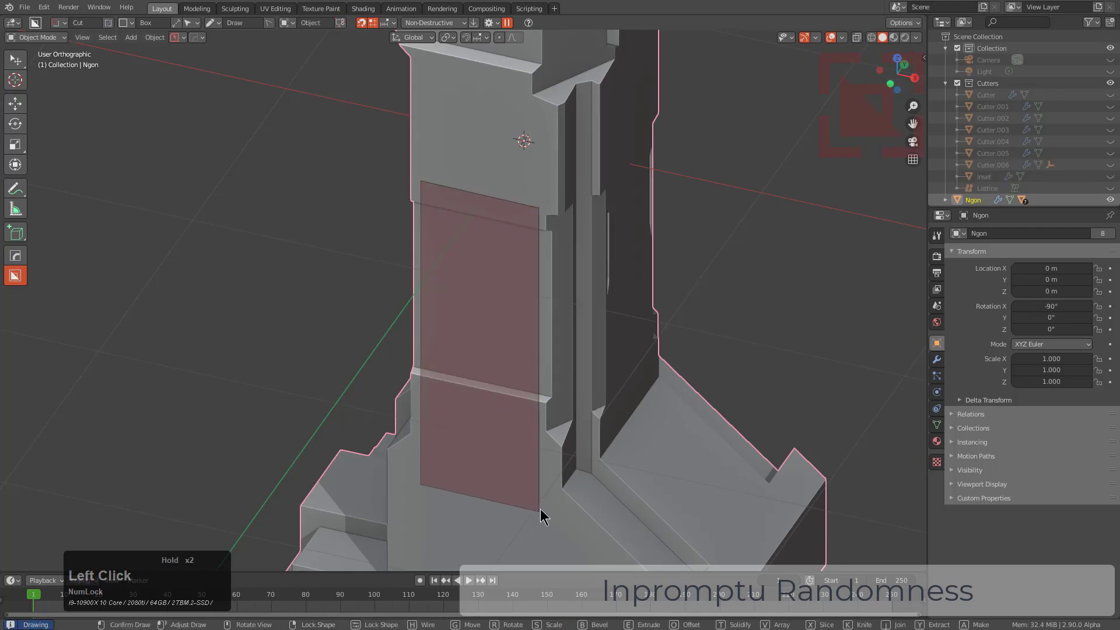
key(b)
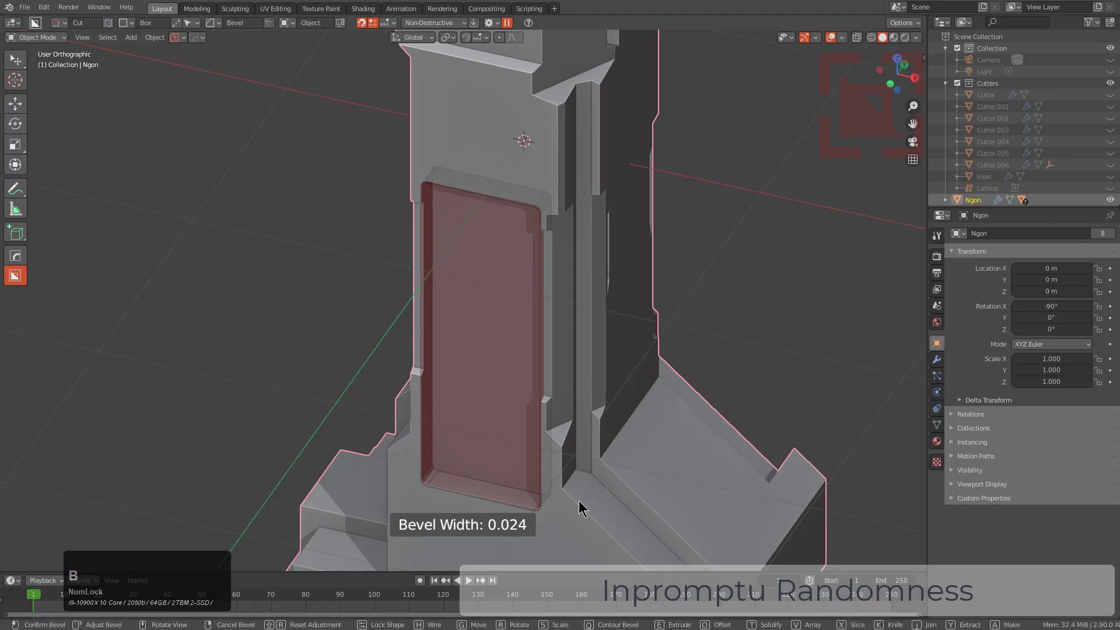
scroll(up, 3)
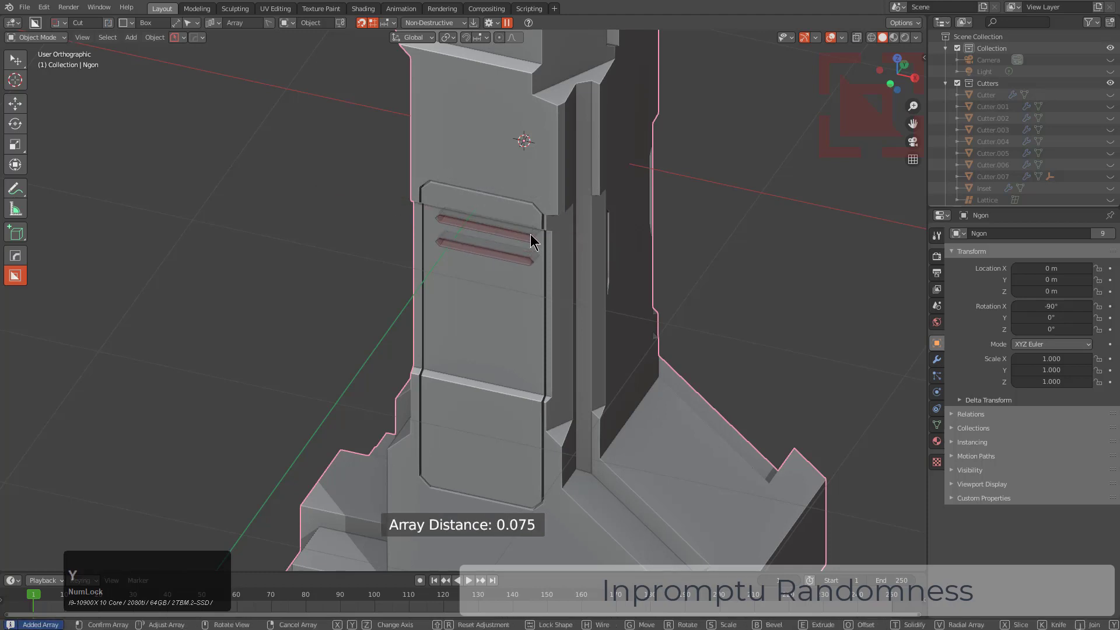
Array the slot cutter to a row of eight vent slots, lock it in and bevel the slots
scroll(up, 3)
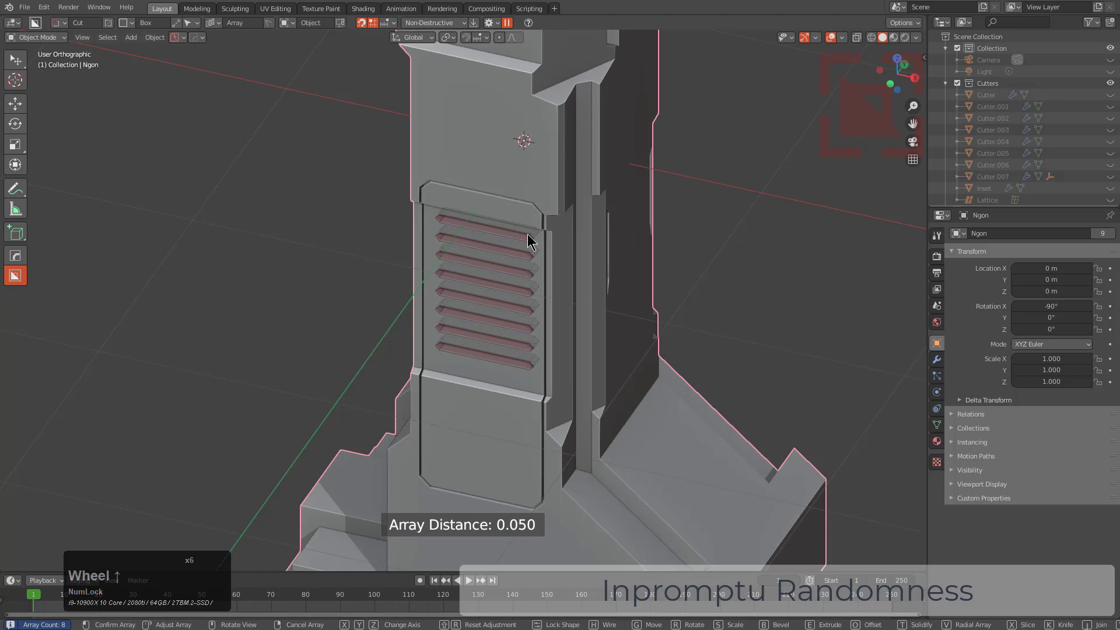
click(491, 273)
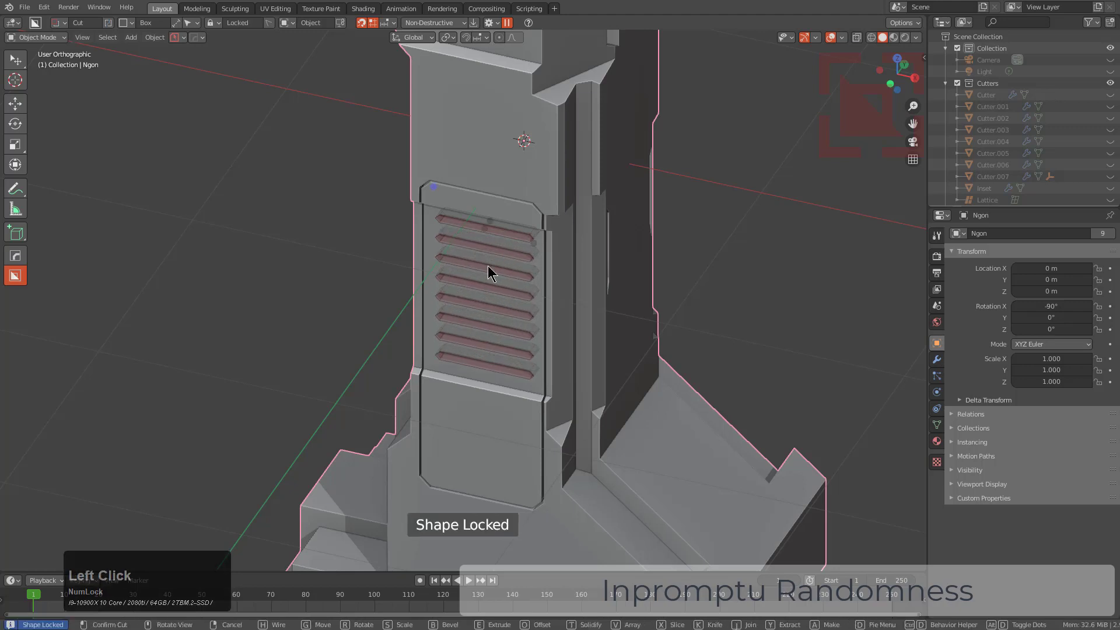
key(b)
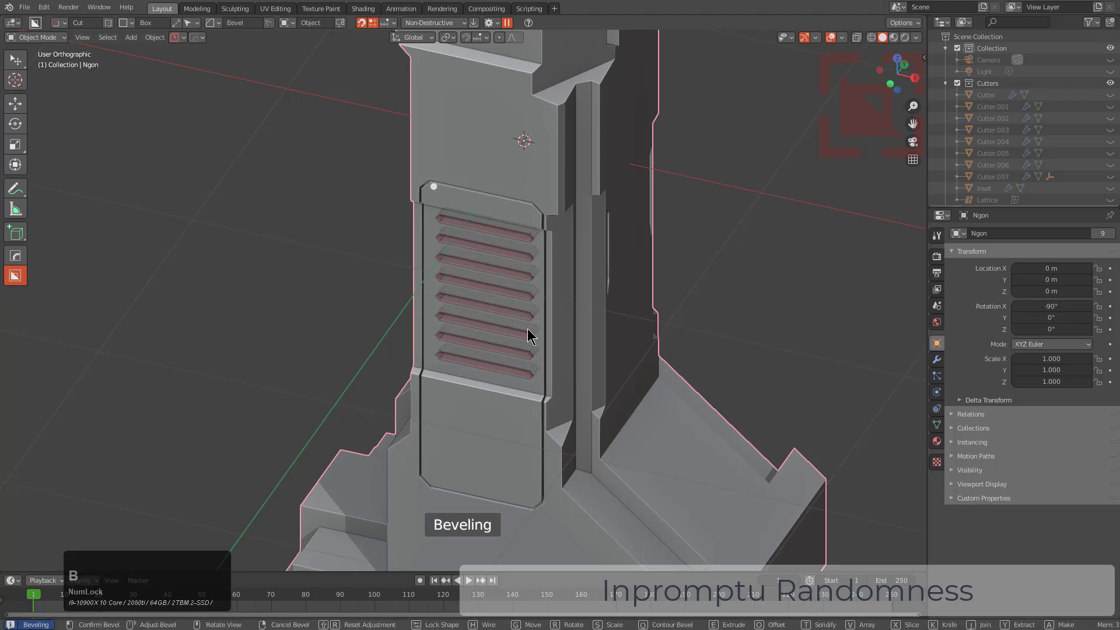
click(531, 335)
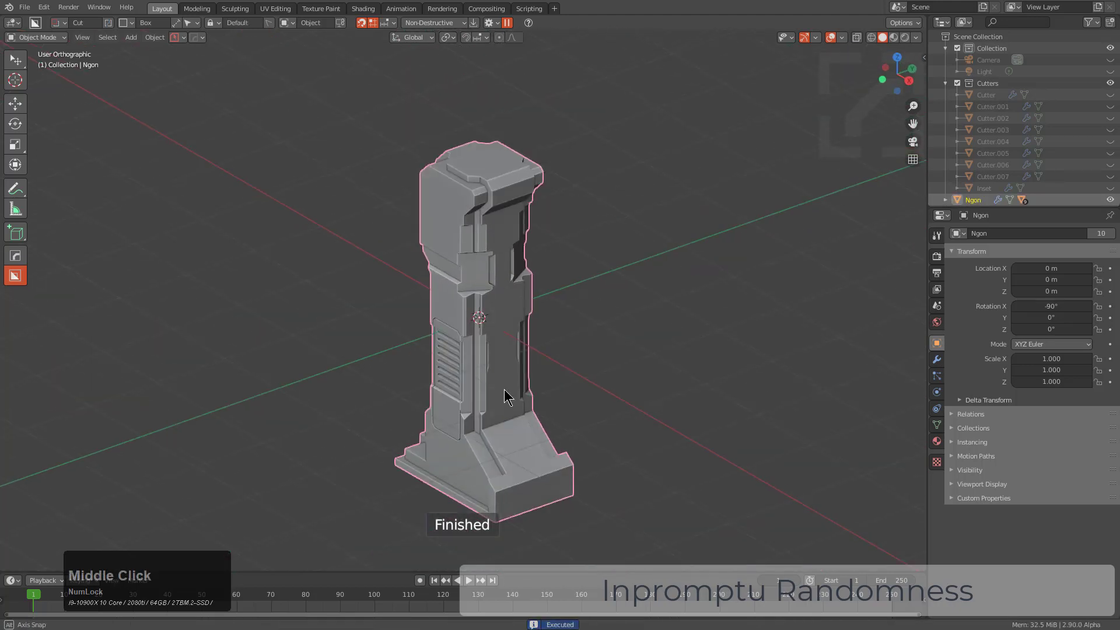
scroll(up, 3)
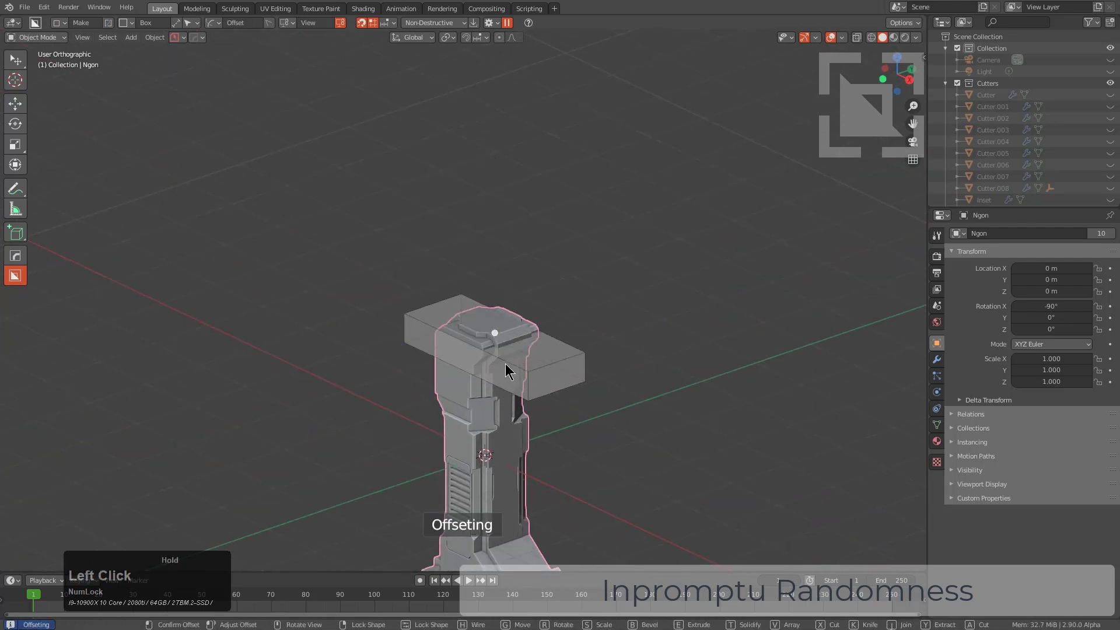
Offset a Make-mode box around the pillar top into a thin protruding shelf slab
scroll(up, 3)
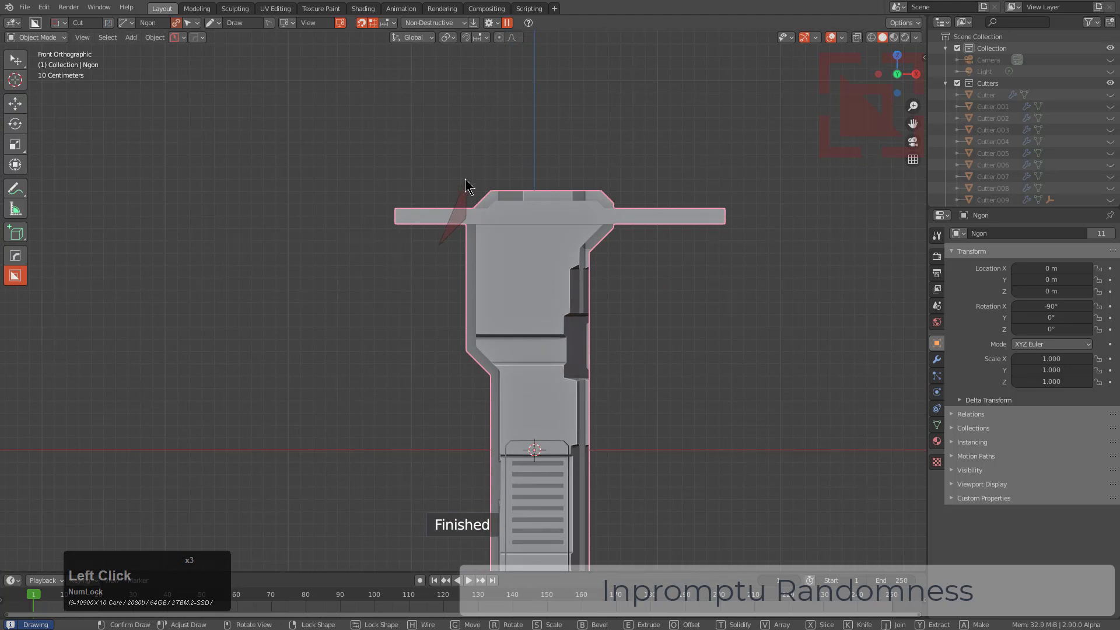
Box-cut bevelled notches under the top shelf and into its front edge
middle_click(532, 319)
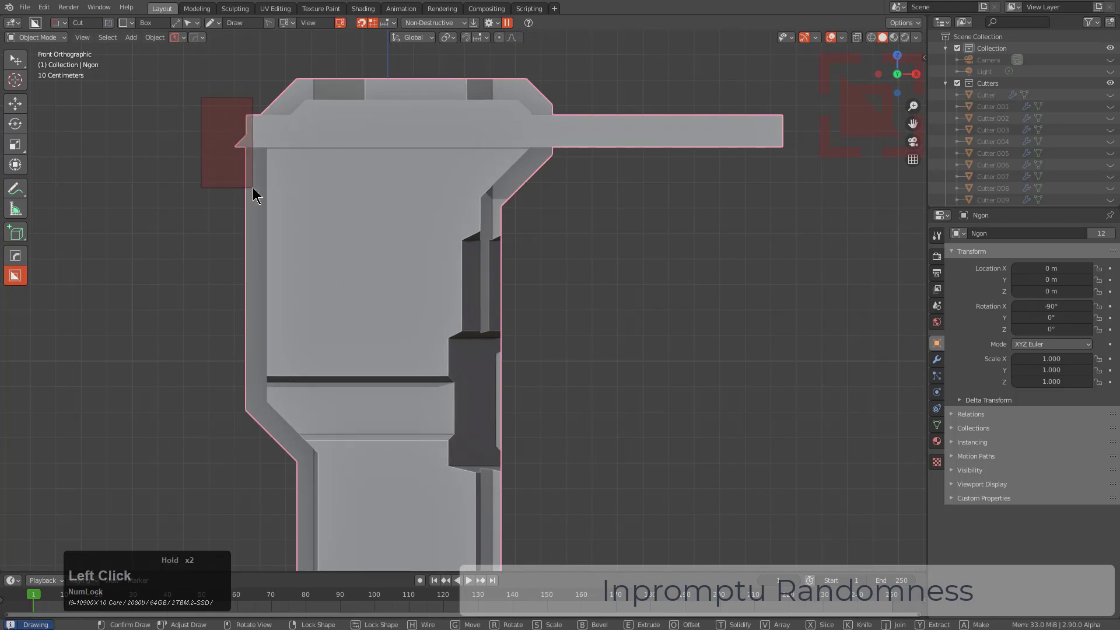
middle_click(532, 318)
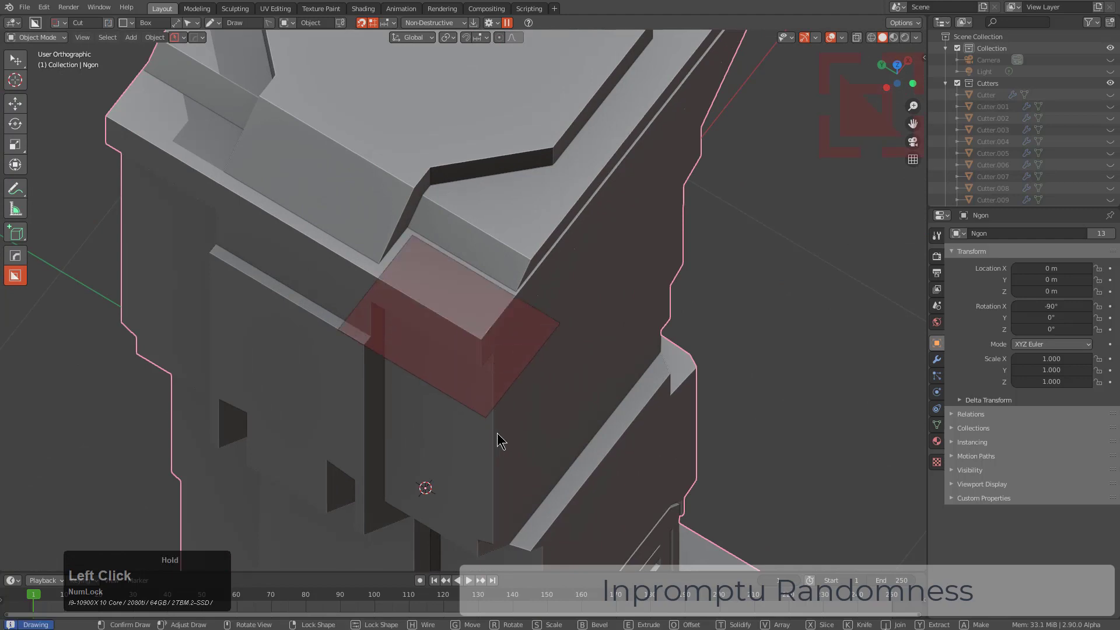
key(b)
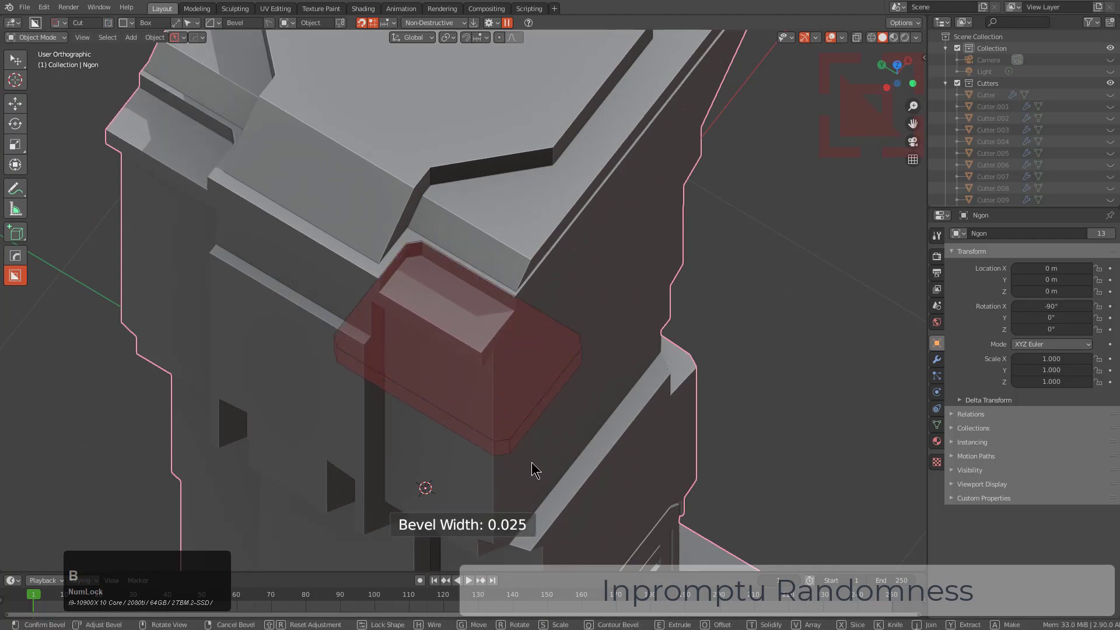
middle_click(436, 371)
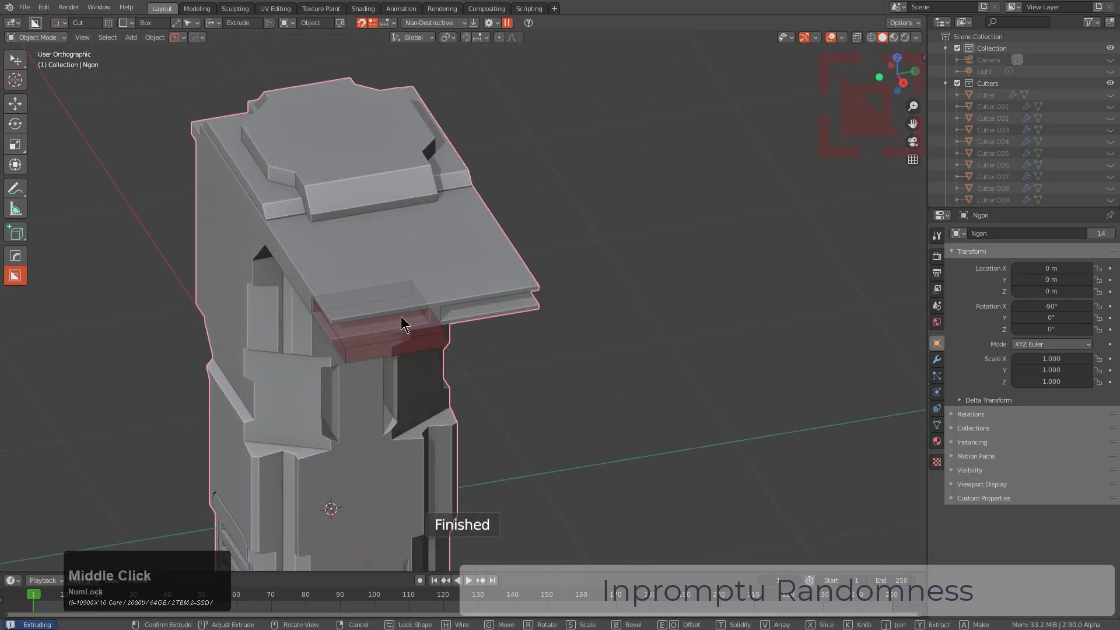
scroll(up, 3)
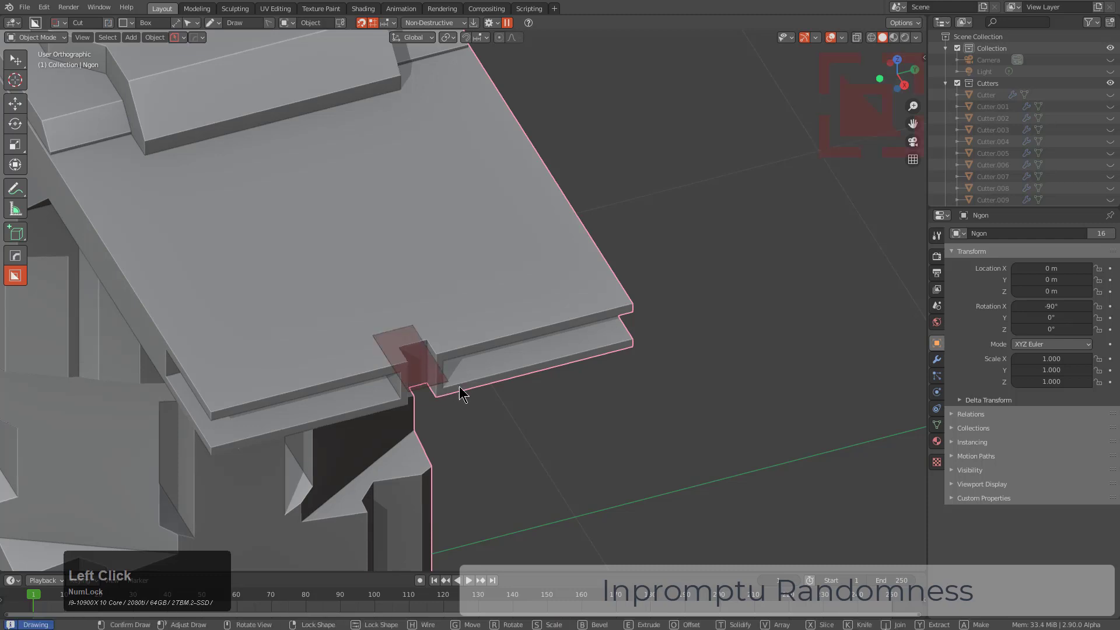
key(b)
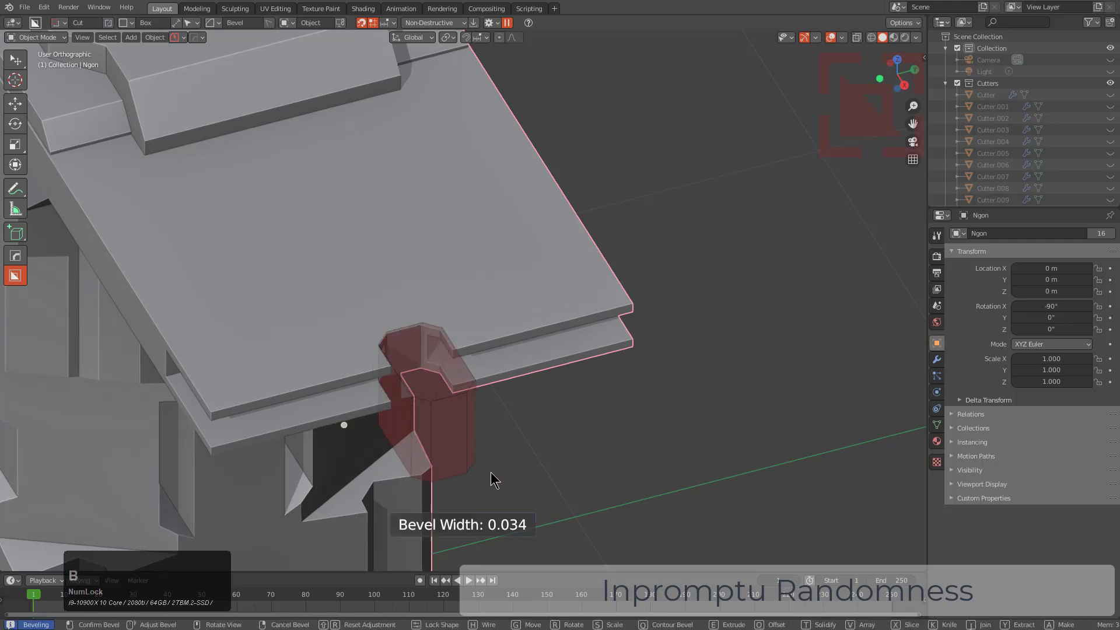
mouse_move(441, 461)
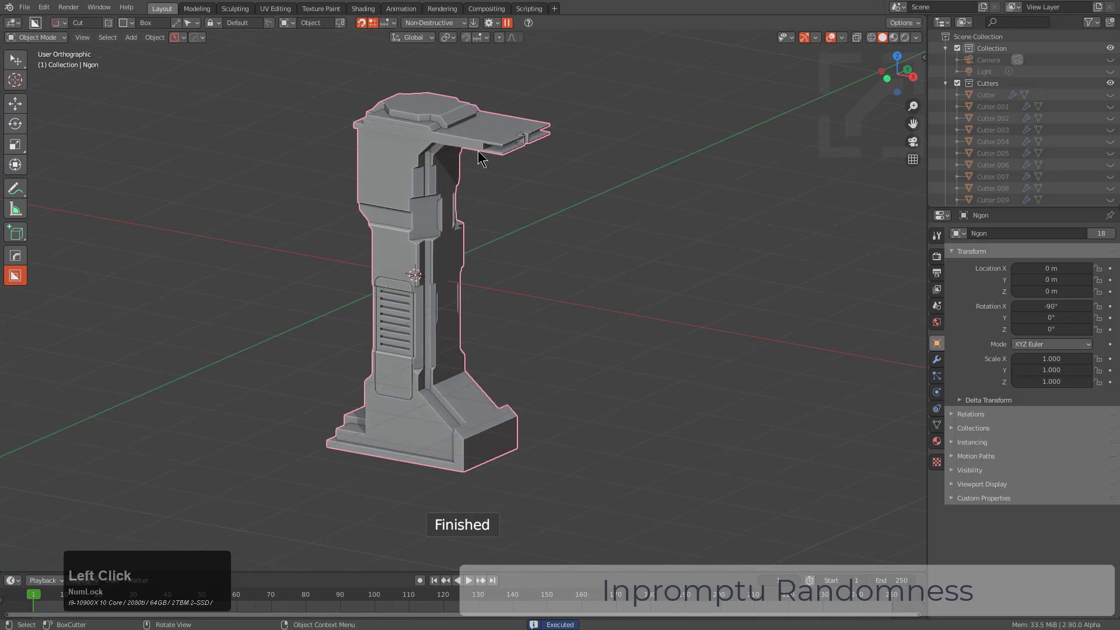
Array Cutter.008 with HardOps Array V2 along the X axis so the shelf extends both sides
scroll(down, 3)
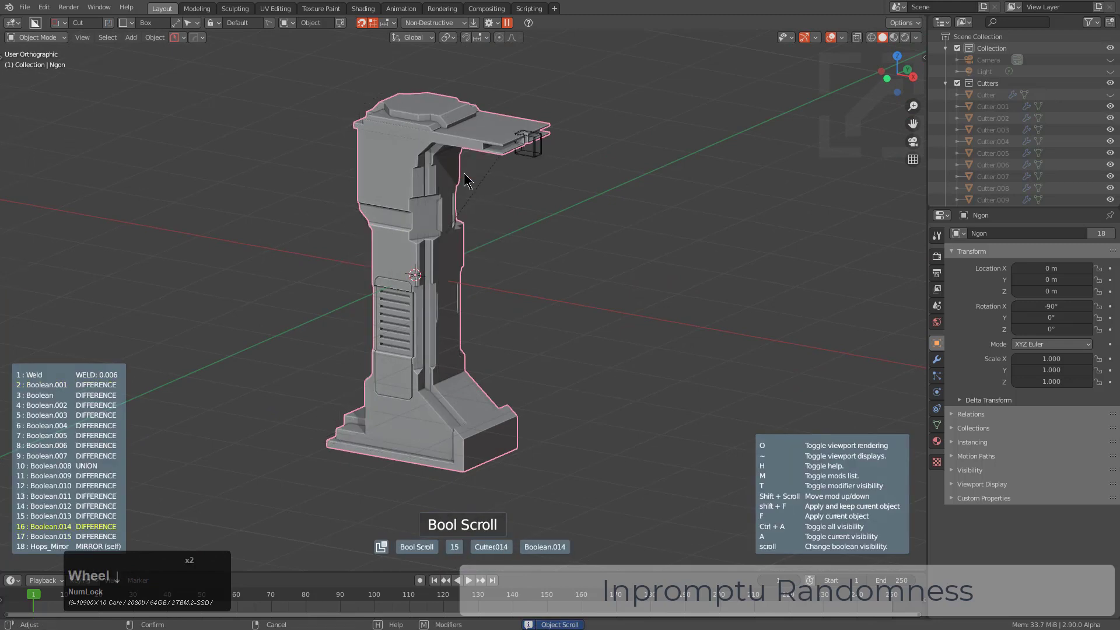
scroll(up, 3)
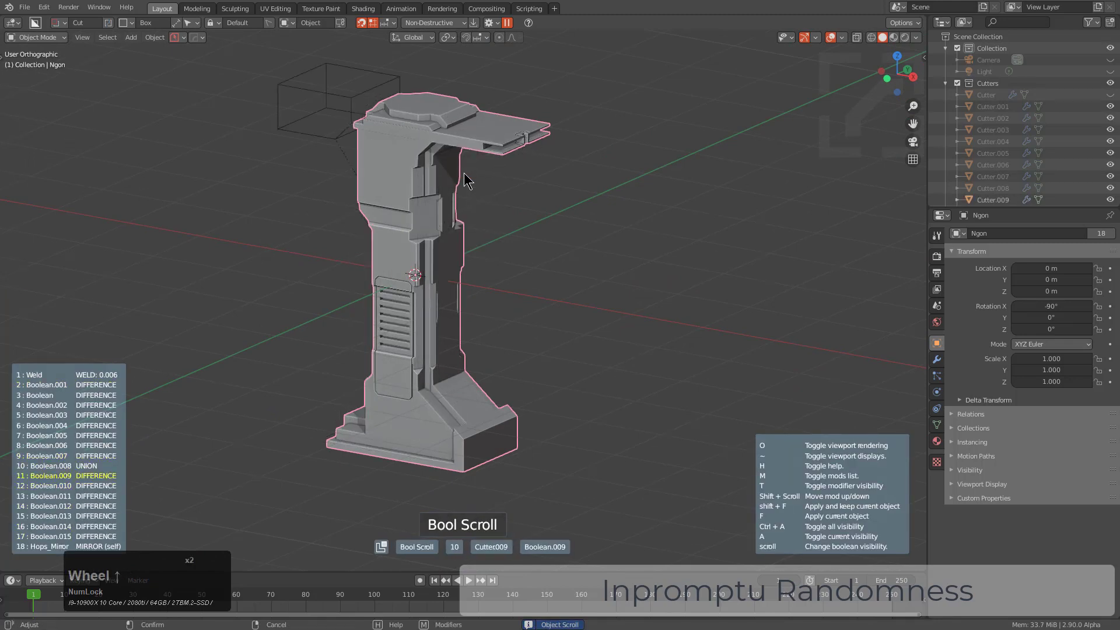
scroll(up, 3)
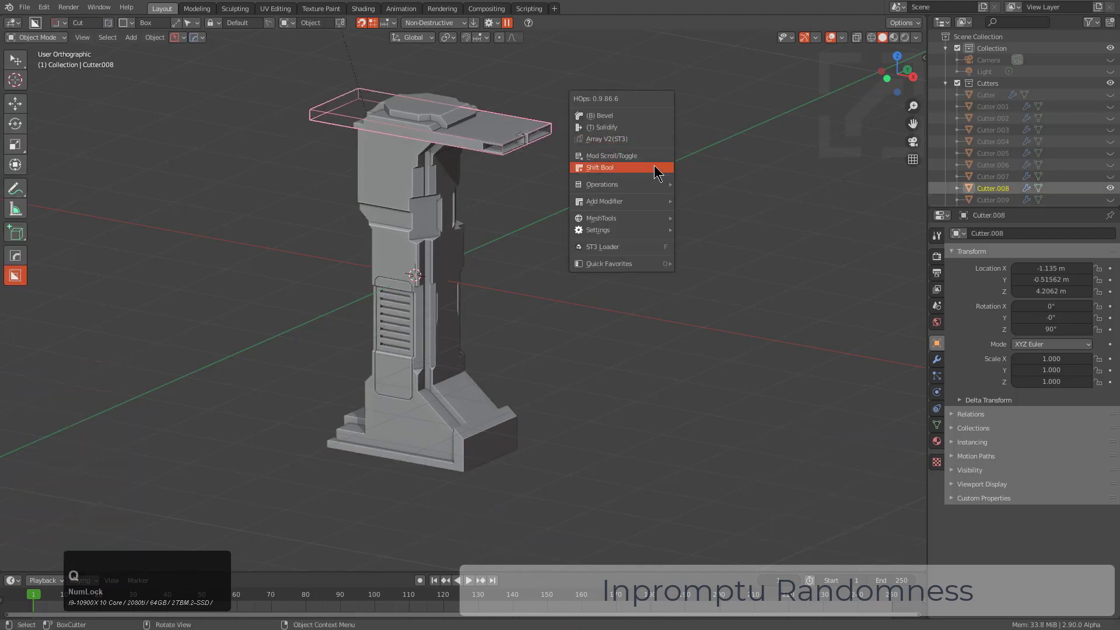
mouse_move(648, 139)
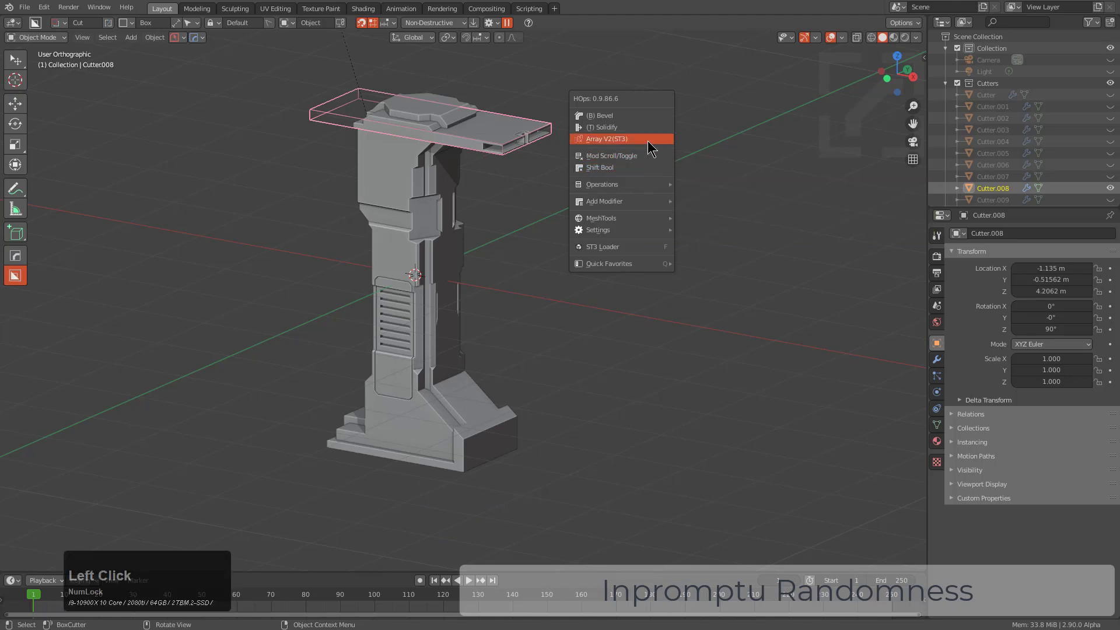
click(606, 139)
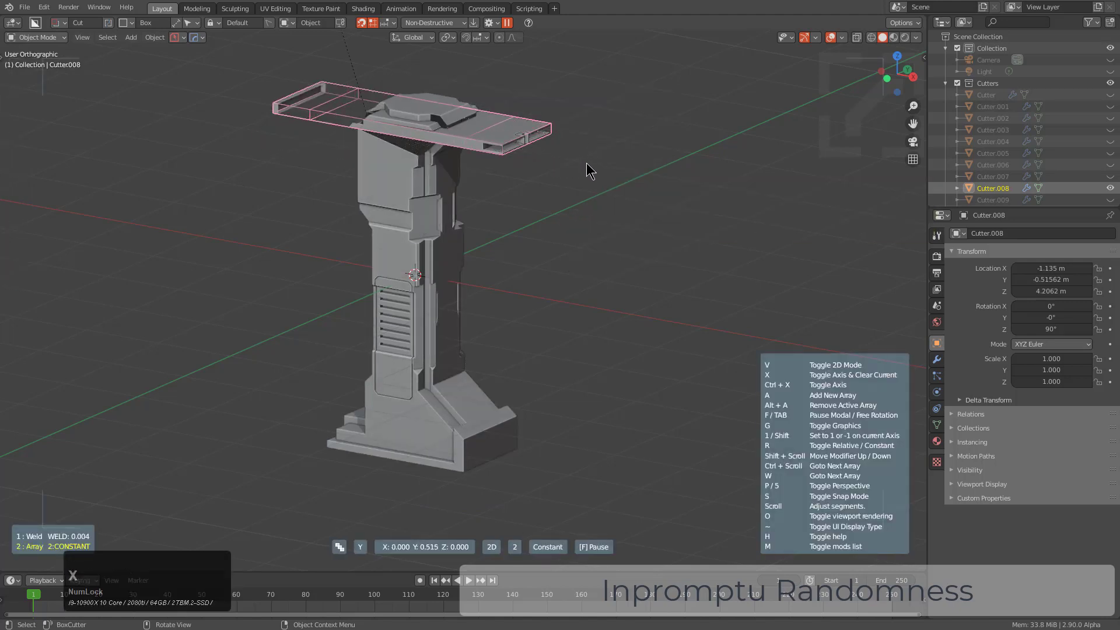
key(x)
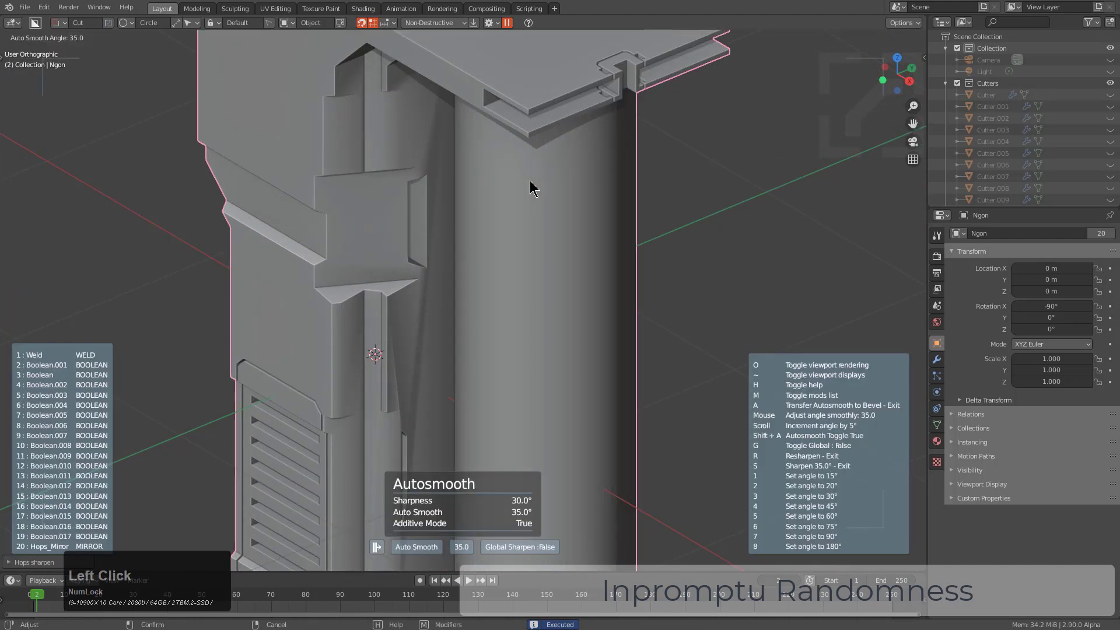
Lower the autosmooth angle to 20° and adjust Cutter.017's base ring loop on the column
scroll(down, 3)
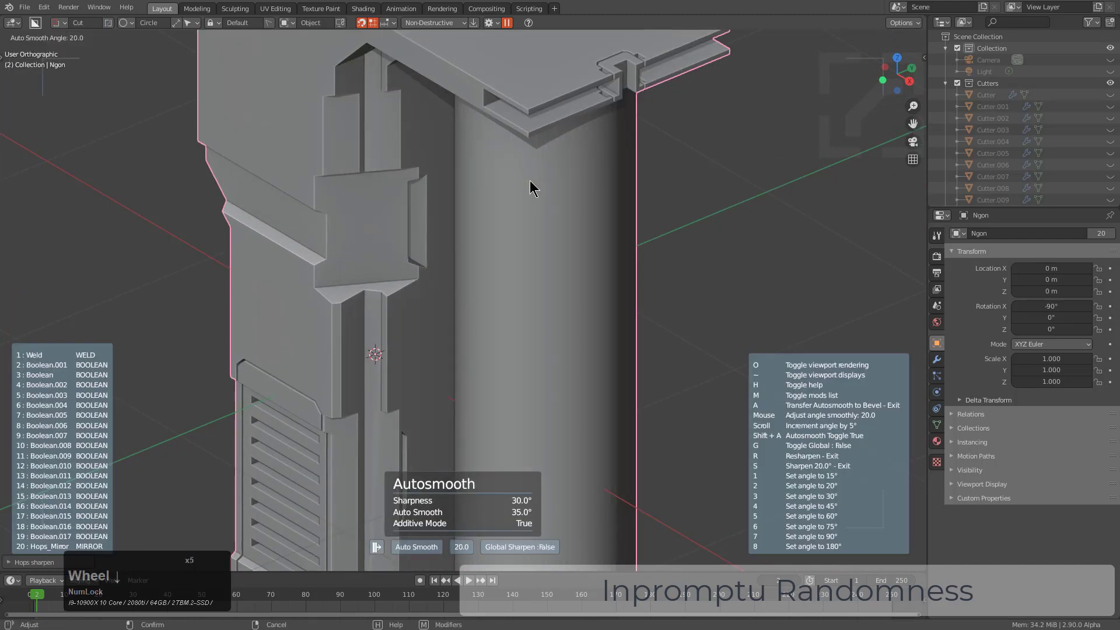
scroll(down, 3)
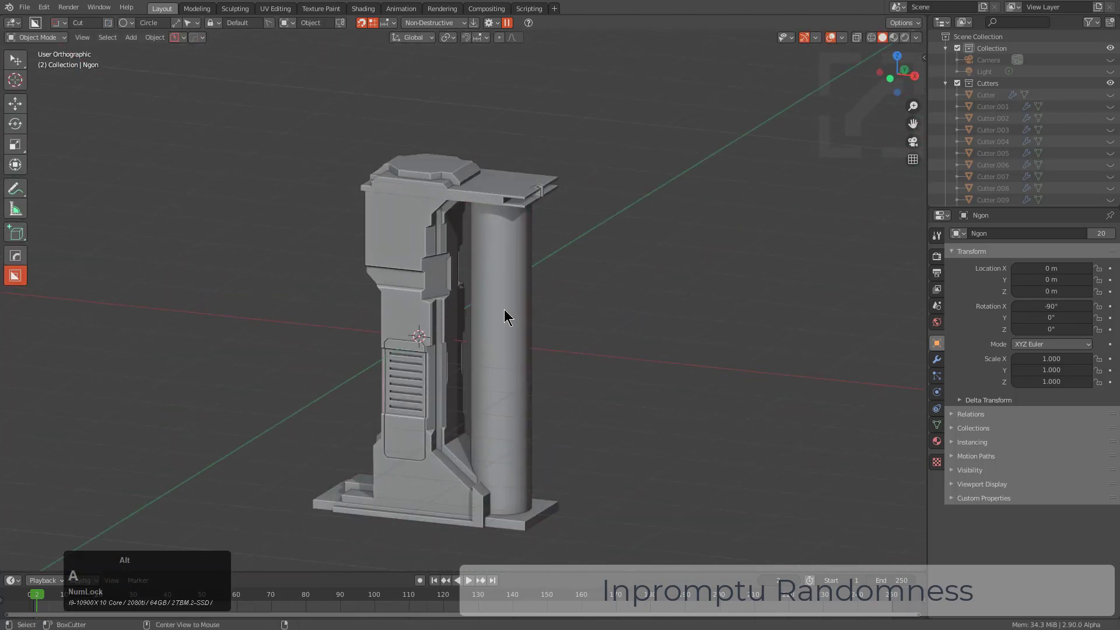
scroll(down, 3)
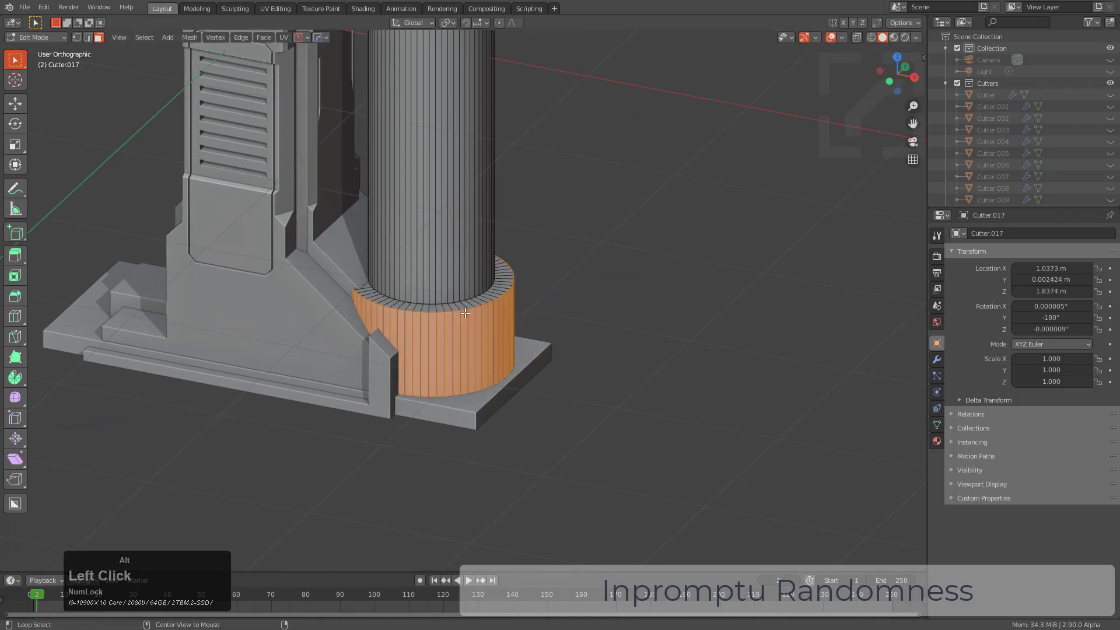
double_click(465, 310)
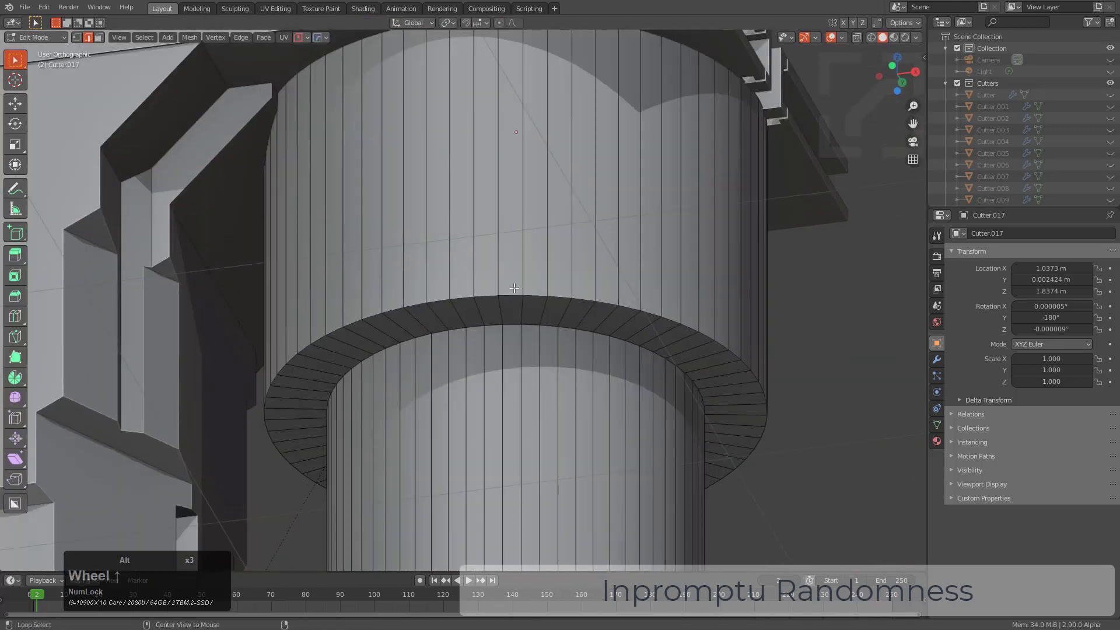
key(g)
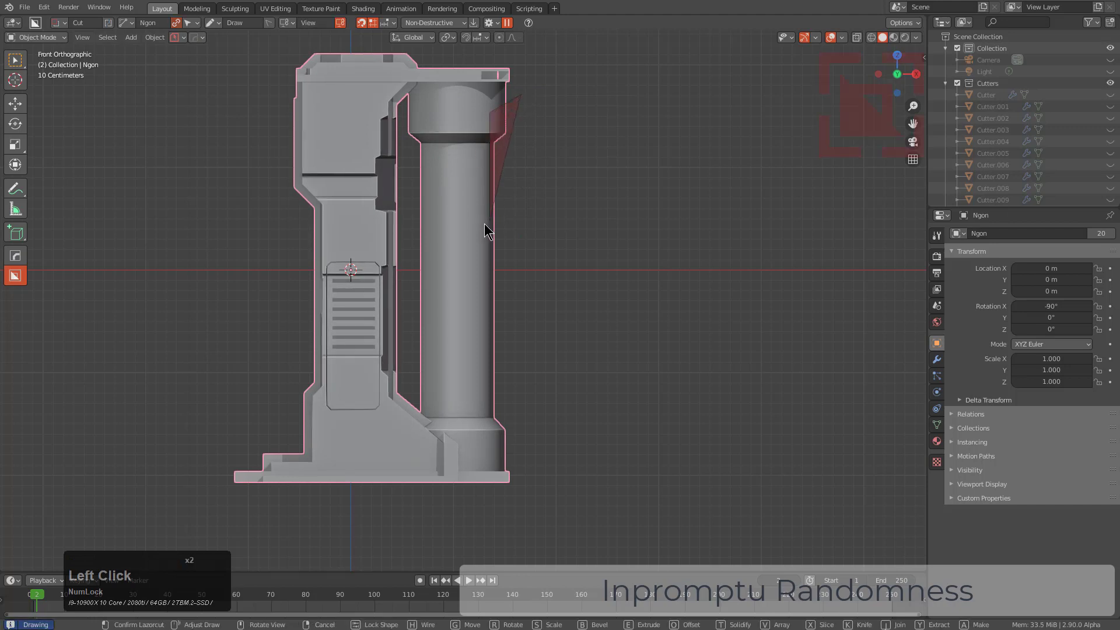
Draw a Lazorcut recessed panel on the column face and switch to Box cuts
click(487, 241)
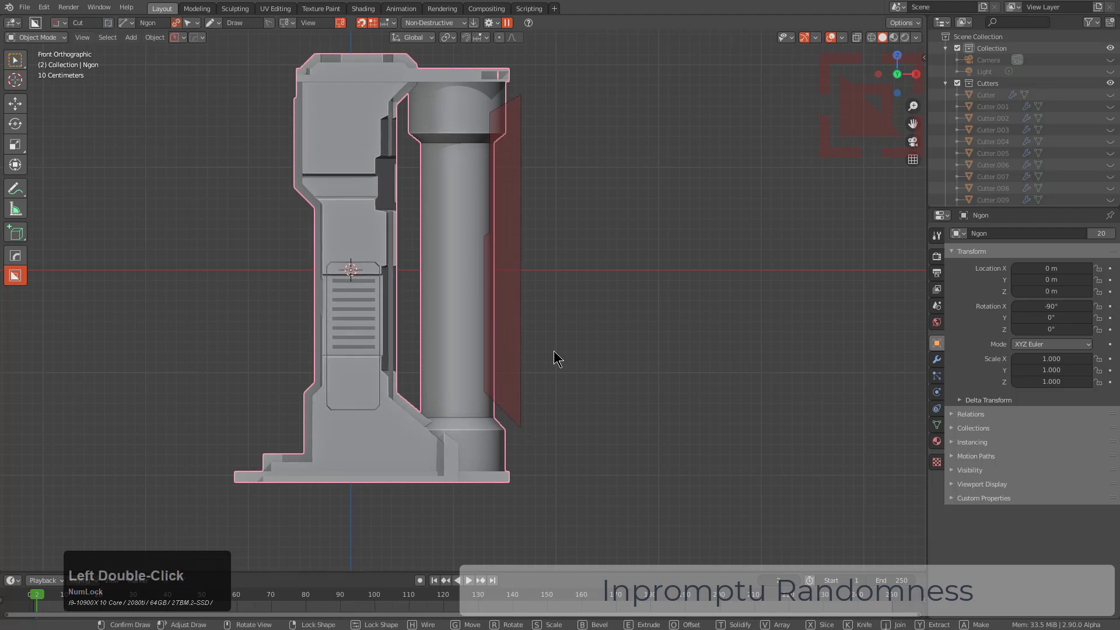
middle_click(429, 329)
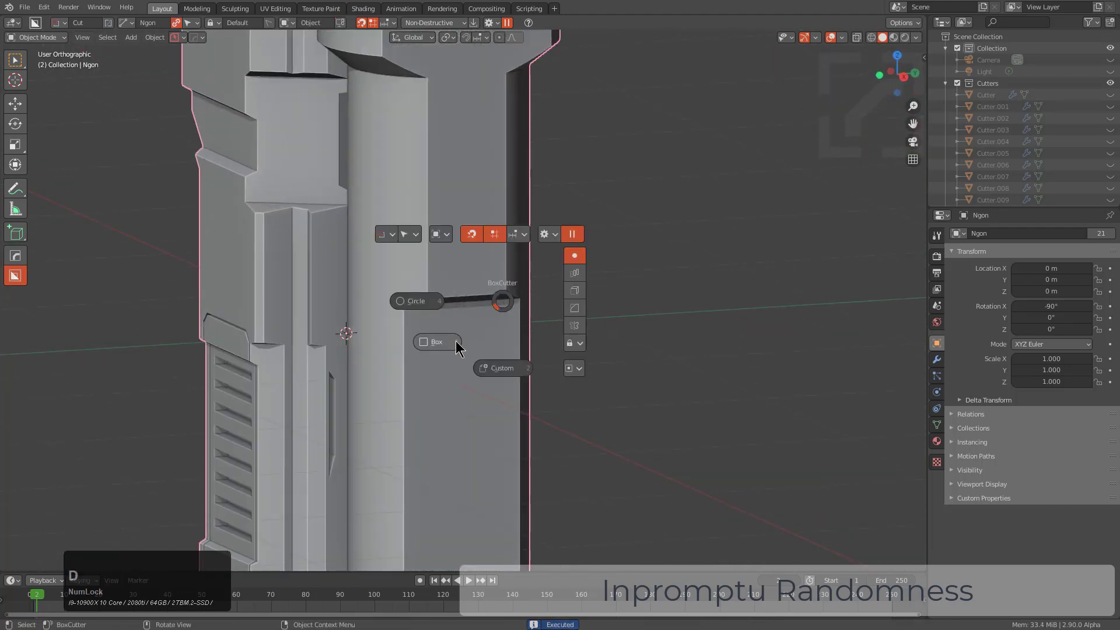
click(435, 342)
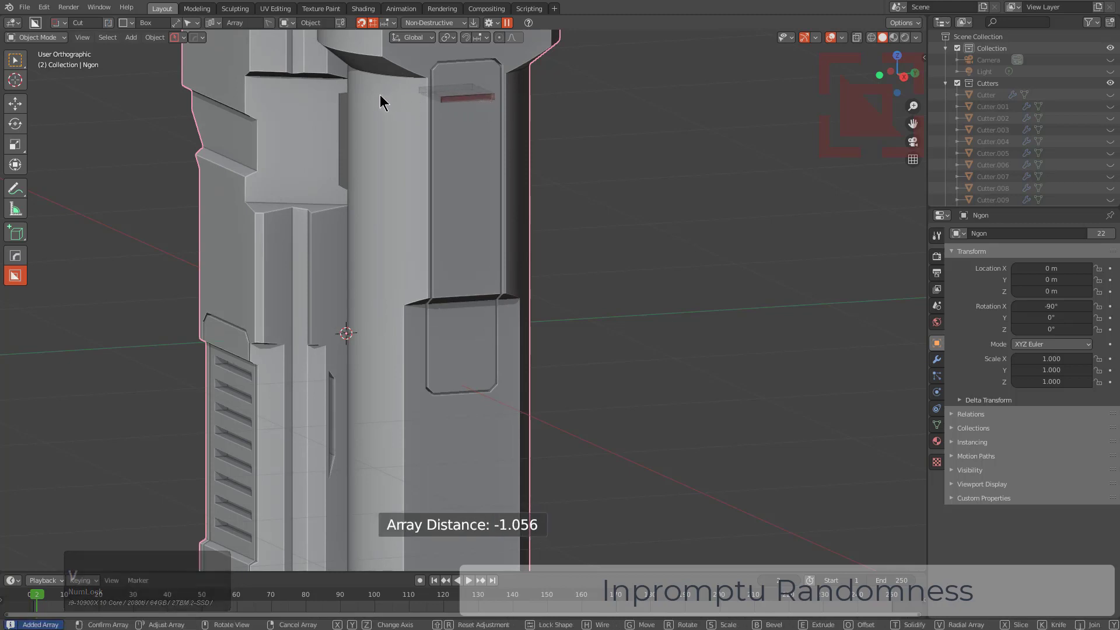
mouse_move(461, 120)
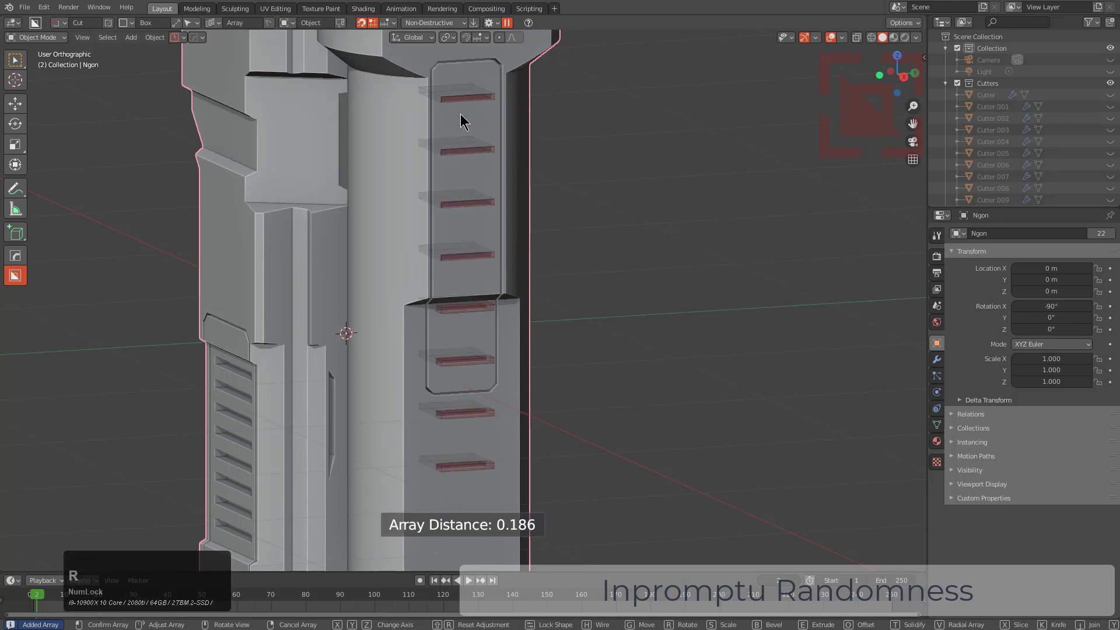
mouse_move(413, 113)
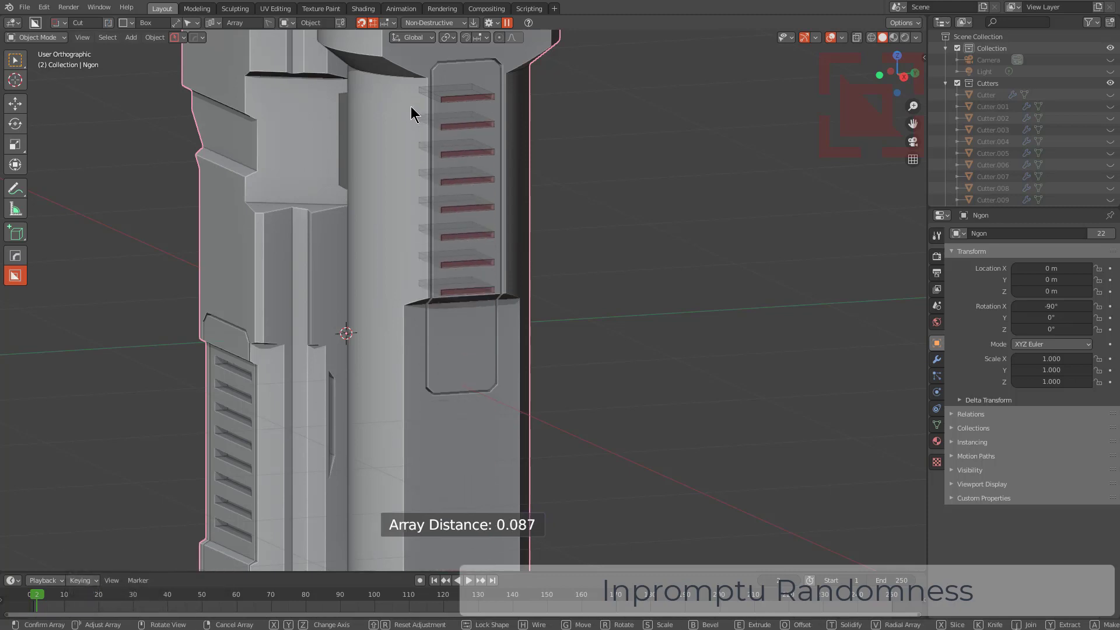
Array a row of slot cuts in the panel and add two round Join sockets holding pegs
middle_click(506, 279)
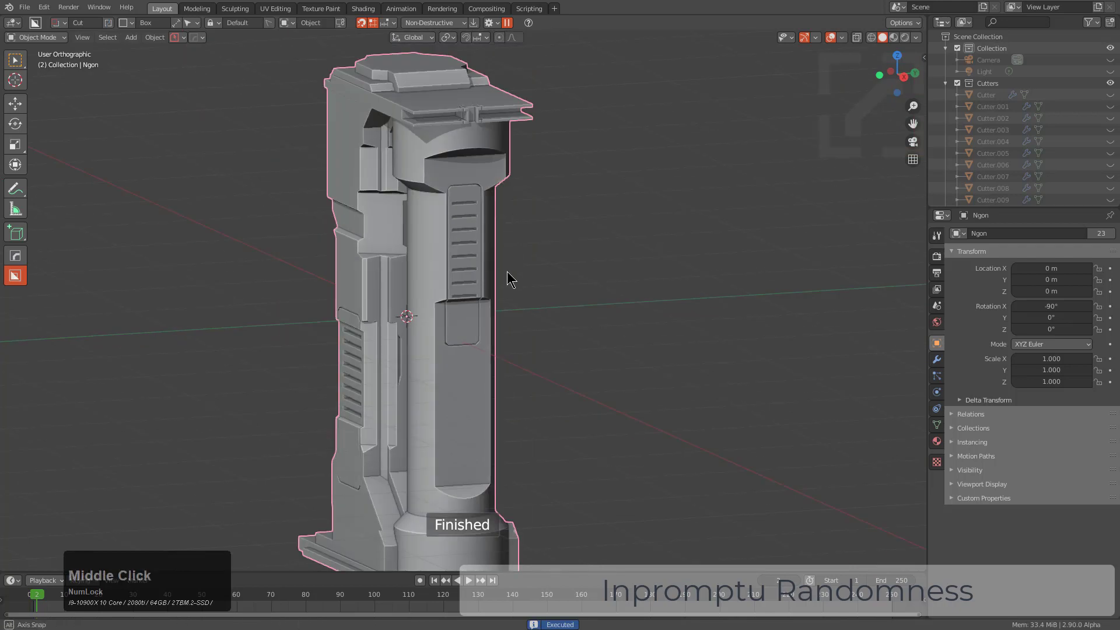
scroll(up, 3)
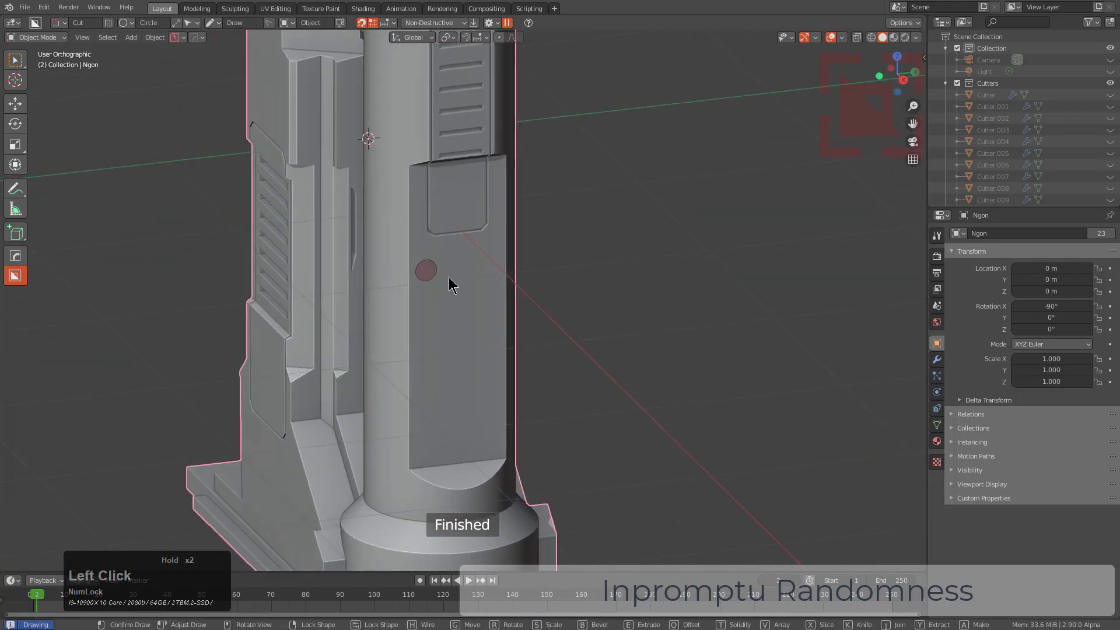
scroll(up, 3)
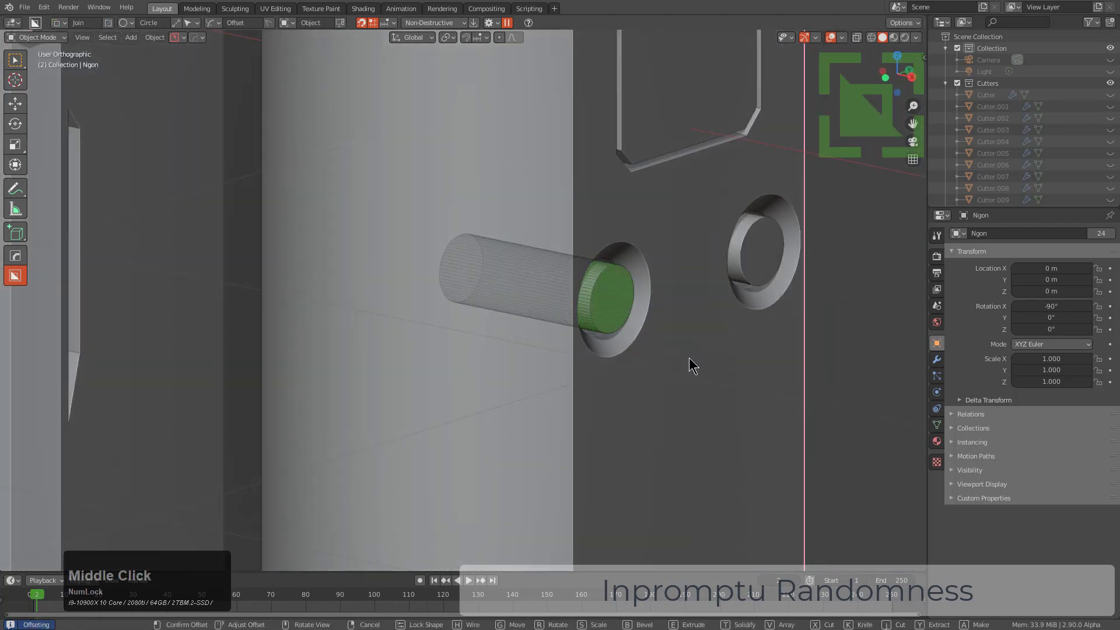
key(b)
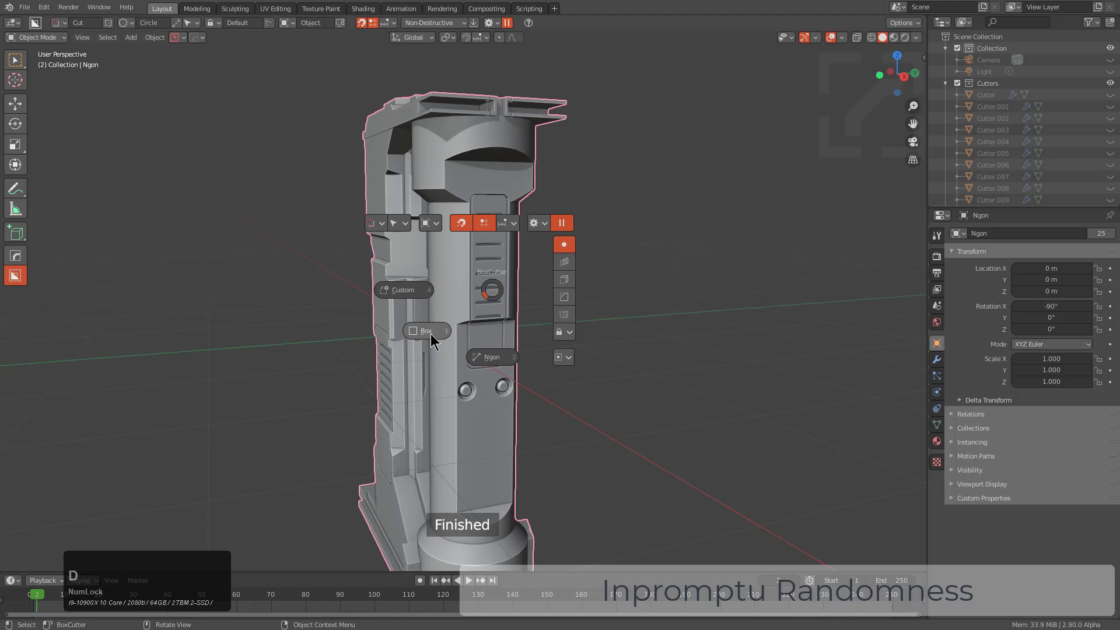
Box-cut a tall recess into the pillar's upper block, extruded deeper with E
click(426, 330)
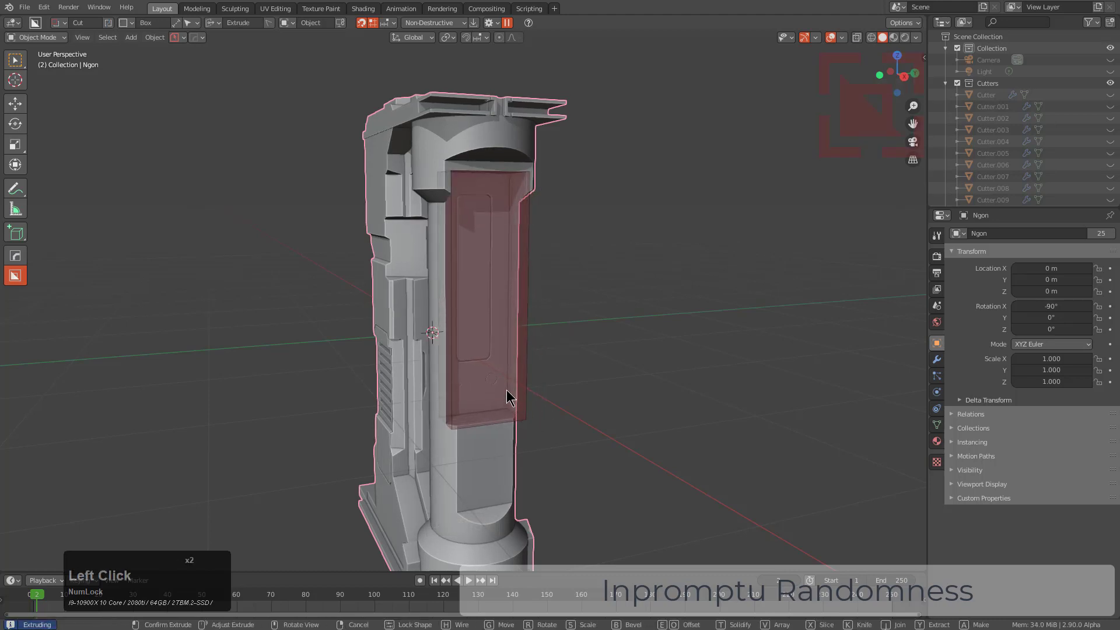
click(491, 397)
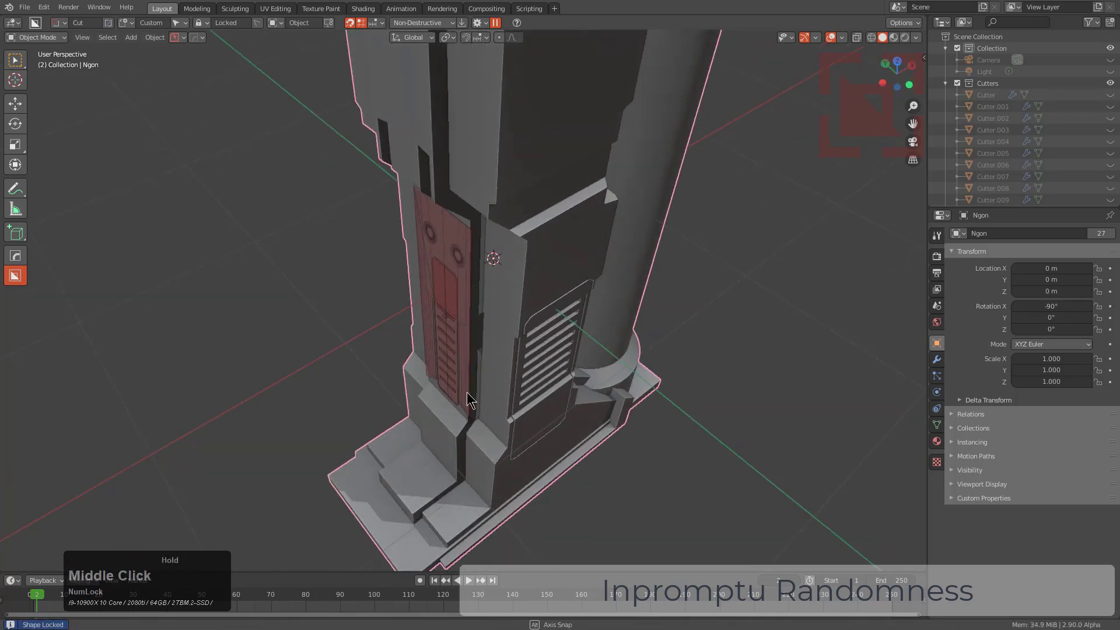
key(e)
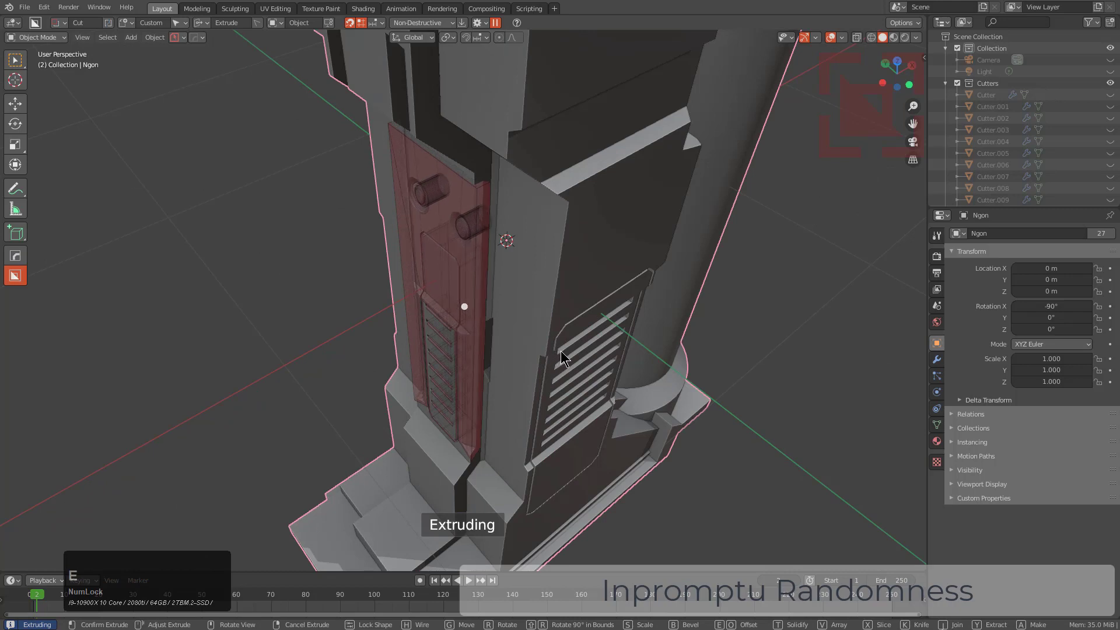
middle_click(561, 350)
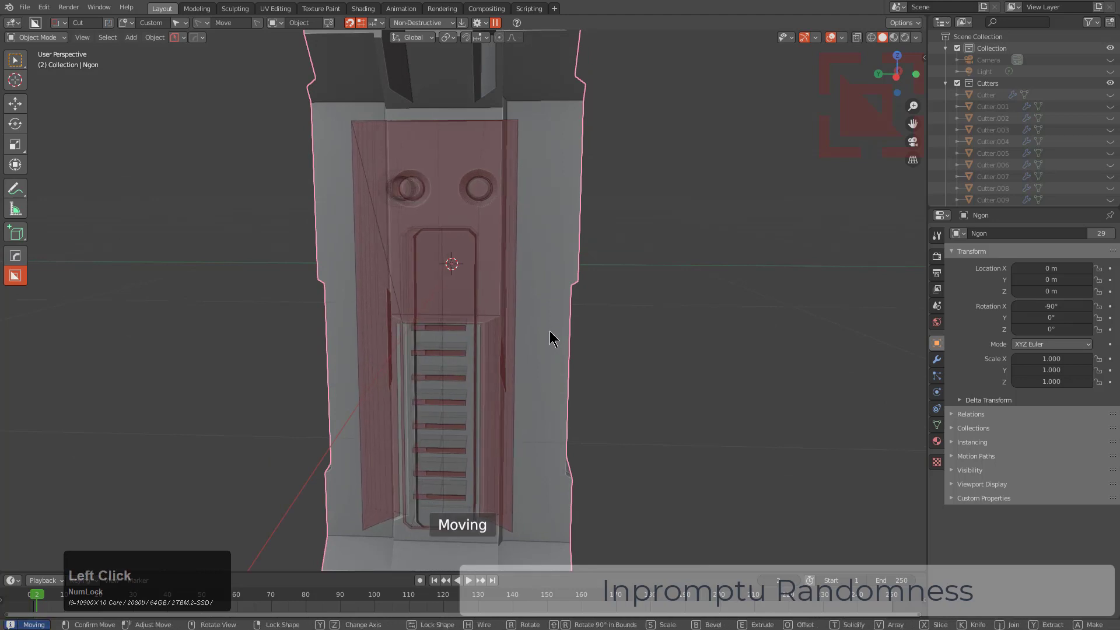
middle_click(518, 327)
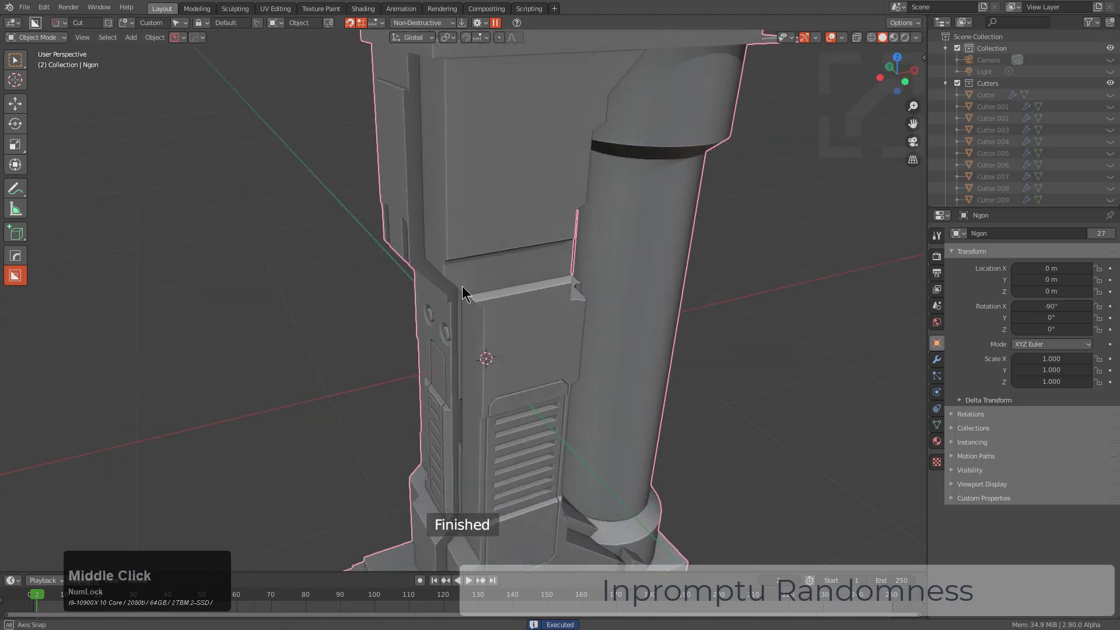
scroll(up, 3)
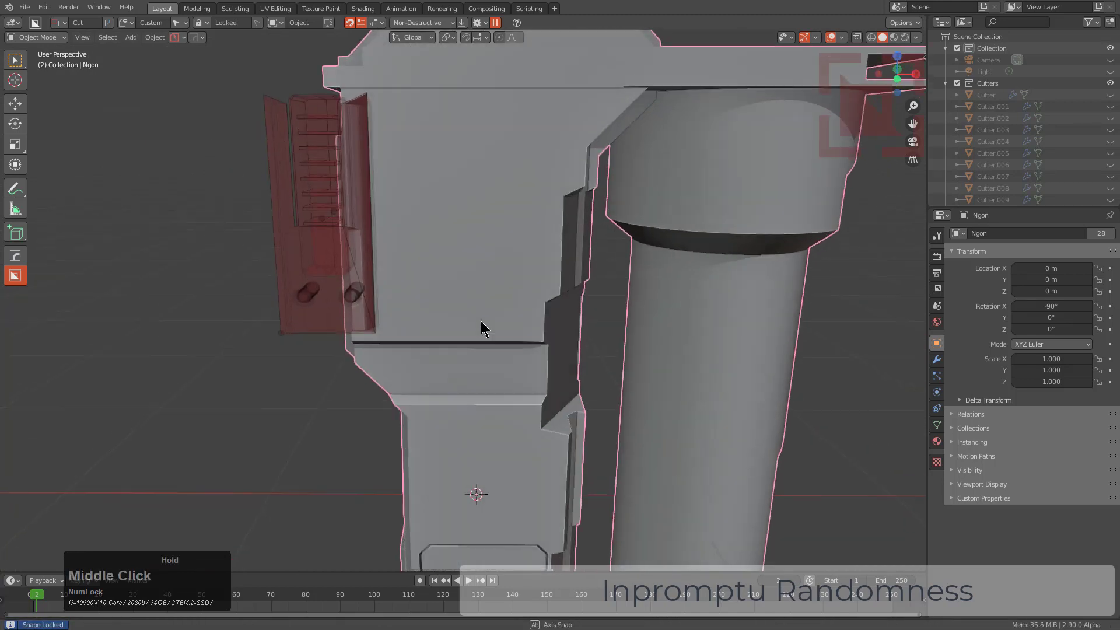
Move the extracted vent panel into the upper recess and scale it along X to fit
key(g)
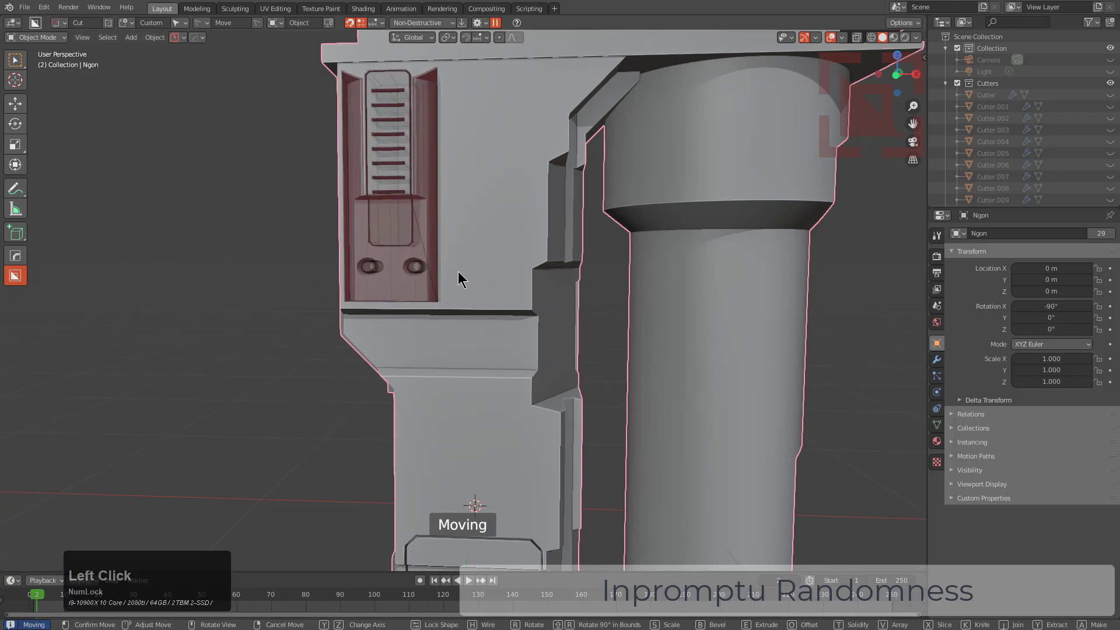
key(s)
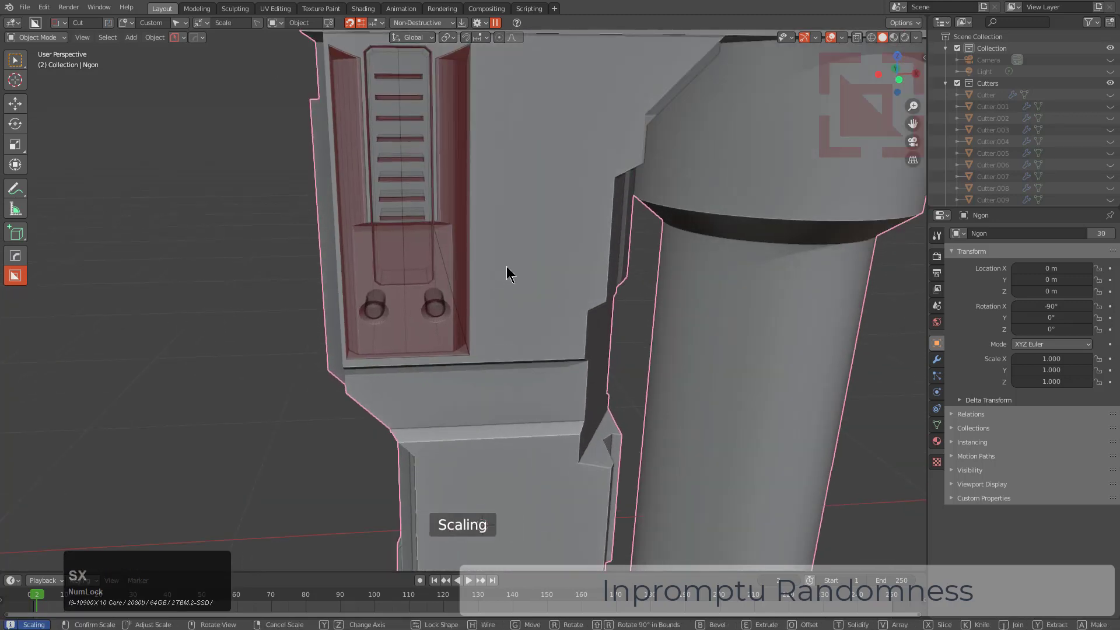
key(x)
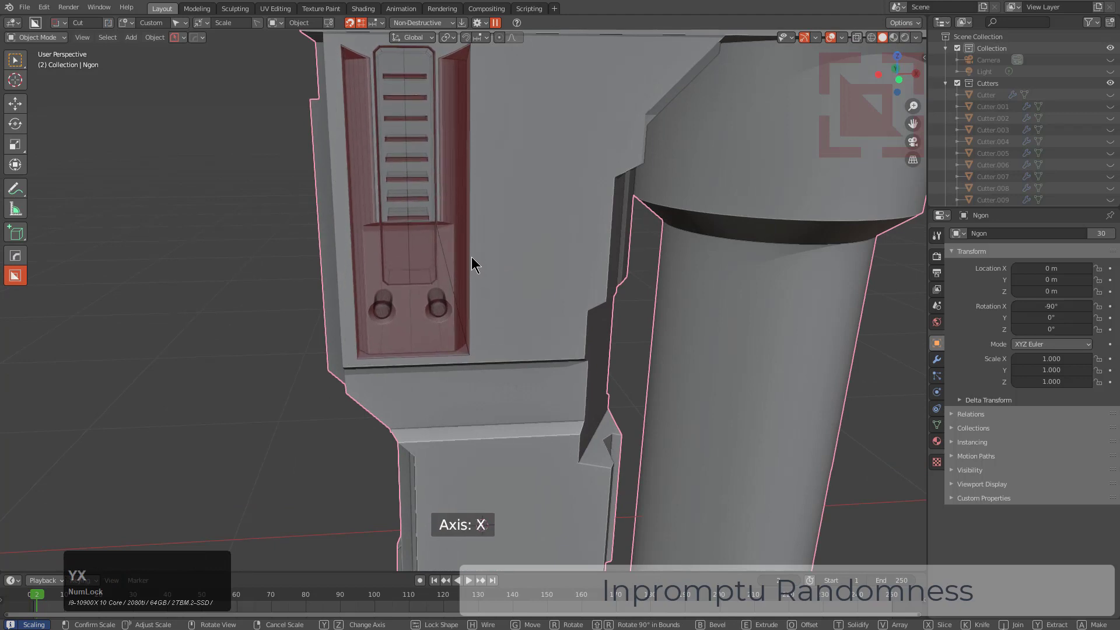
middle_click(500, 268)
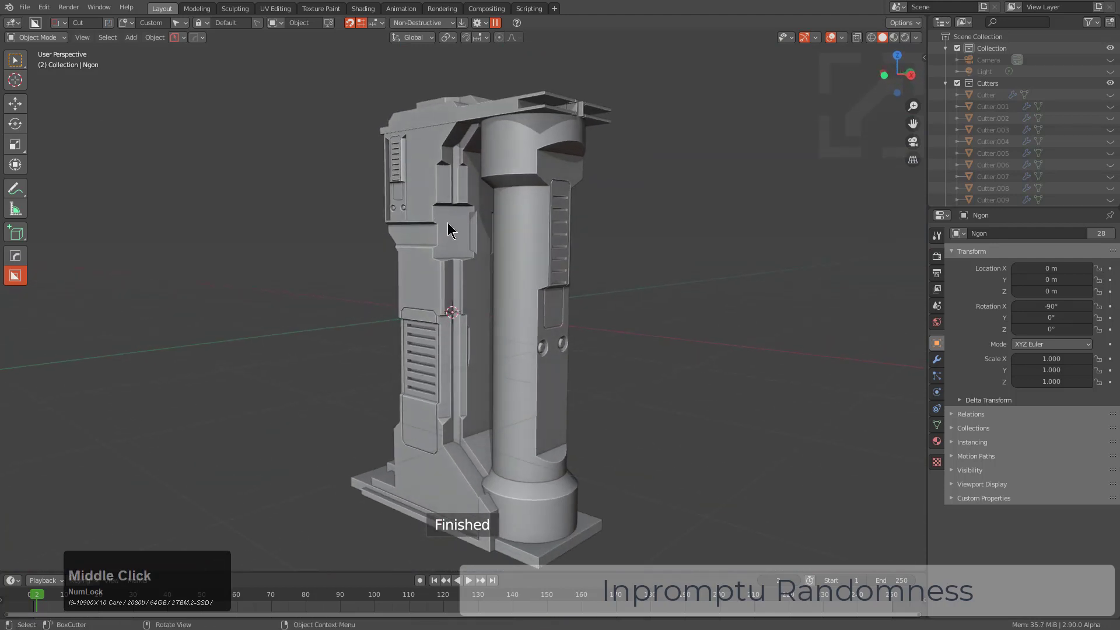
Knife-slice a thin strip along the top shelf's front edge and select it as its own piece
drag(449, 229, 426, 250)
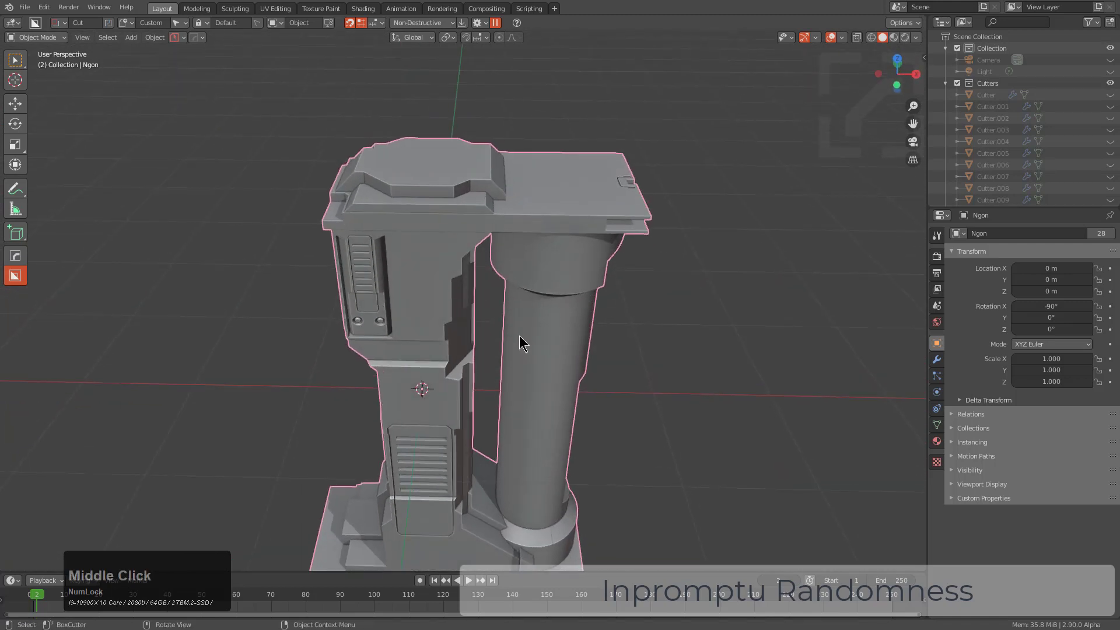
scroll(up, 3)
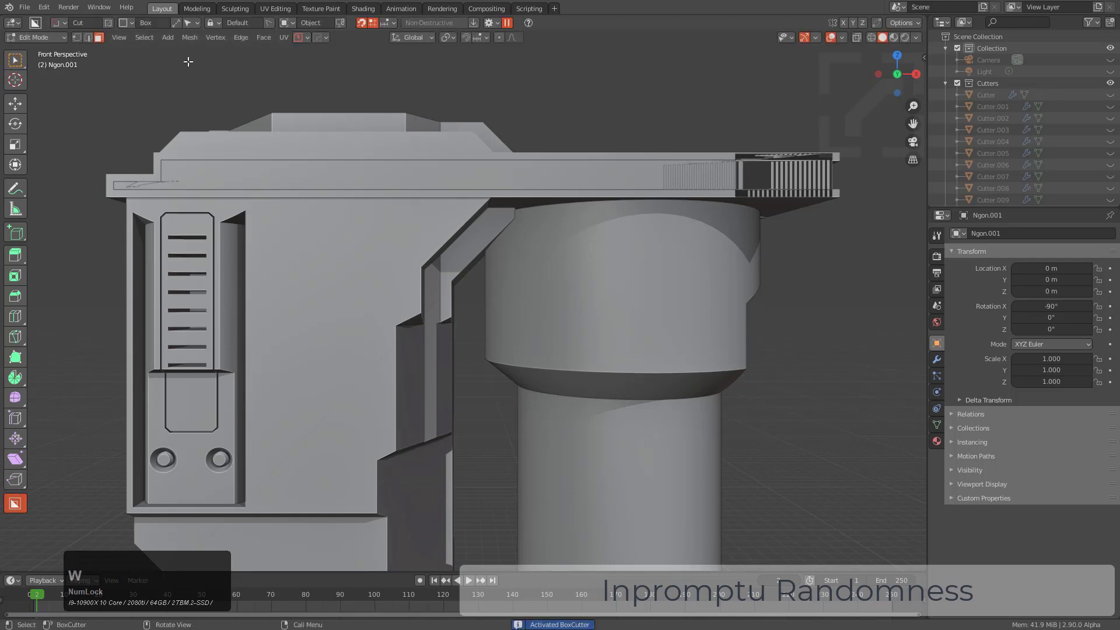
mouse_move(109, 22)
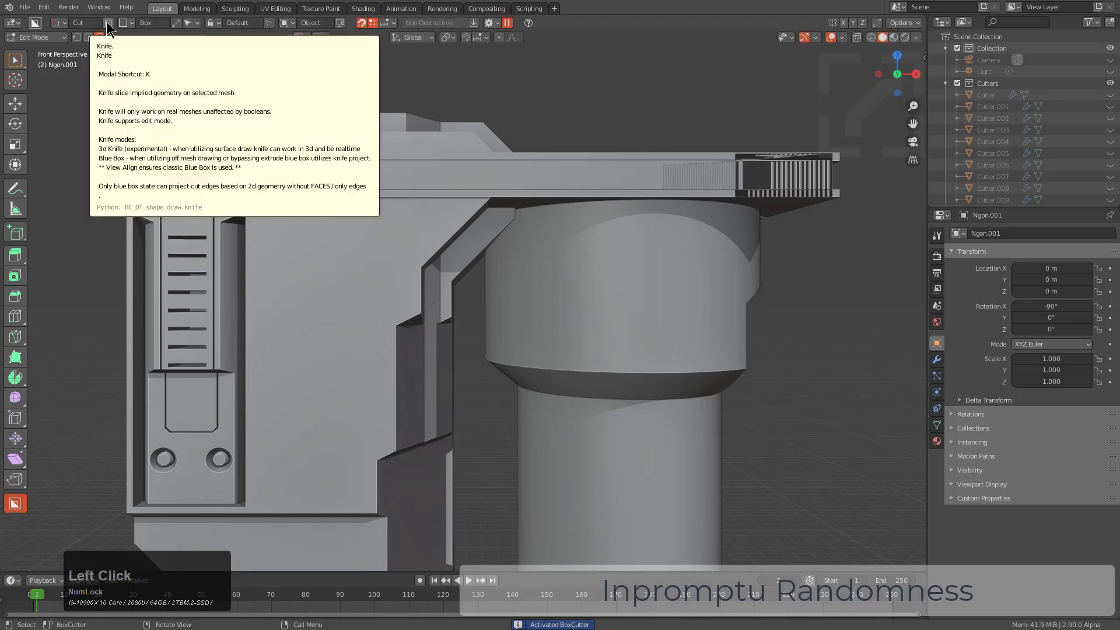
click(107, 22)
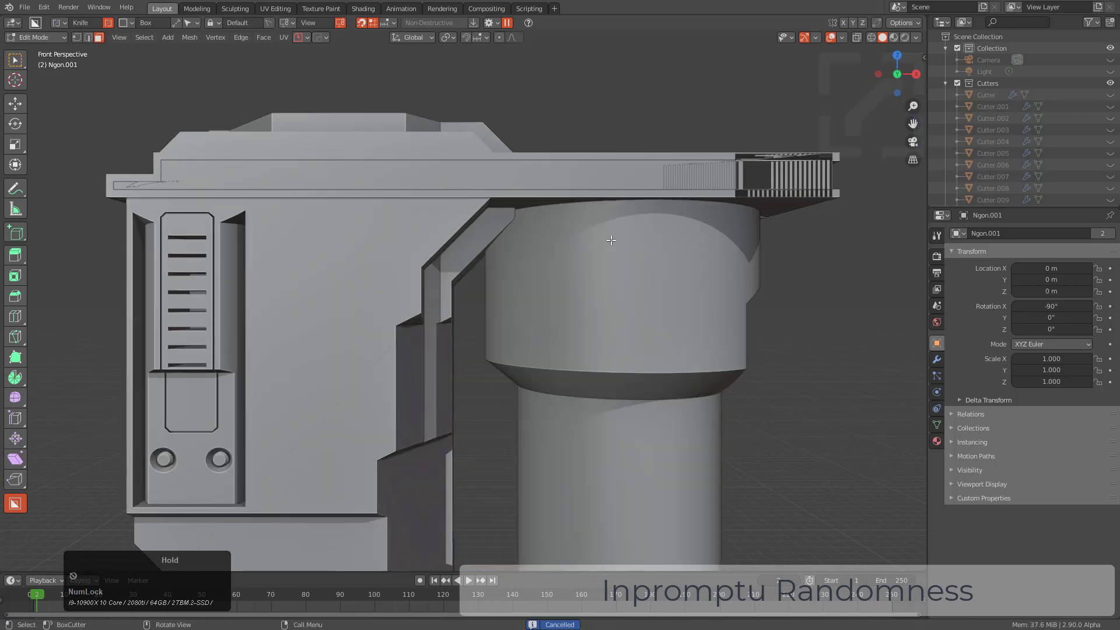
key(Tab)
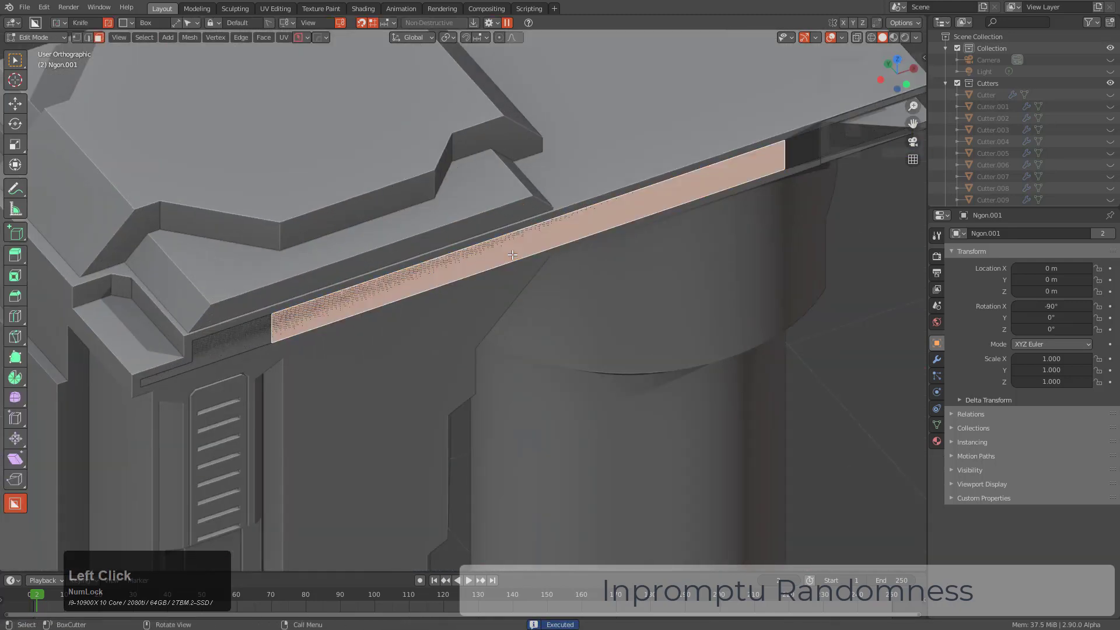
click(542, 288)
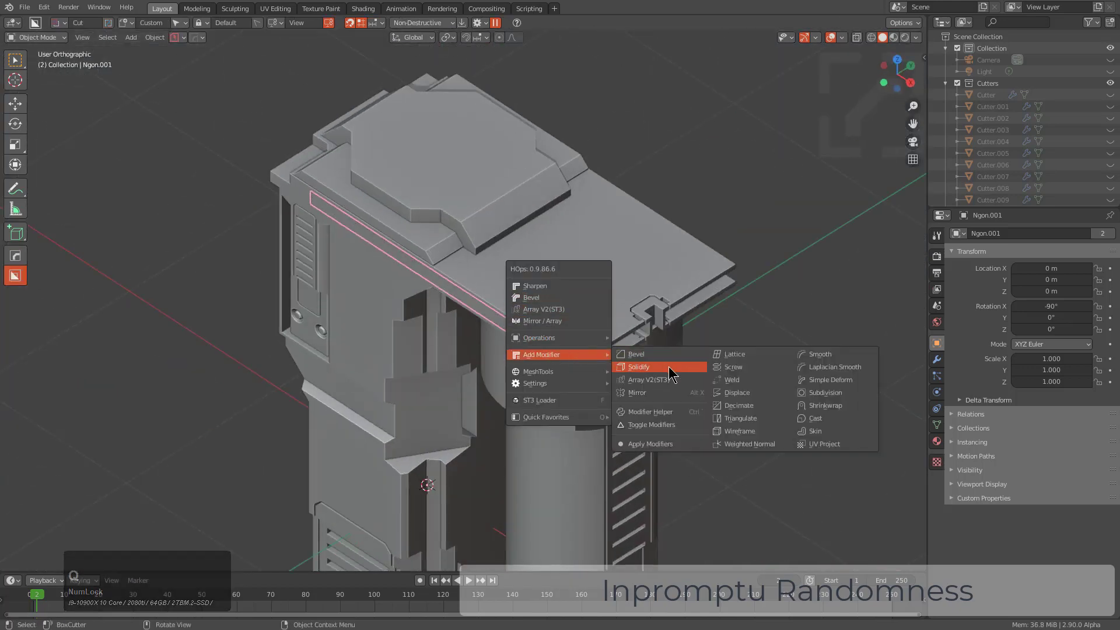
Solidify the strip, apply it as a difference boolean truss cutter and move it to Cutters
click(637, 366)
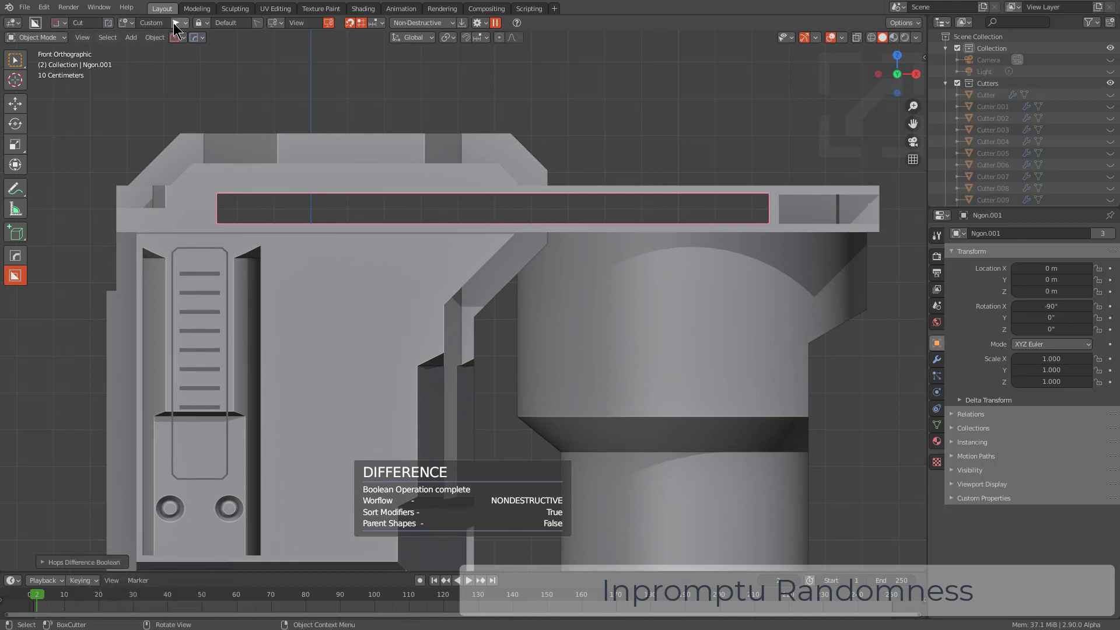
mouse_move(92, 35)
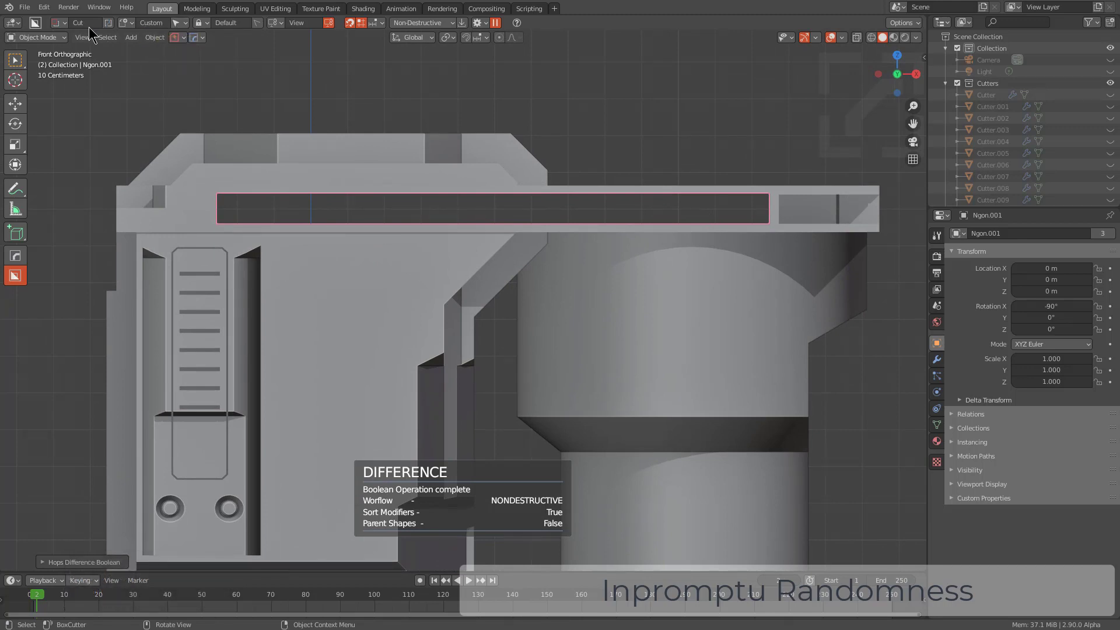
click(114, 48)
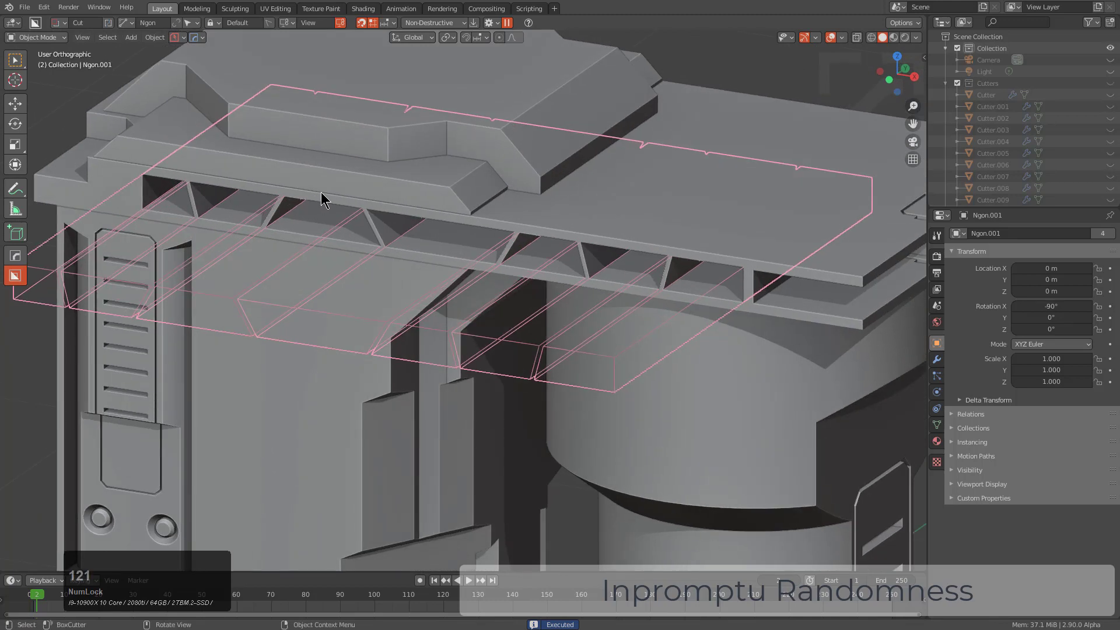
key(m)
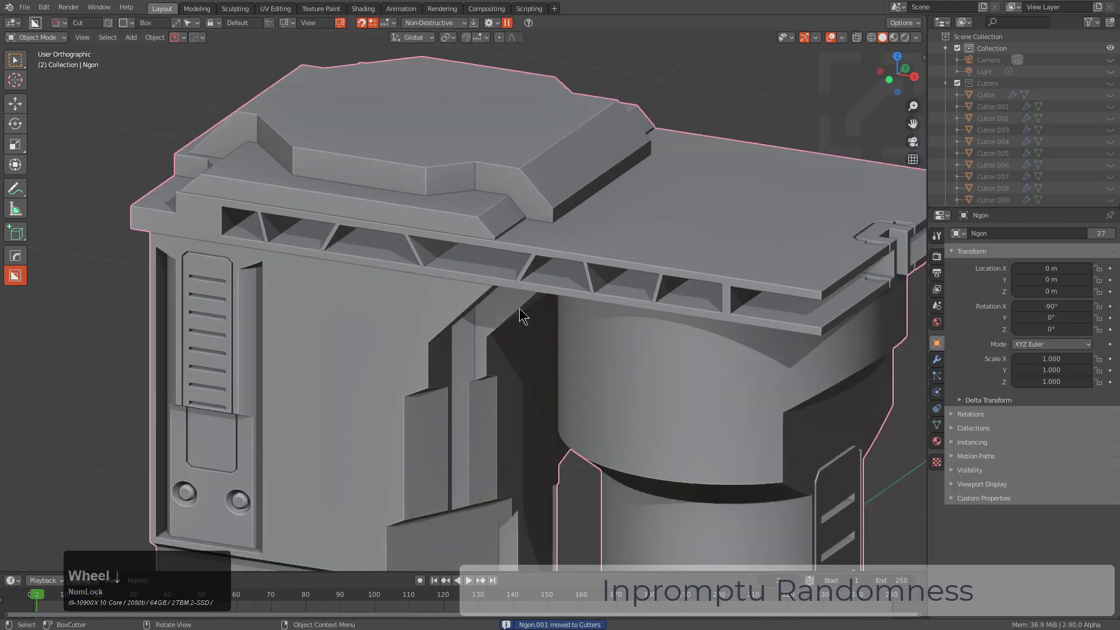
scroll(up, 3)
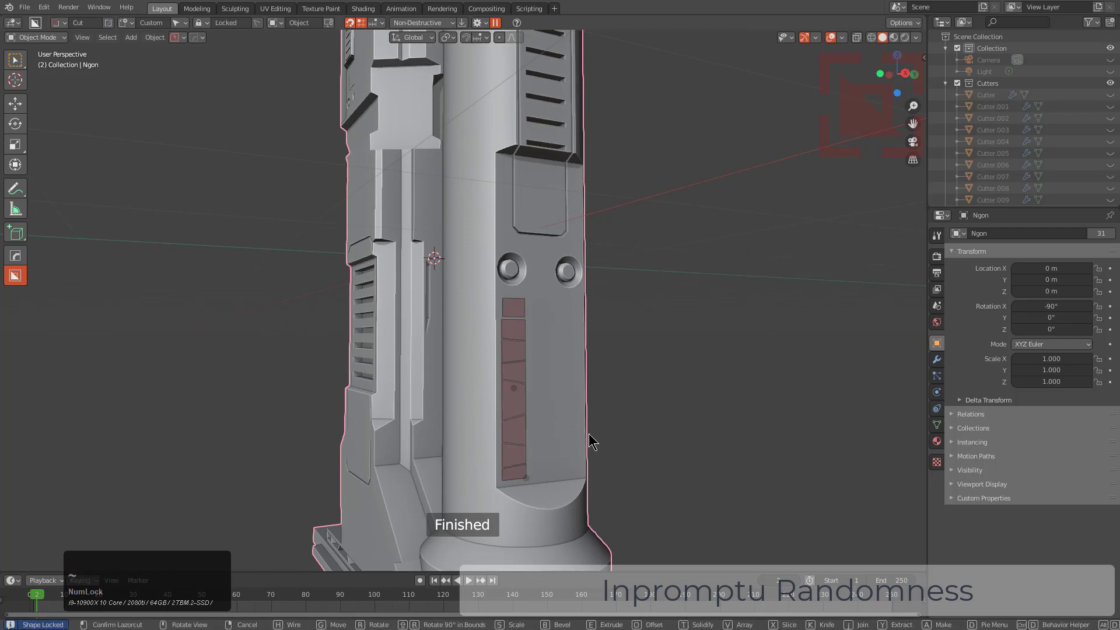
Extrude and finish the segmented channel cut on the lower column, then extract a base truss strip
key(e)
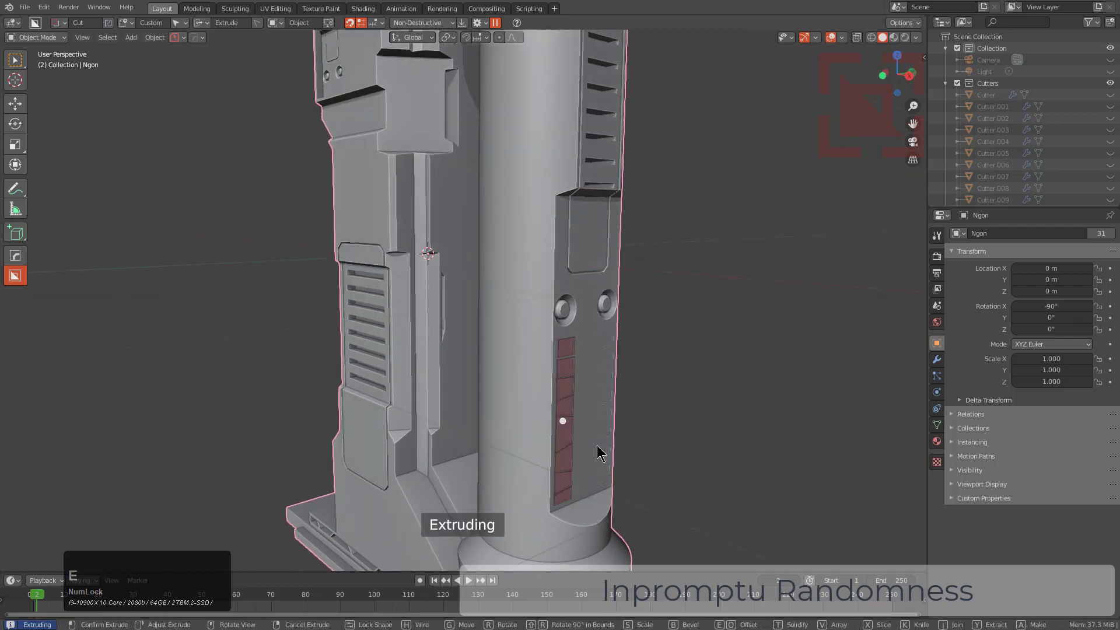
middle_click(550, 442)
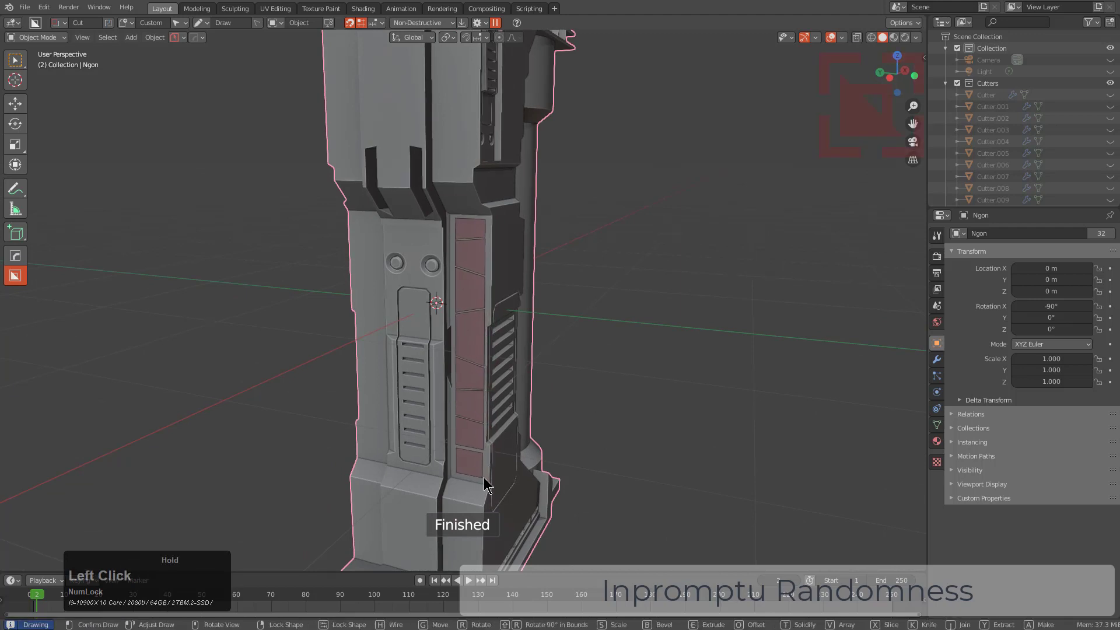
click(496, 470)
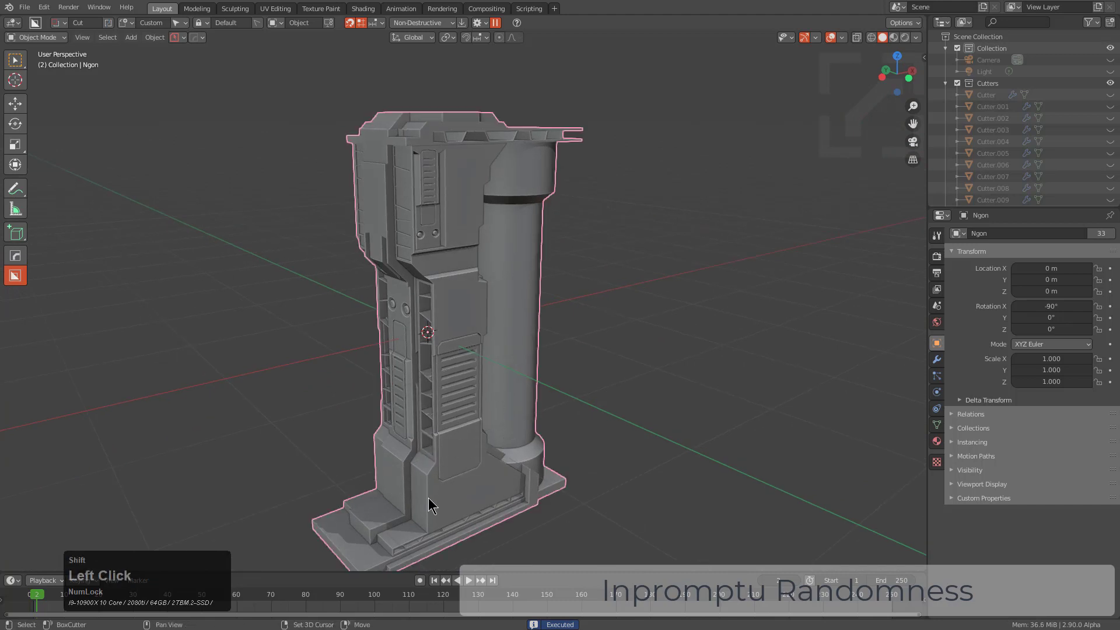
scroll(up, 3)
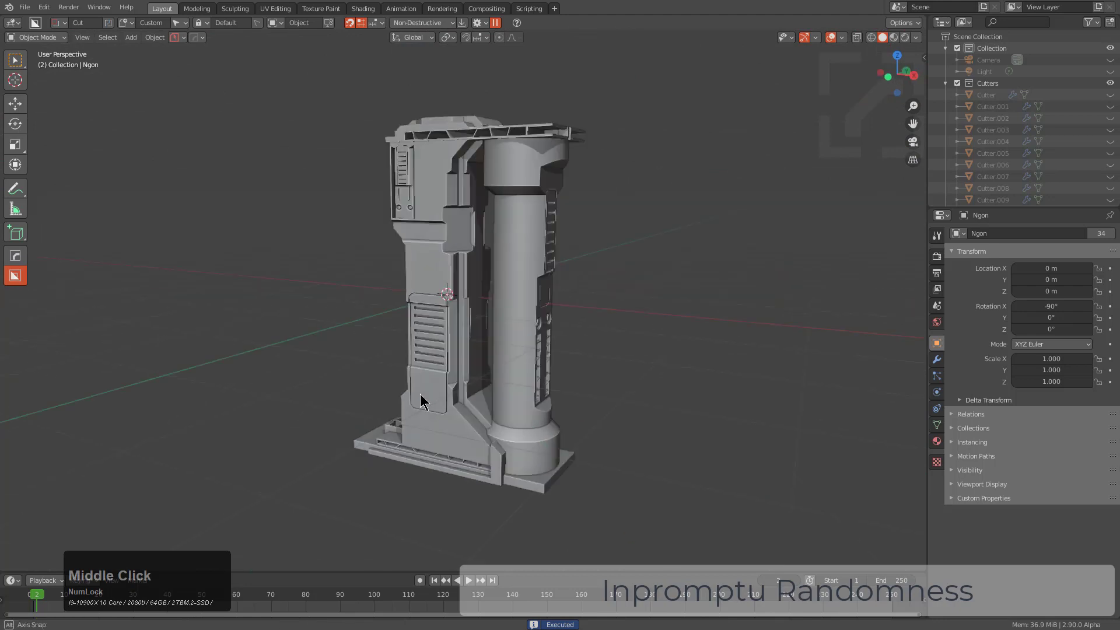
scroll(up, 3)
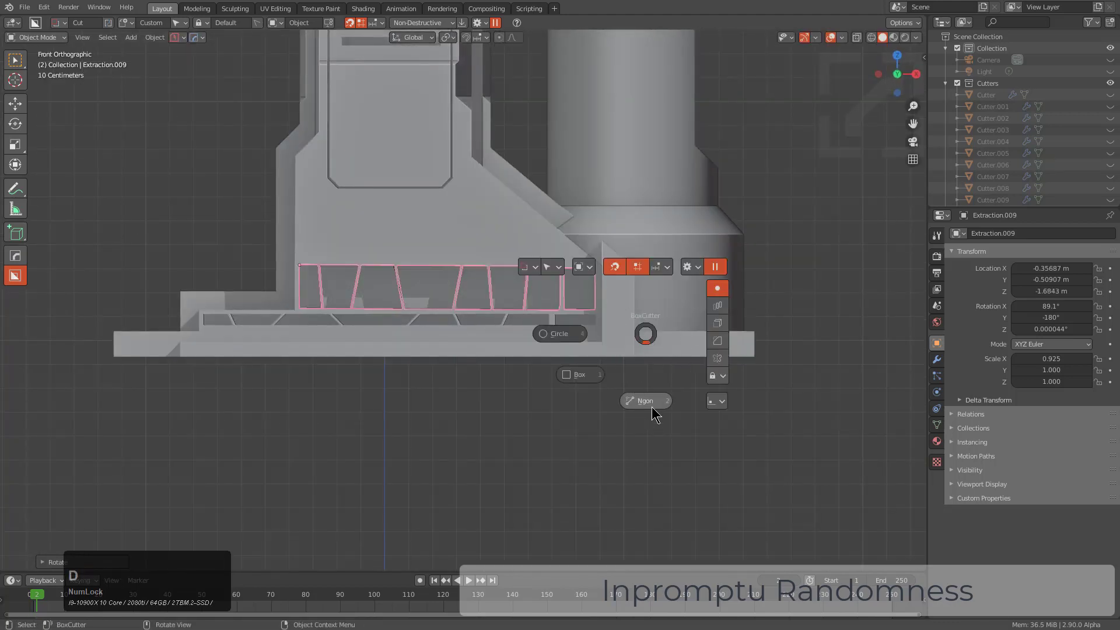
Choose the Ngon cutter and cut the base-ledge groove that holds the truss panel
click(642, 400)
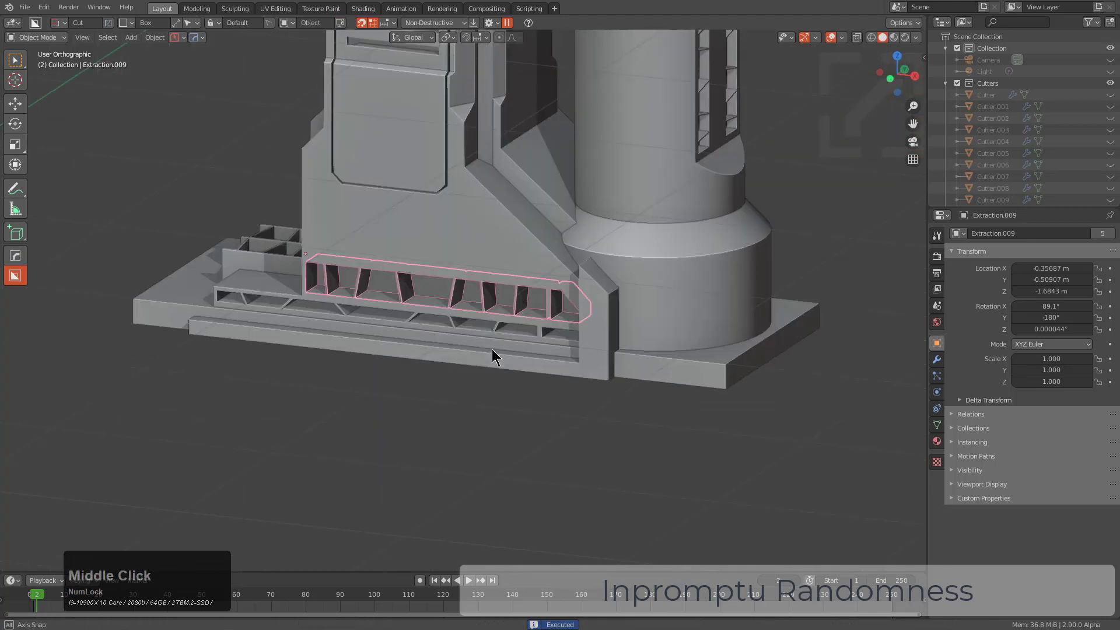
middle_click(496, 357)
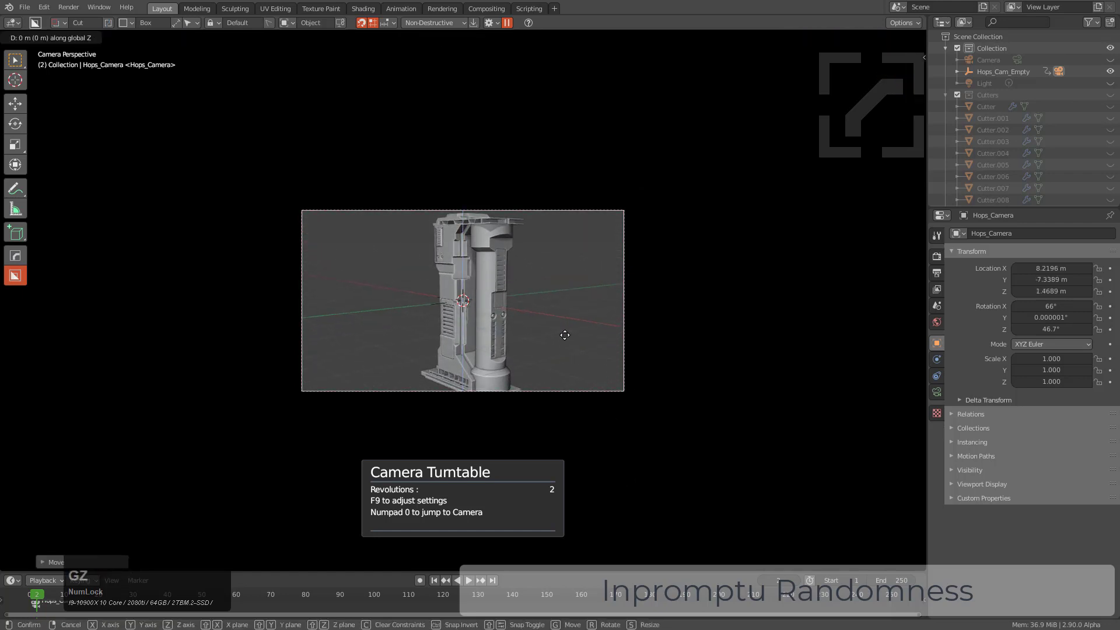
Zoom toward the pillar framed by the 2-revolution turntable camera
scroll(up, 3)
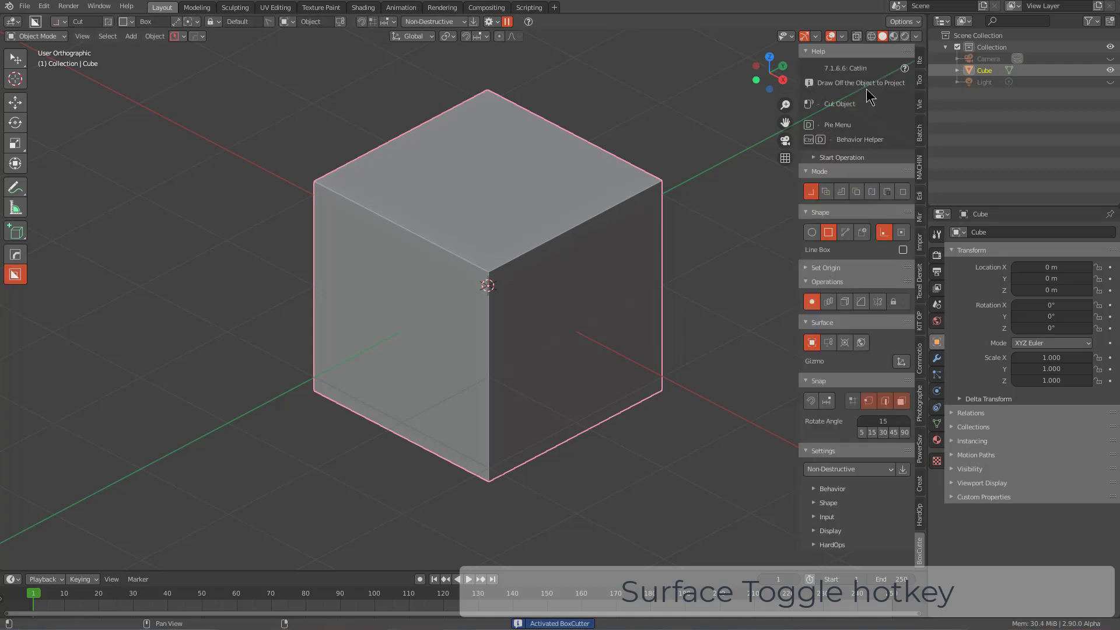
mouse_move(900, 119)
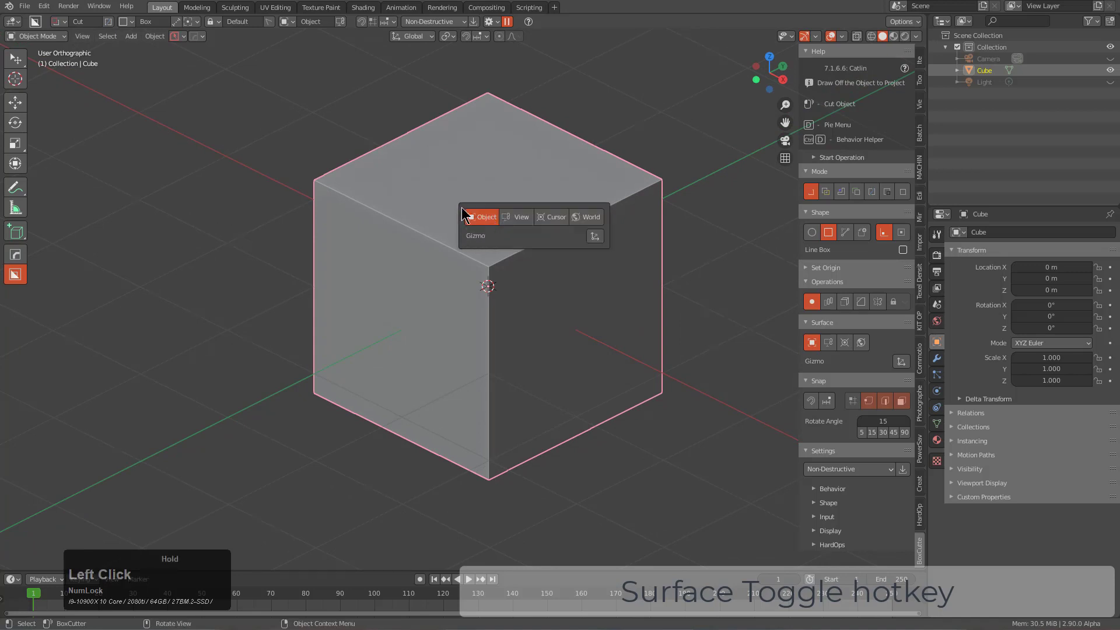
Set the cut Surface orientation to Object over the default cube
double_click(486, 216)
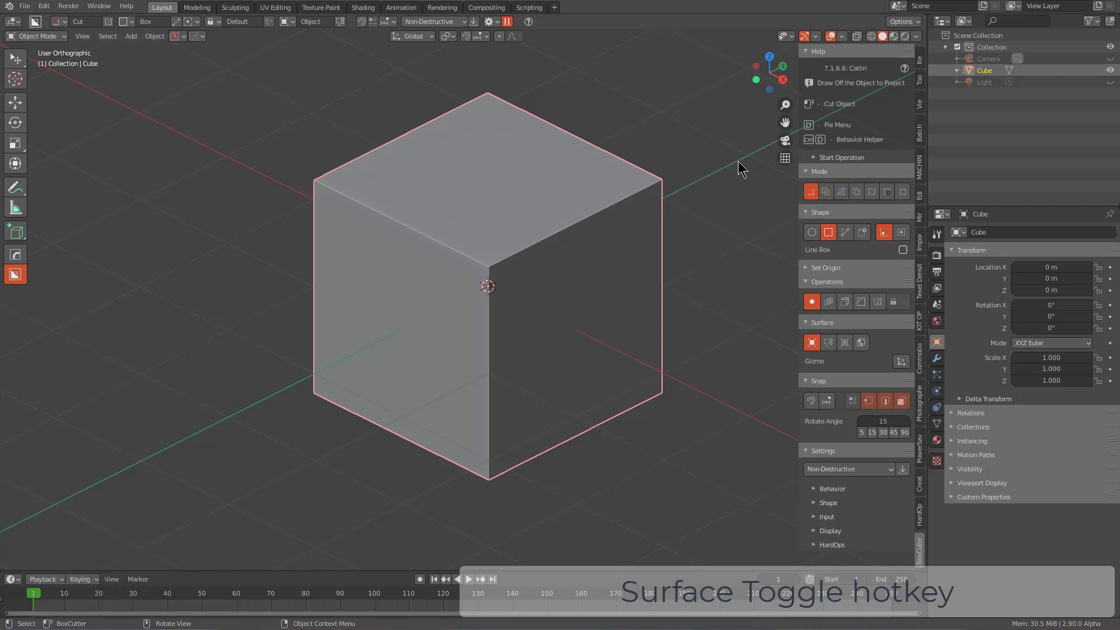
mouse_move(538, 236)
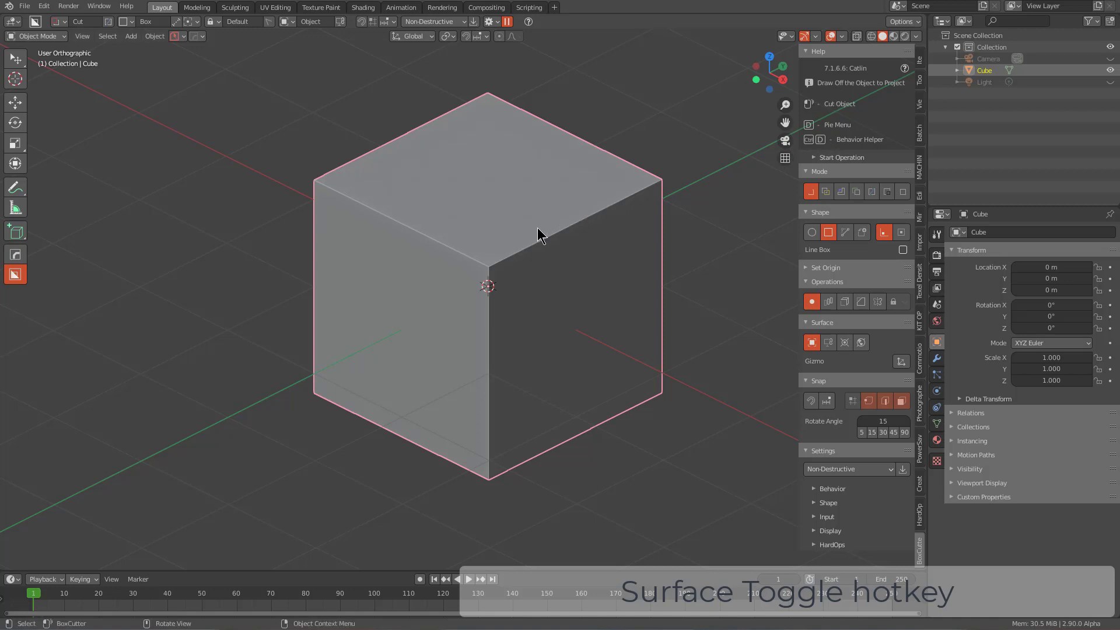
mouse_move(541, 236)
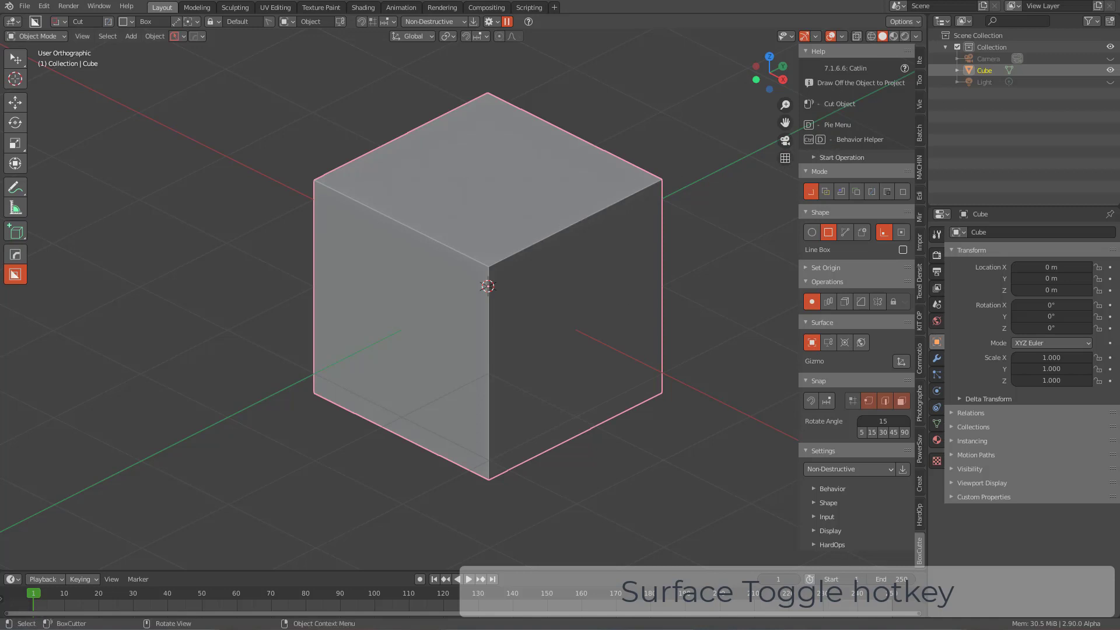